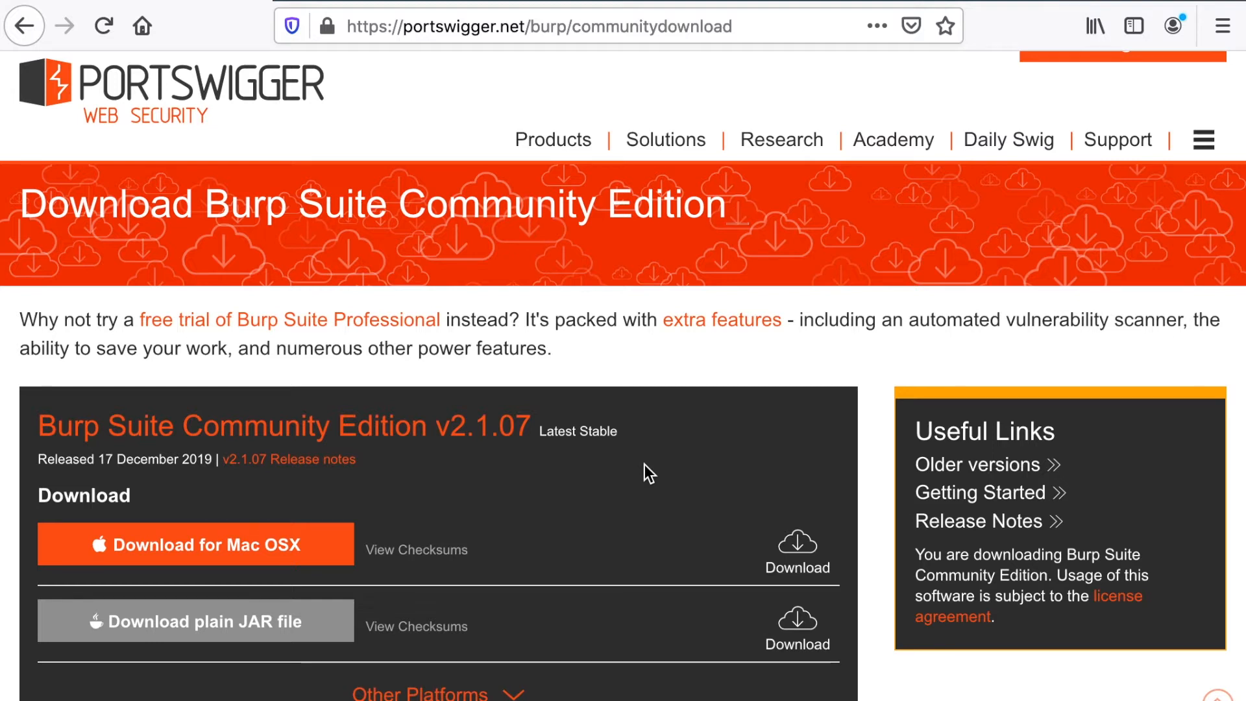
mouse_move(496, 94)
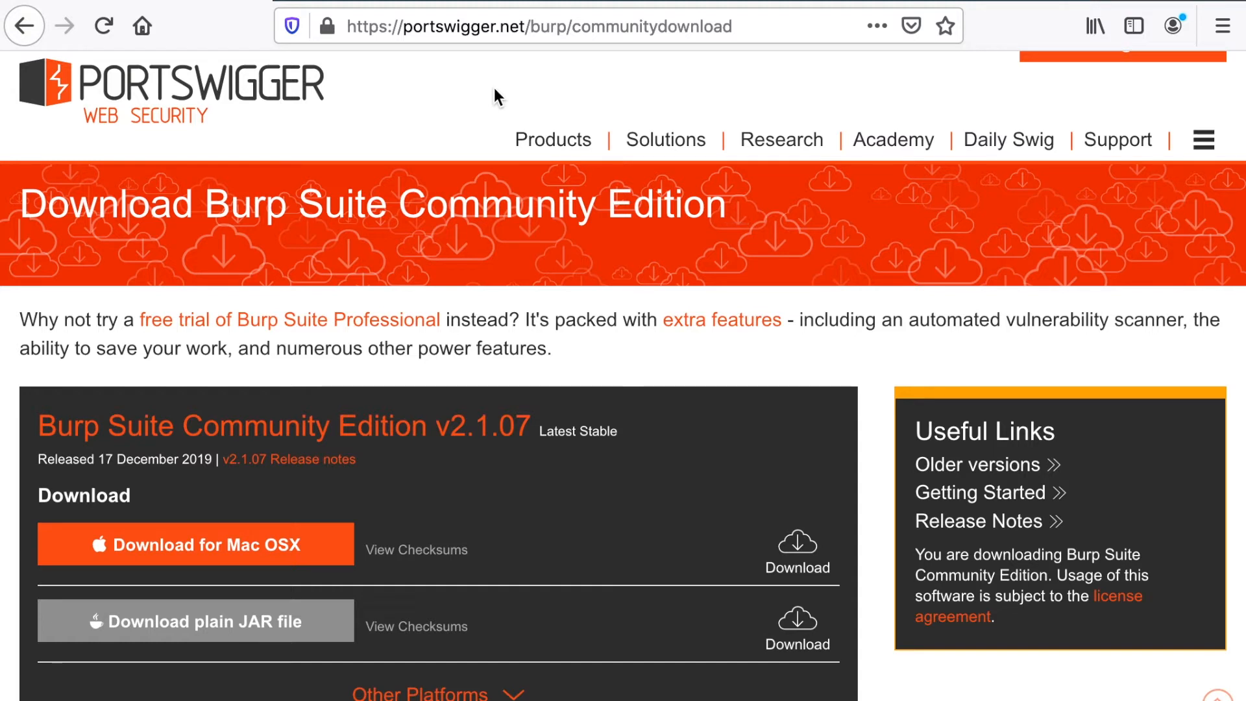
mouse_move(473, 94)
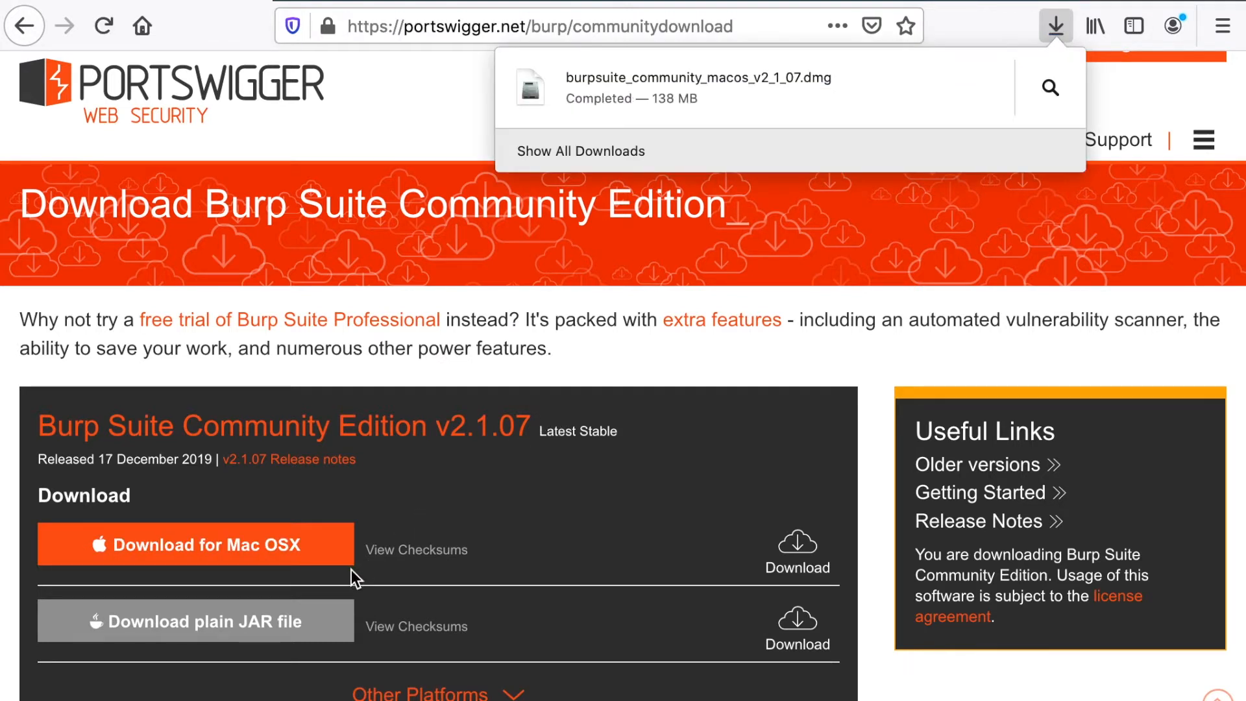
mouse_move(238, 639)
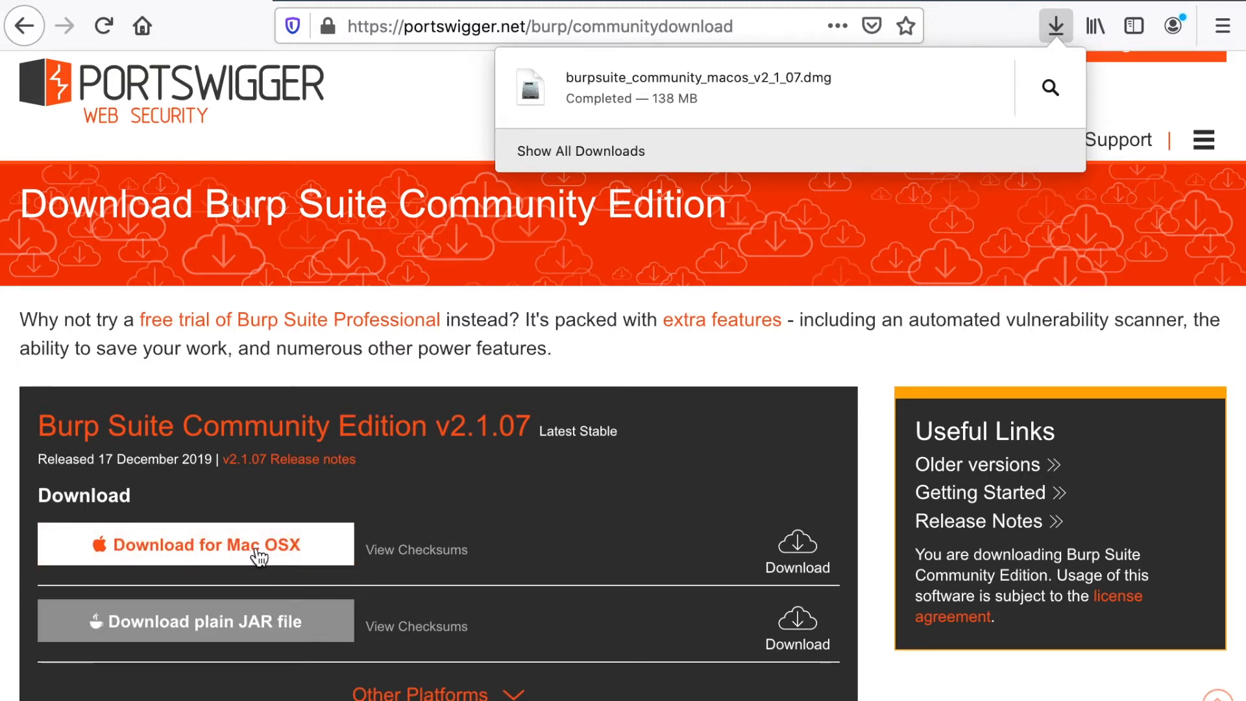
mouse_move(385, 514)
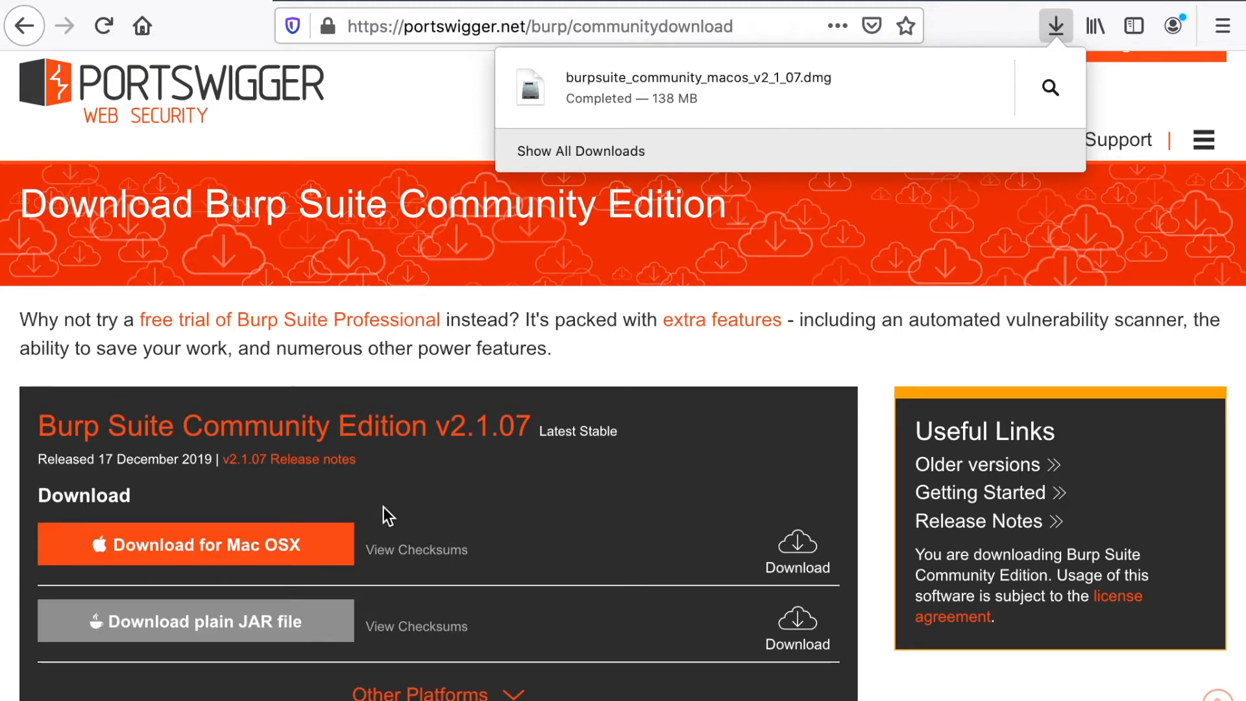
mouse_move(858, 104)
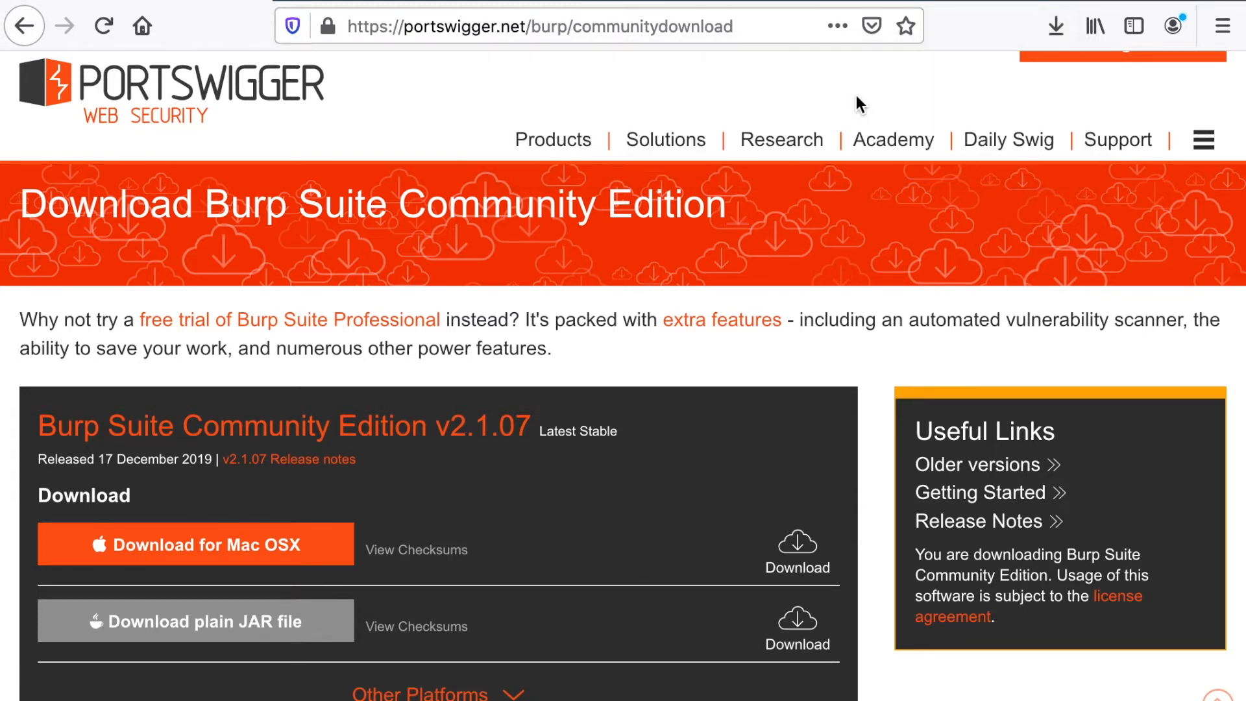
Launch the Burp Suite installer from the downloaded disk image, allowing it past the security warning.
left_click(195, 545)
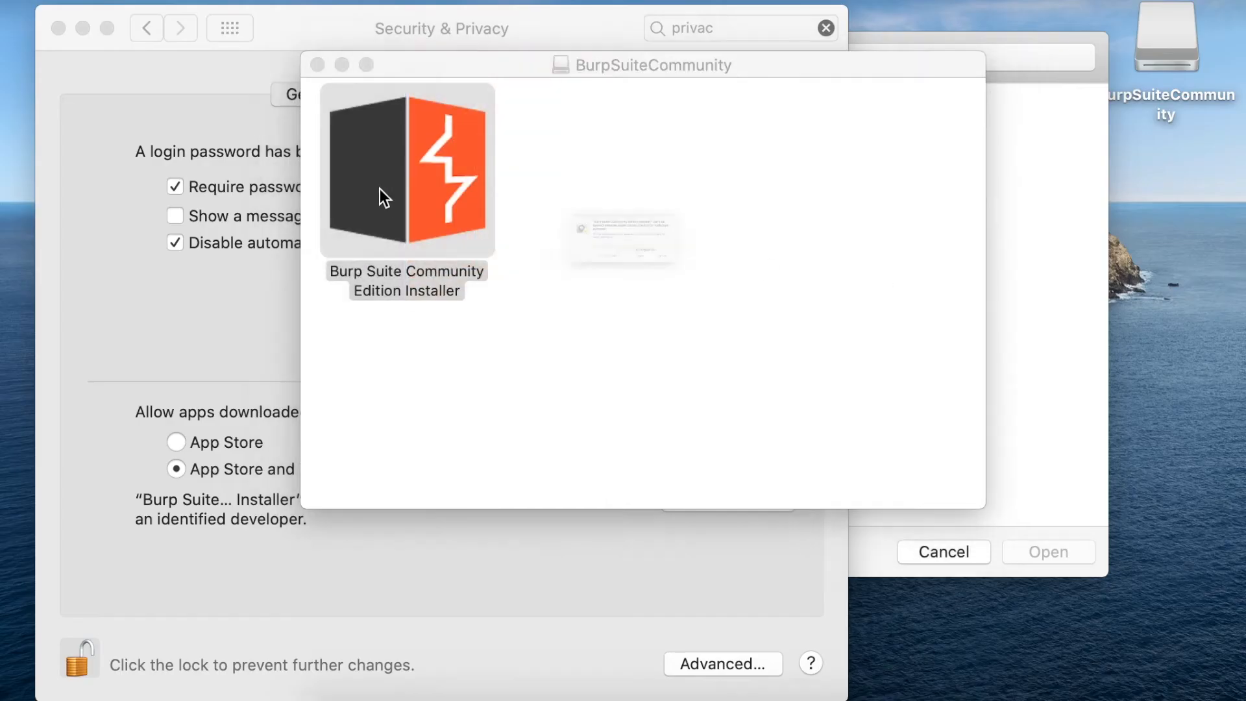
double_click(406, 170)
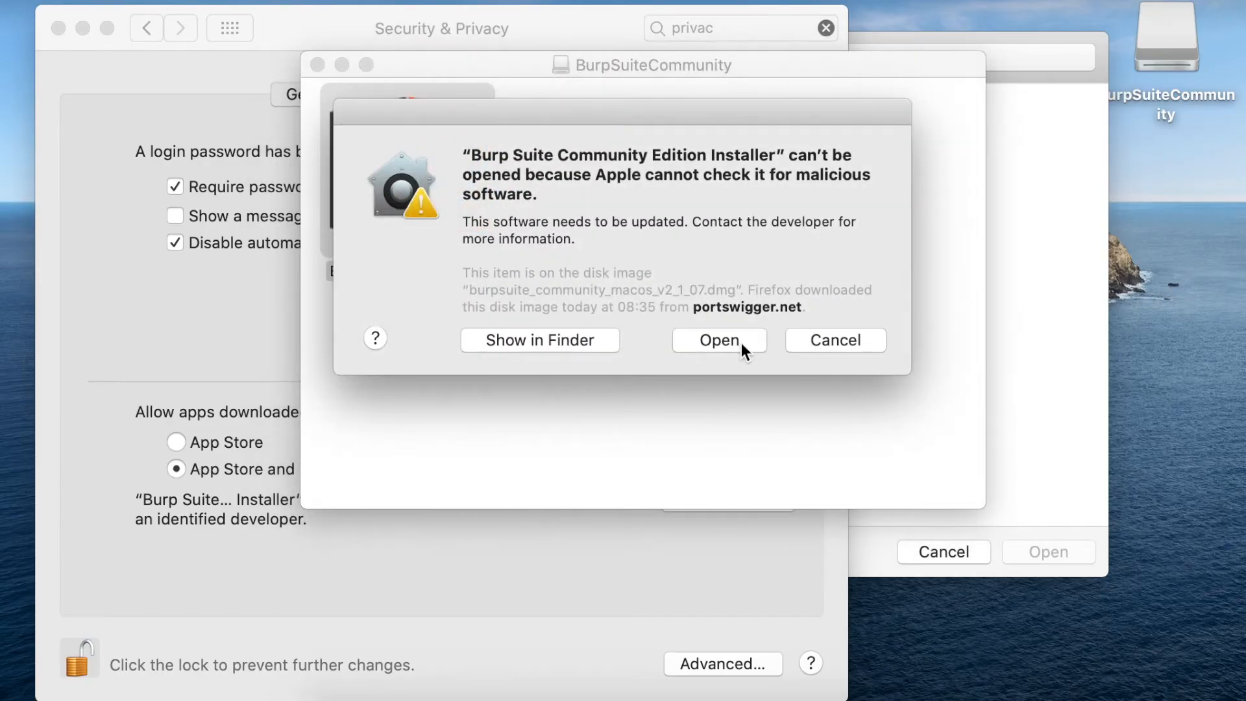
left_click(717, 340)
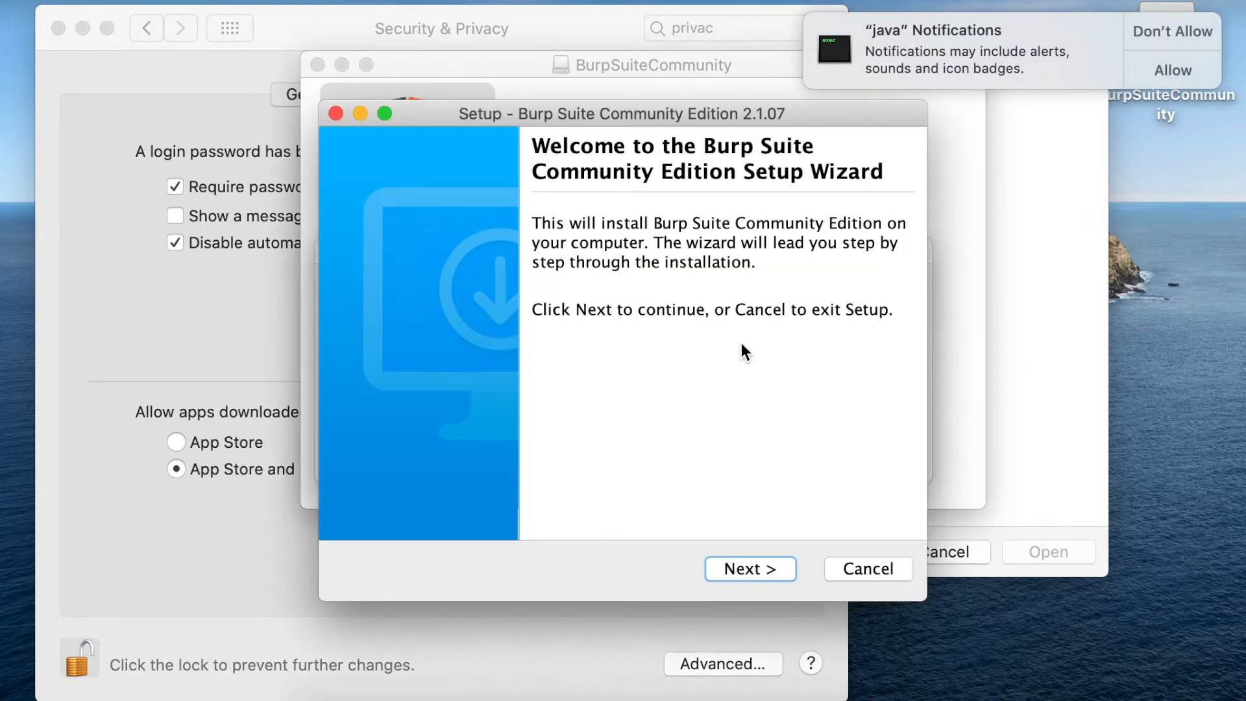
Install Burp Suite Community Edition 2.1.07 into /Applications and finish the setup wizard.
left_click(747, 569)
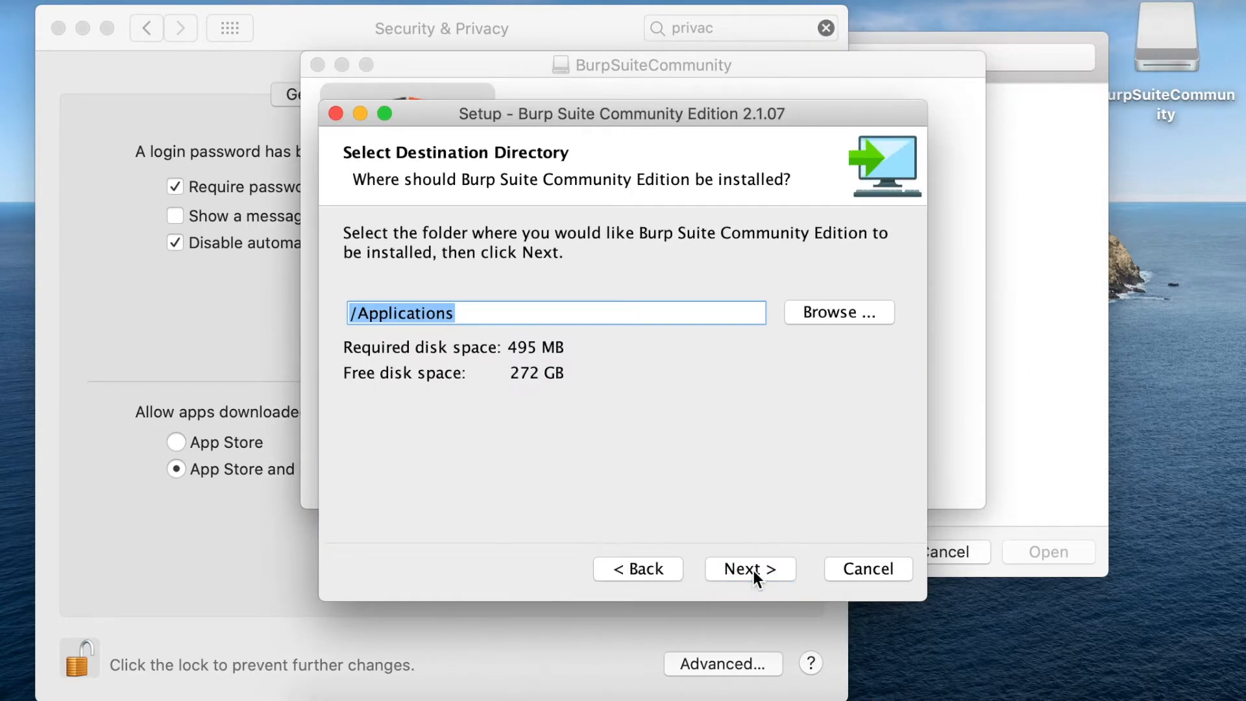
left_click(749, 569)
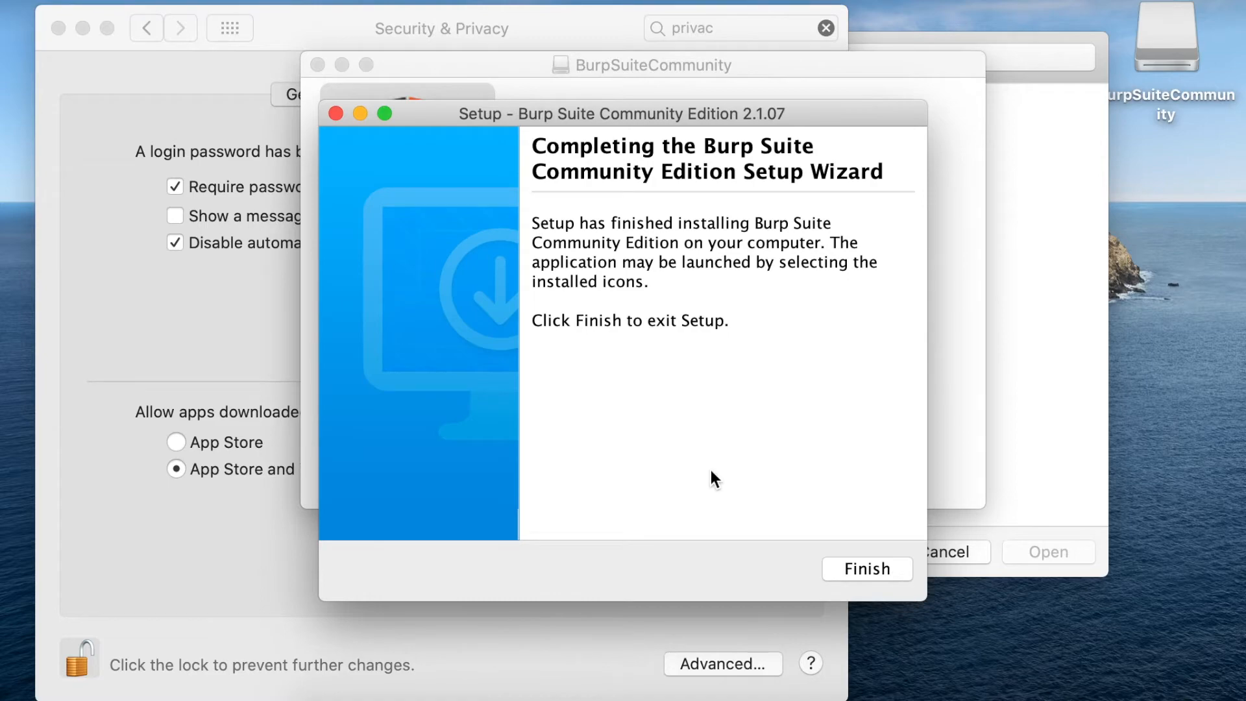
left_click(867, 569)
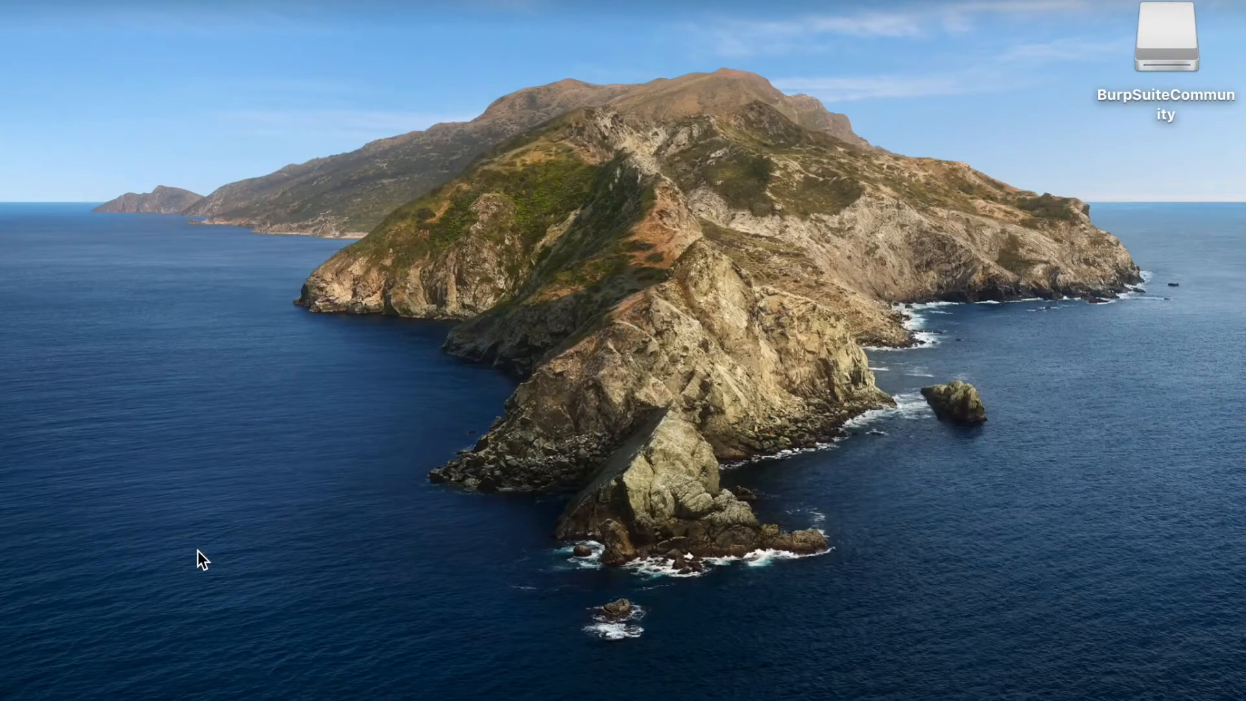
Accept the terms and start Burp with a temporary project using Burp defaults.
double_click(1166, 36)
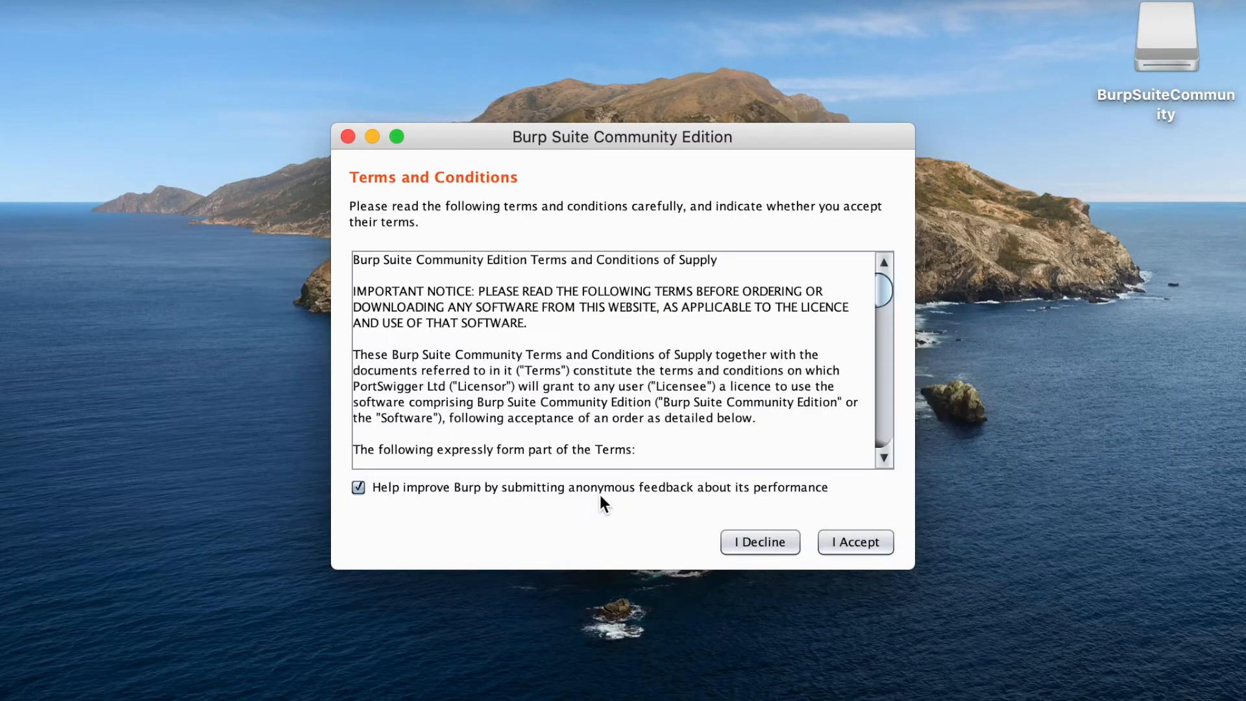
left_click(854, 542)
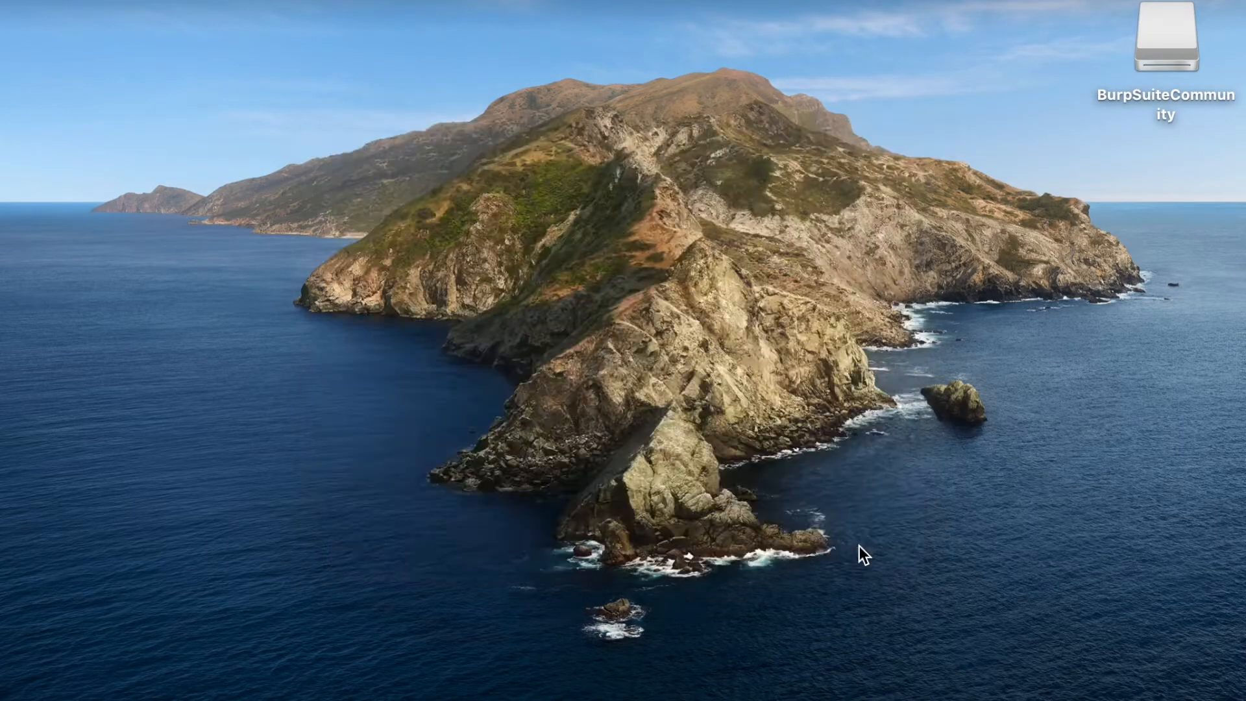
double_click(1166, 40)
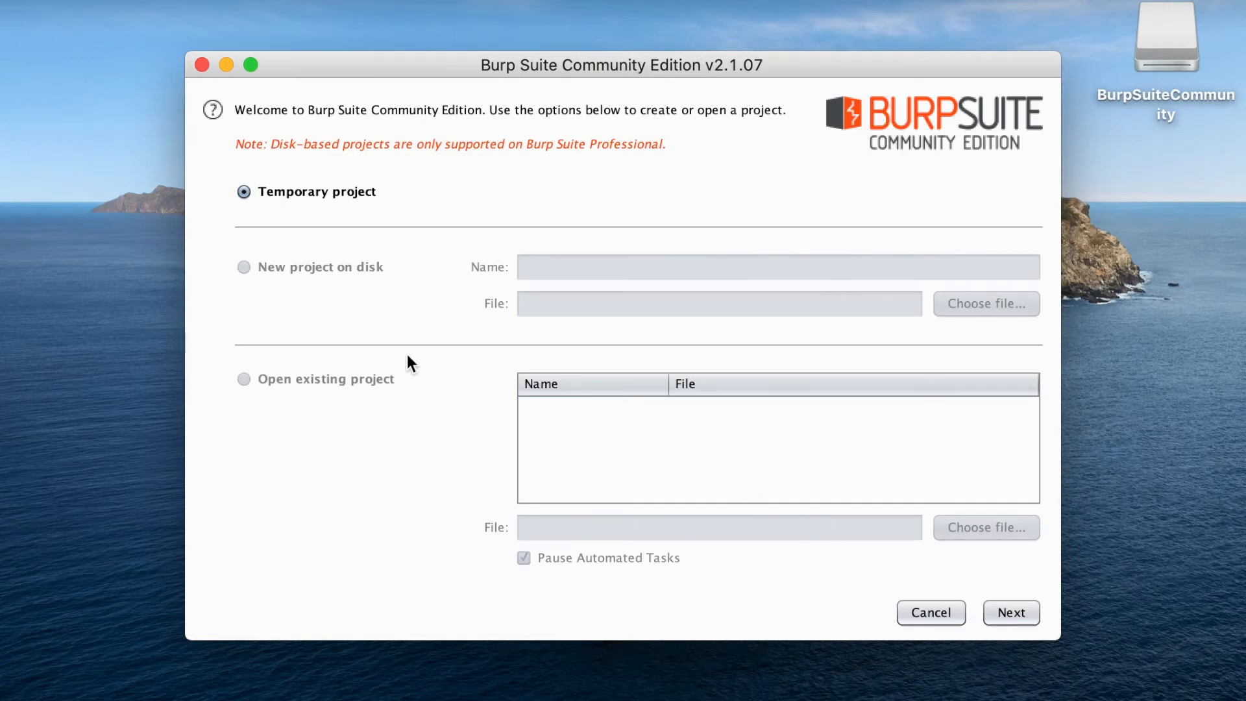
mouse_move(434, 340)
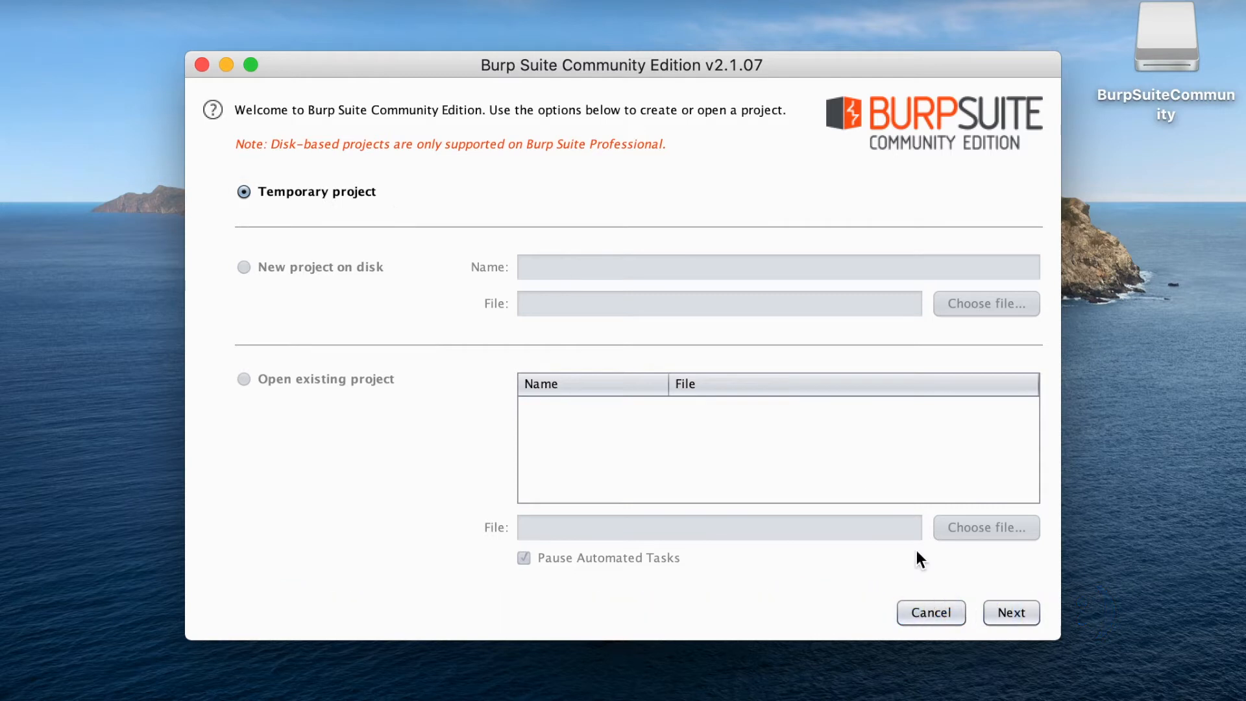
left_click(1011, 612)
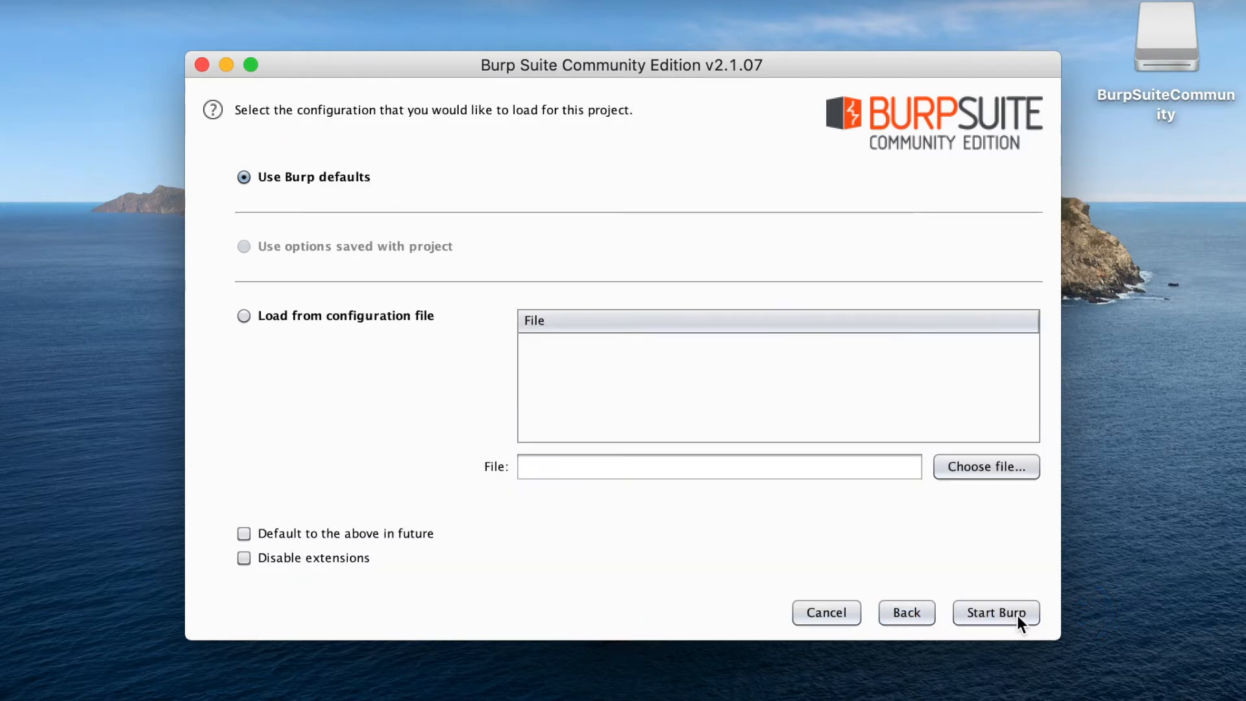
mouse_move(739, 516)
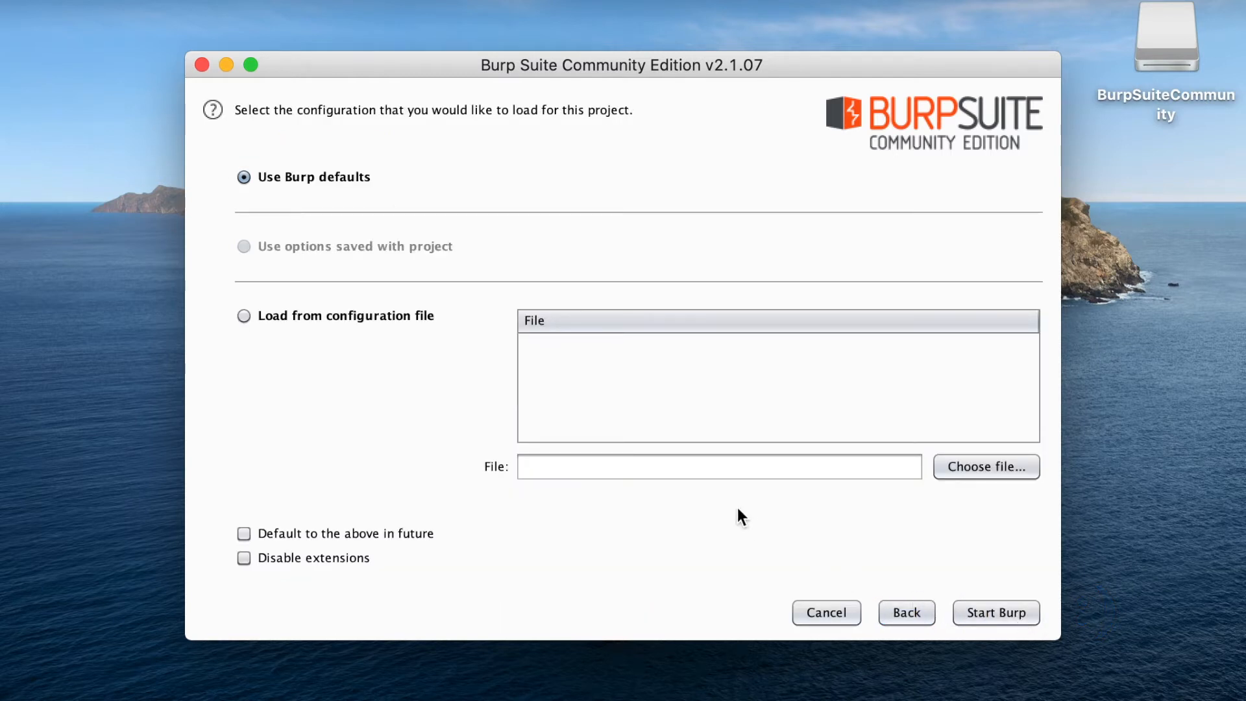
mouse_move(356, 200)
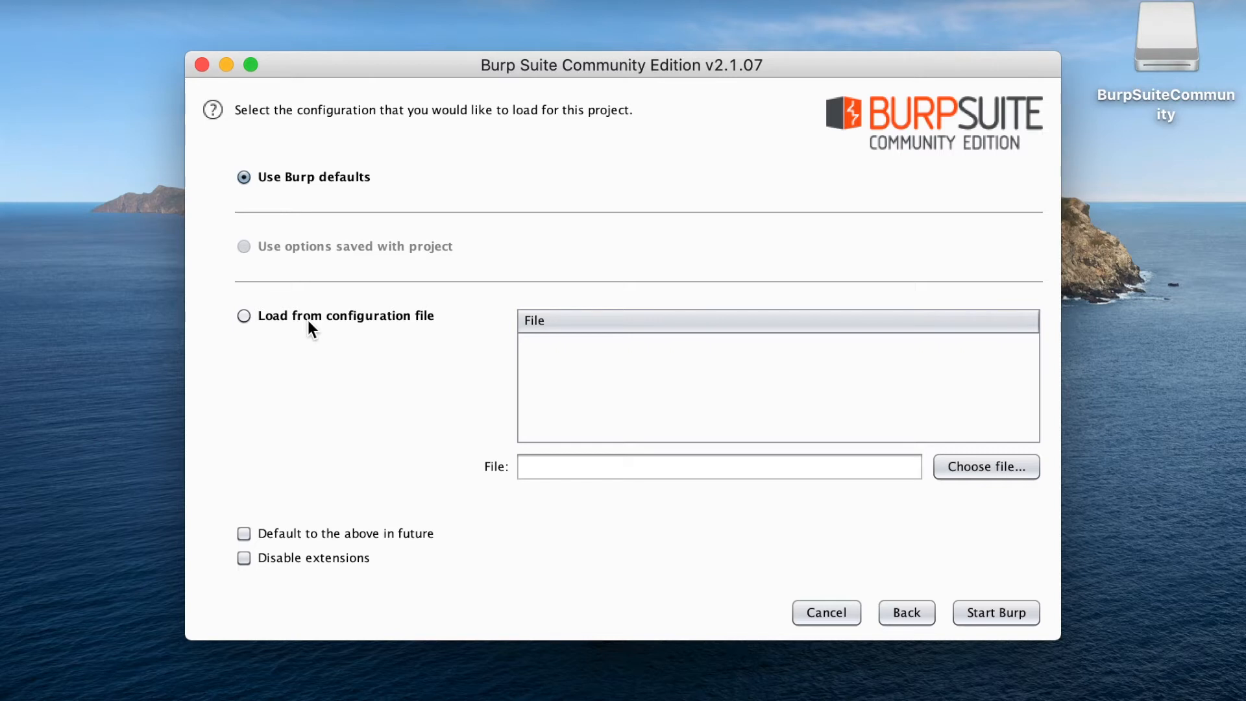
mouse_move(329, 233)
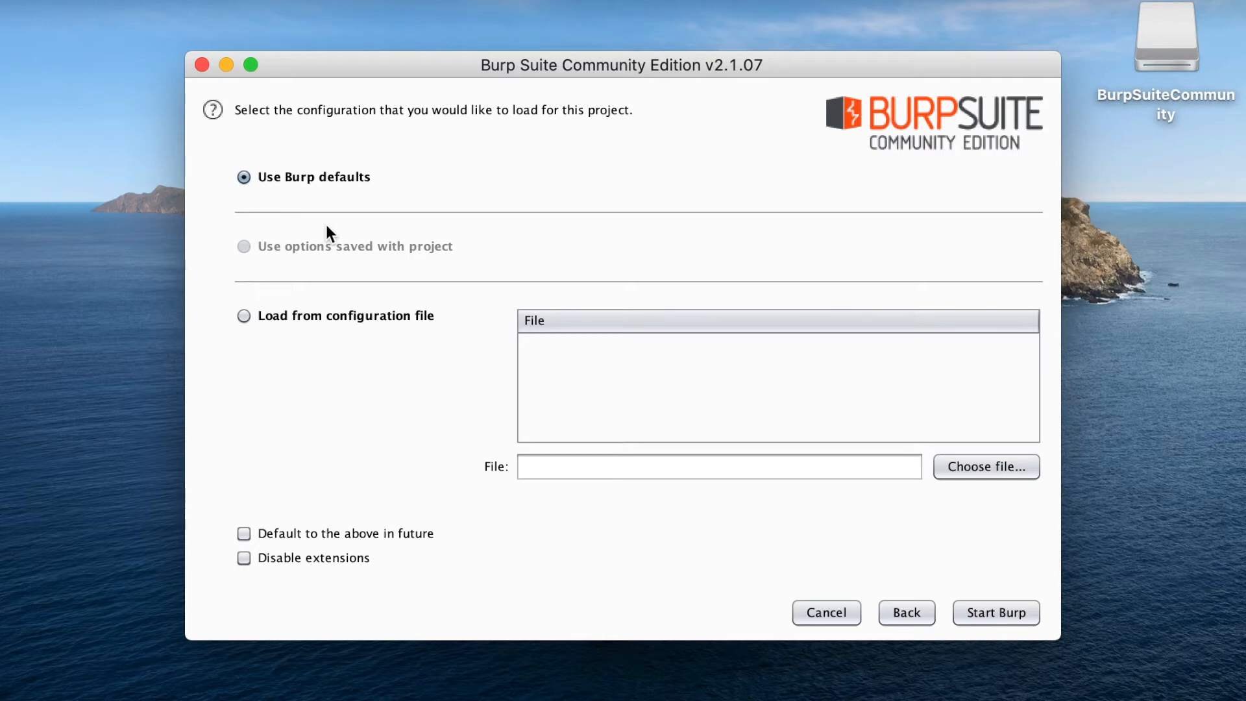
mouse_move(463, 225)
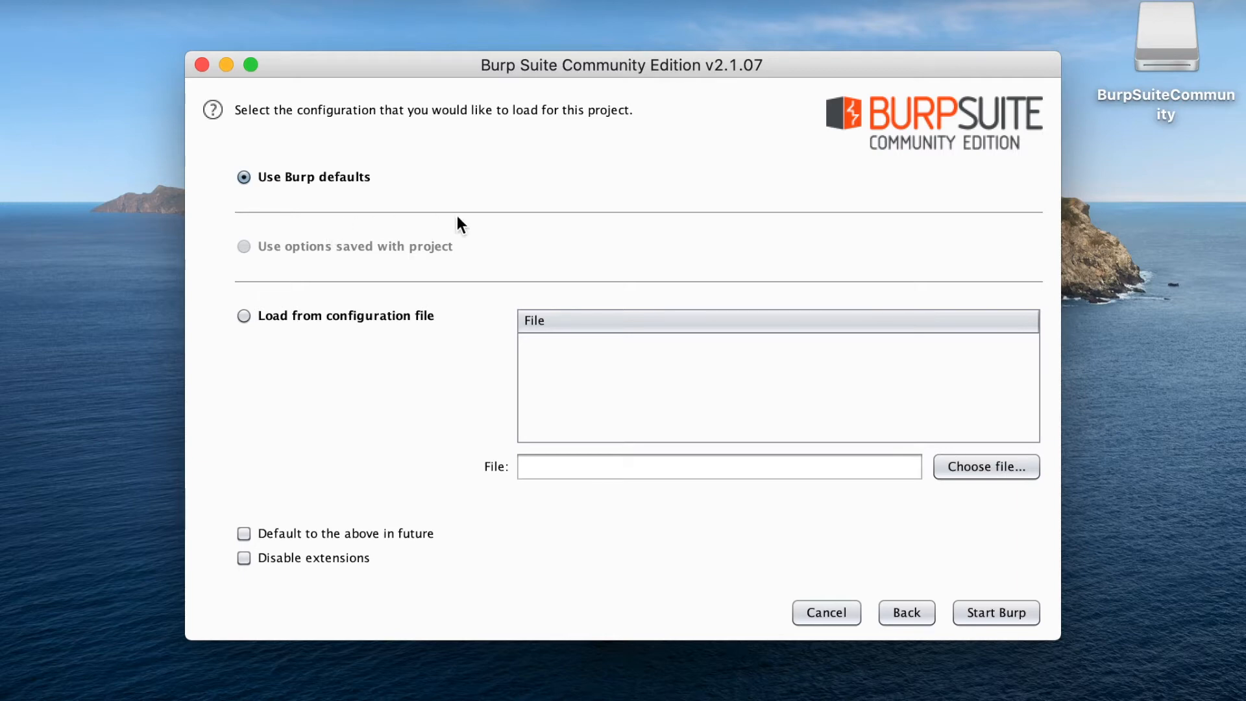
mouse_move(983, 604)
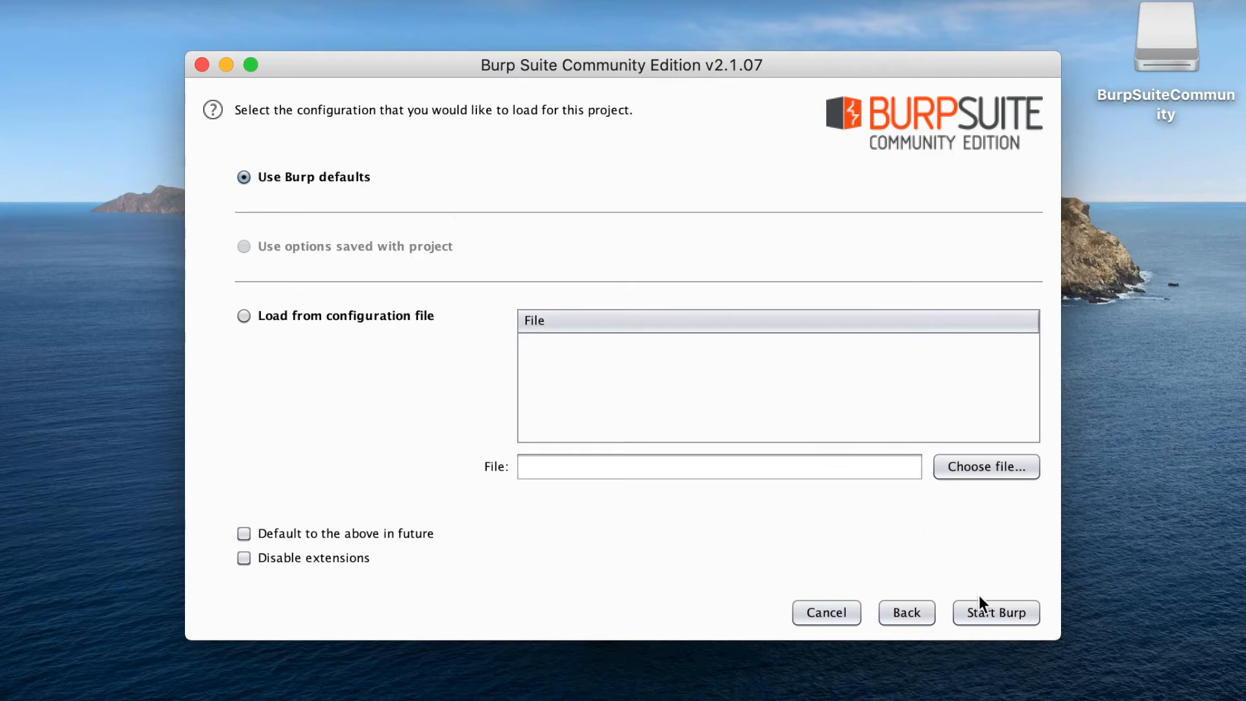
left_click(996, 613)
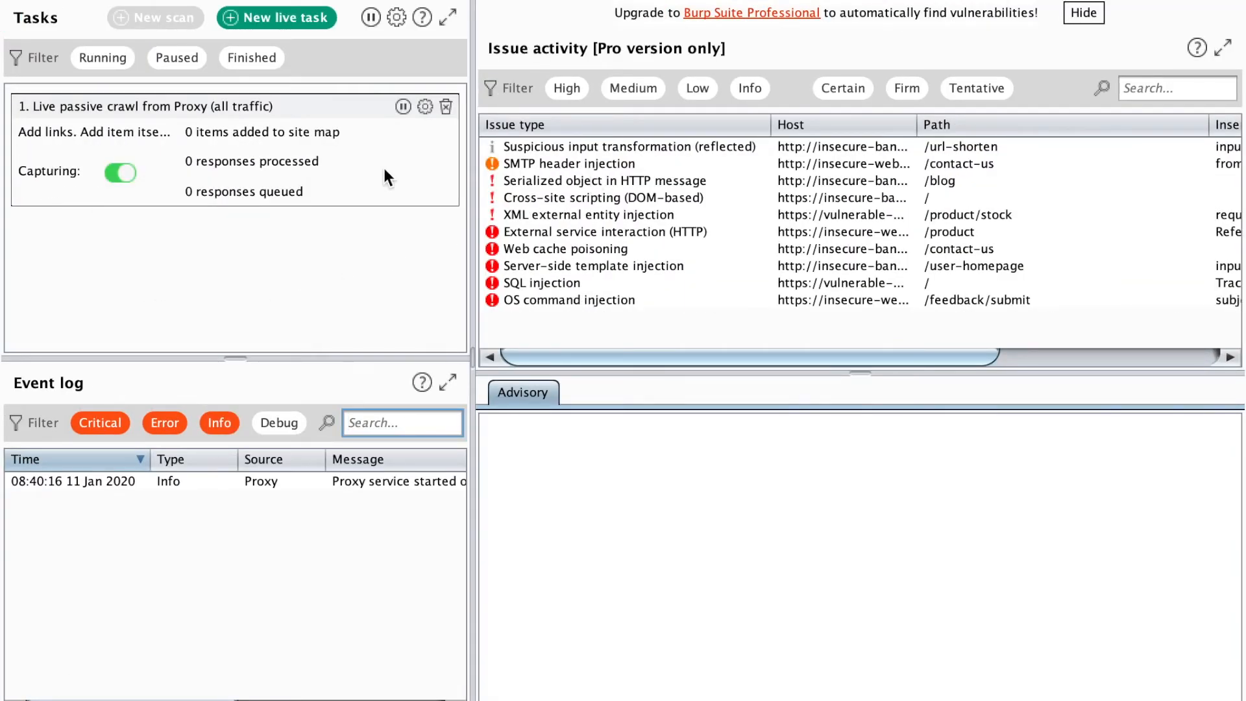
mouse_move(374, 196)
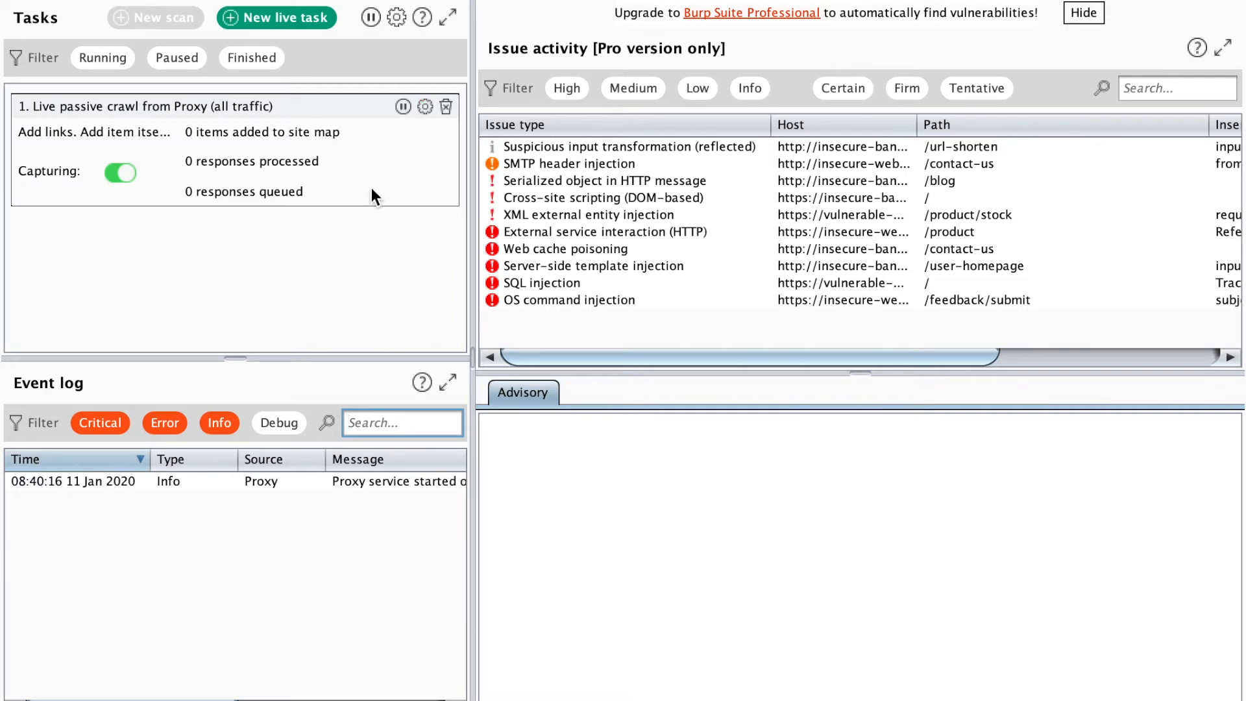
mouse_move(331, 240)
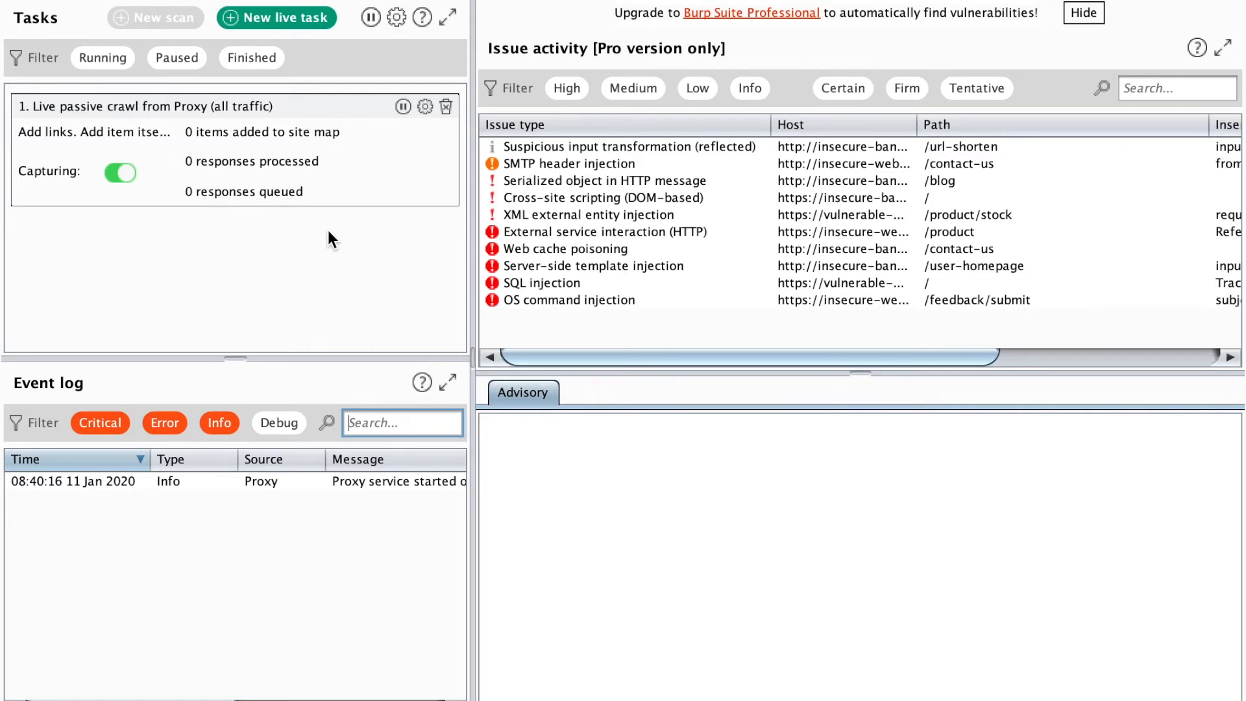
mouse_move(195, 6)
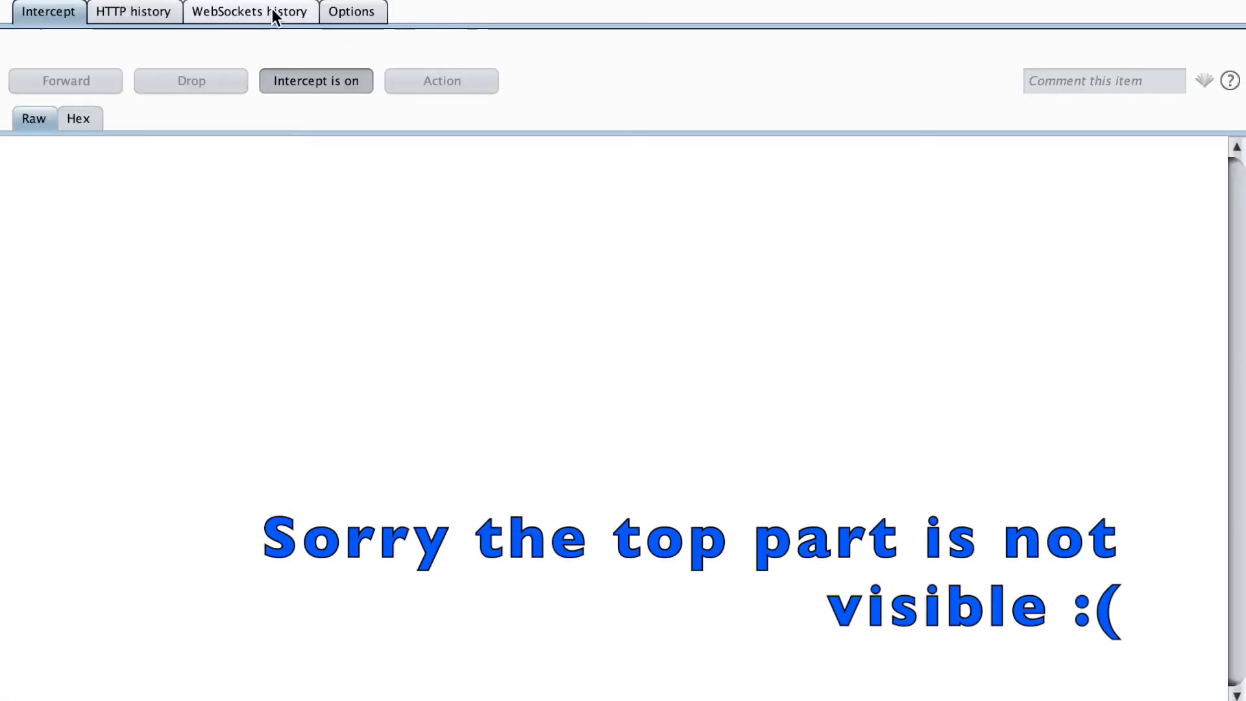
Edit the 127.0.0.1:8080 proxy listener so it binds to port 8087 instead.
left_click(352, 11)
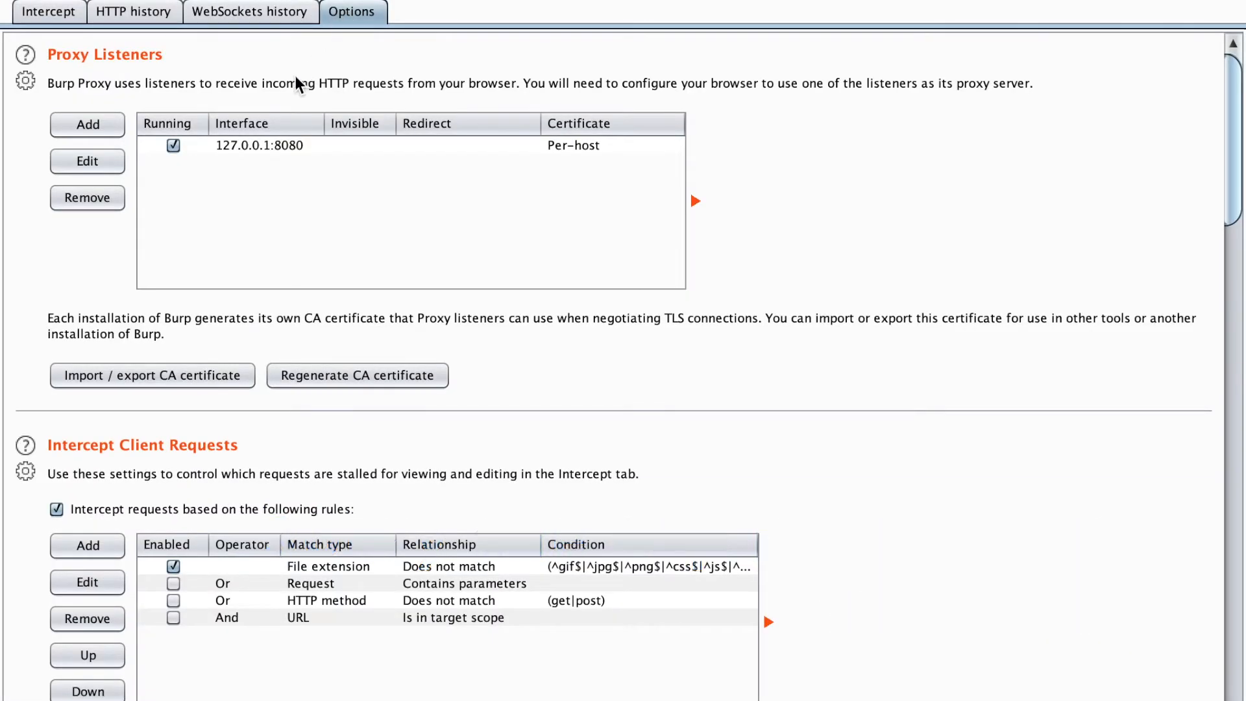
mouse_move(173, 147)
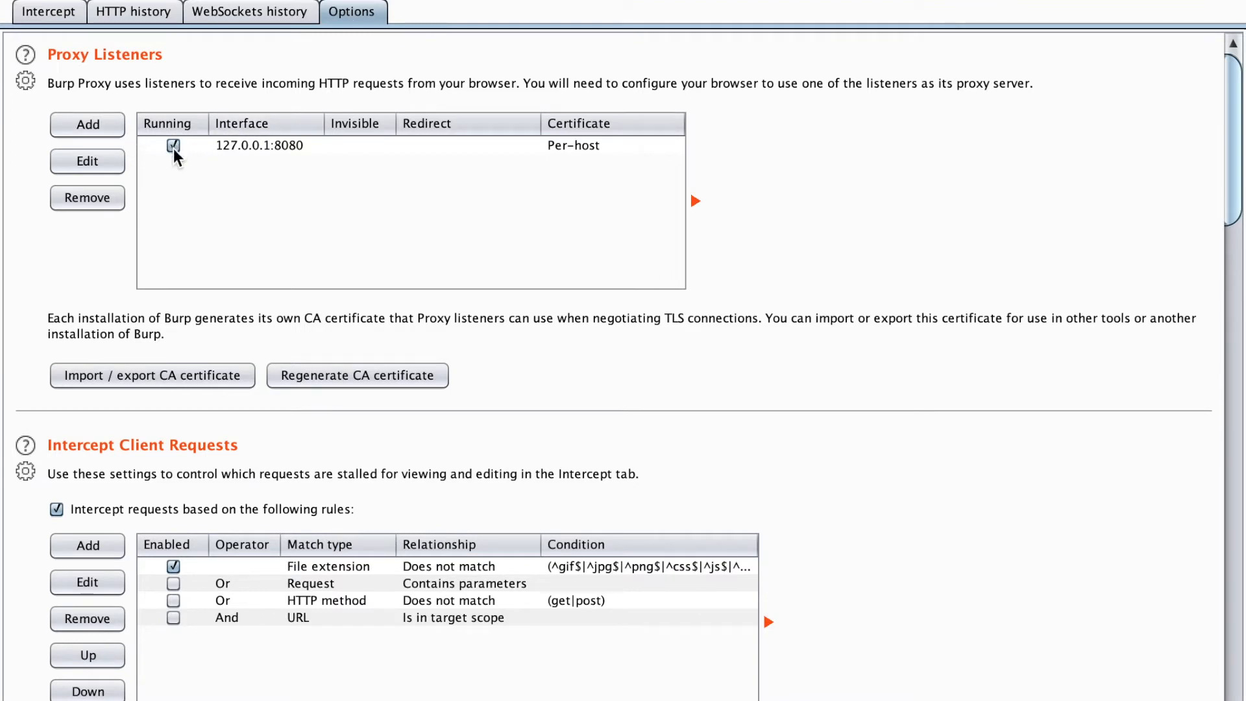
mouse_move(243, 154)
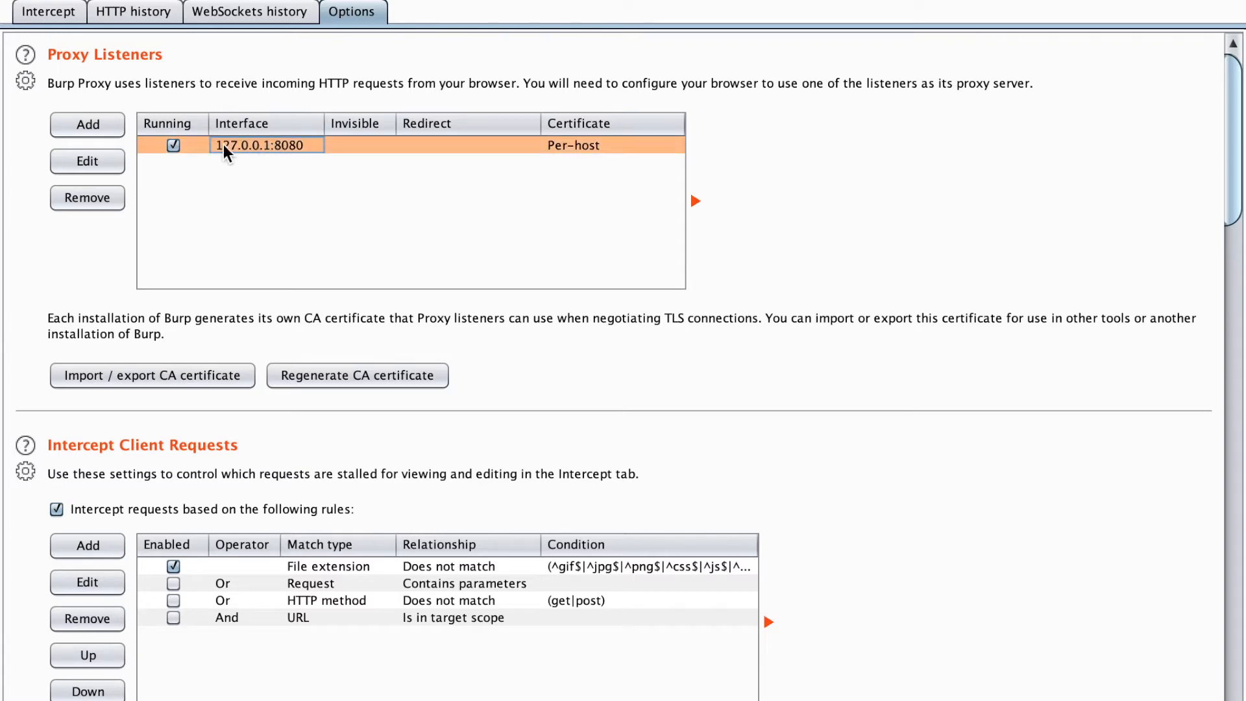
left_click(87, 161)
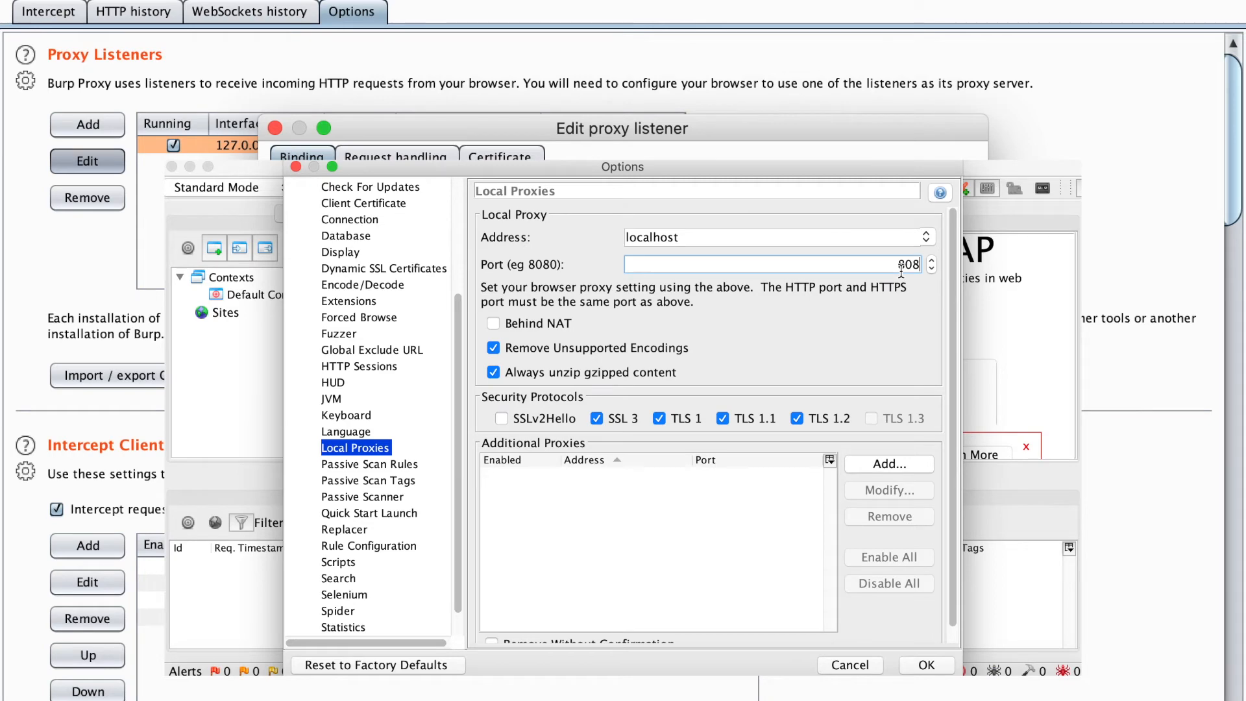
type("8088")
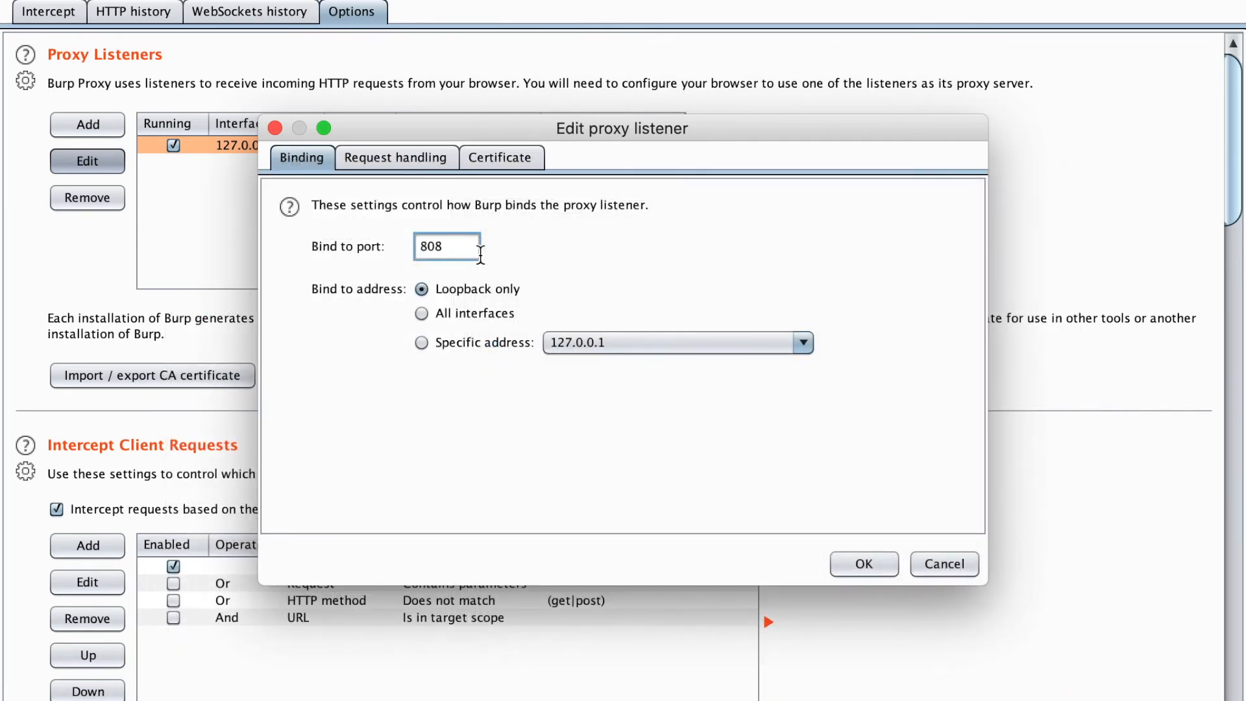
left_click(862, 563)
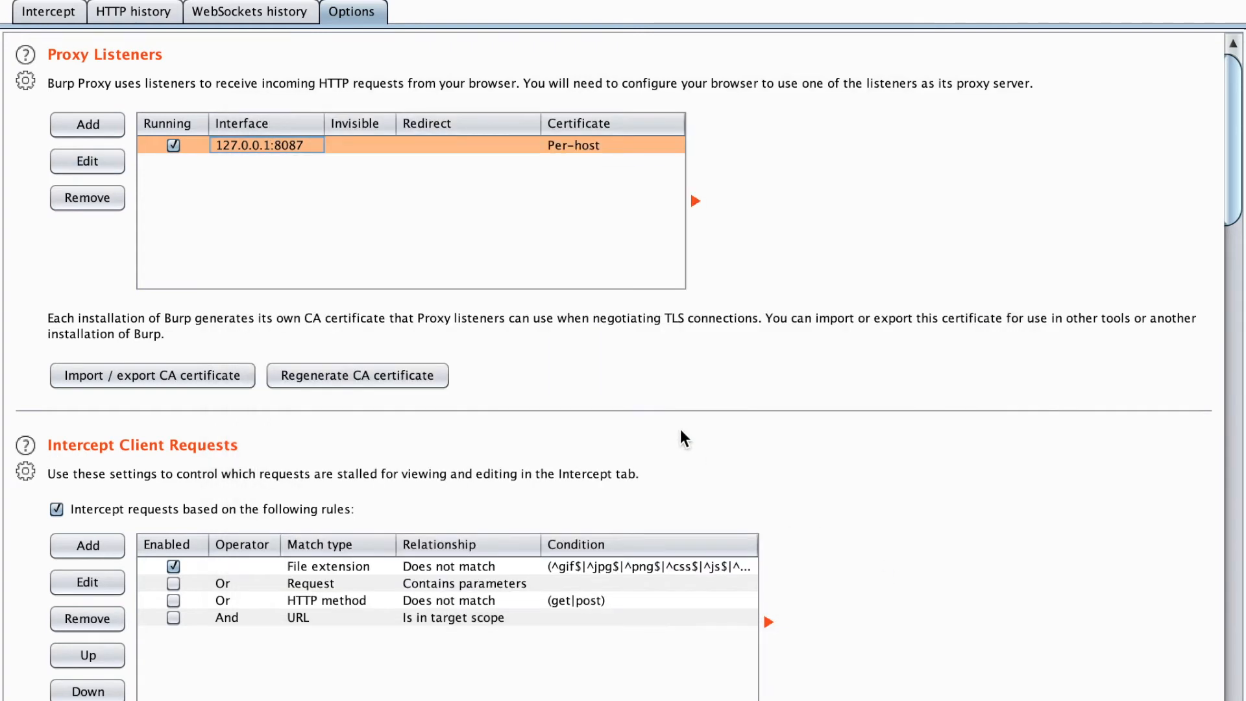
mouse_move(163, 218)
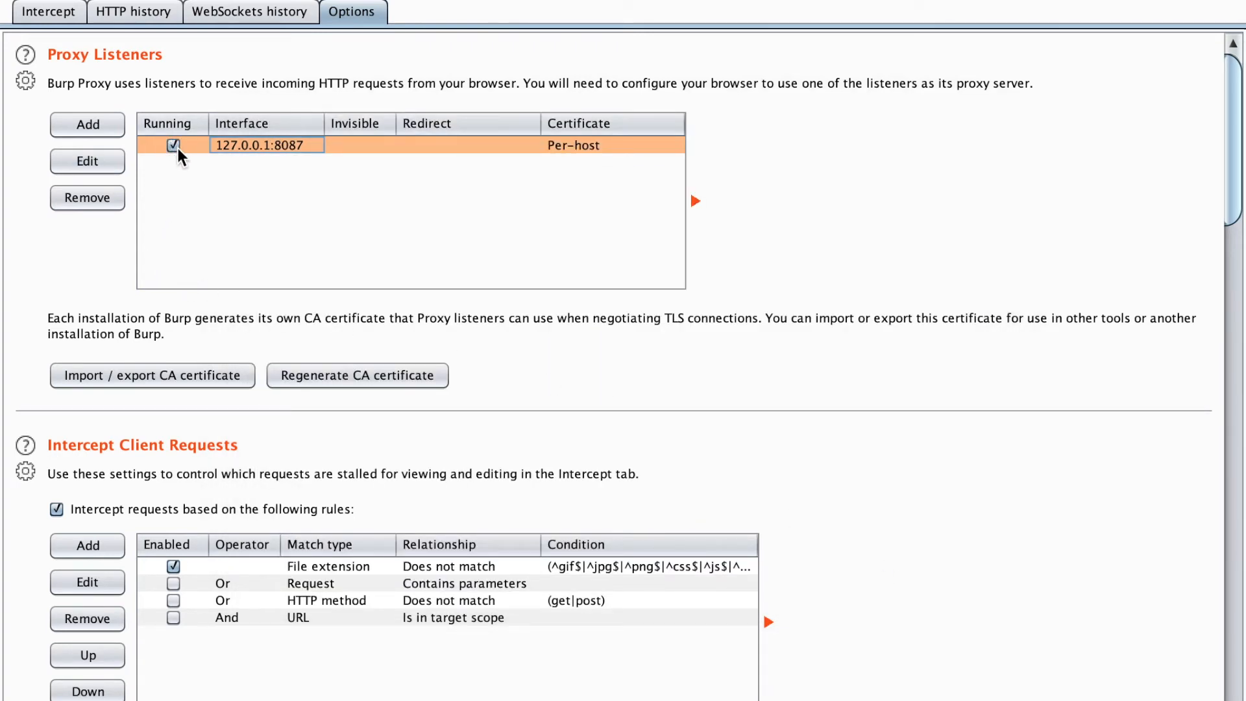
mouse_move(339, 165)
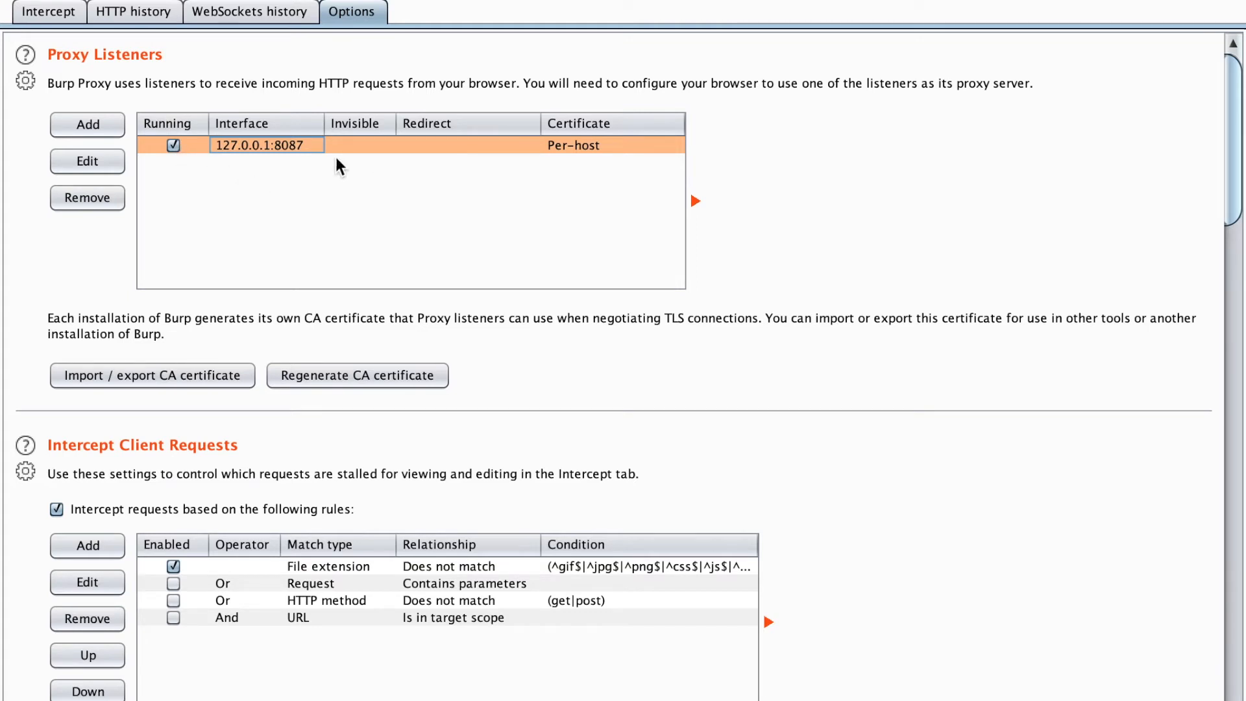
mouse_move(447, 114)
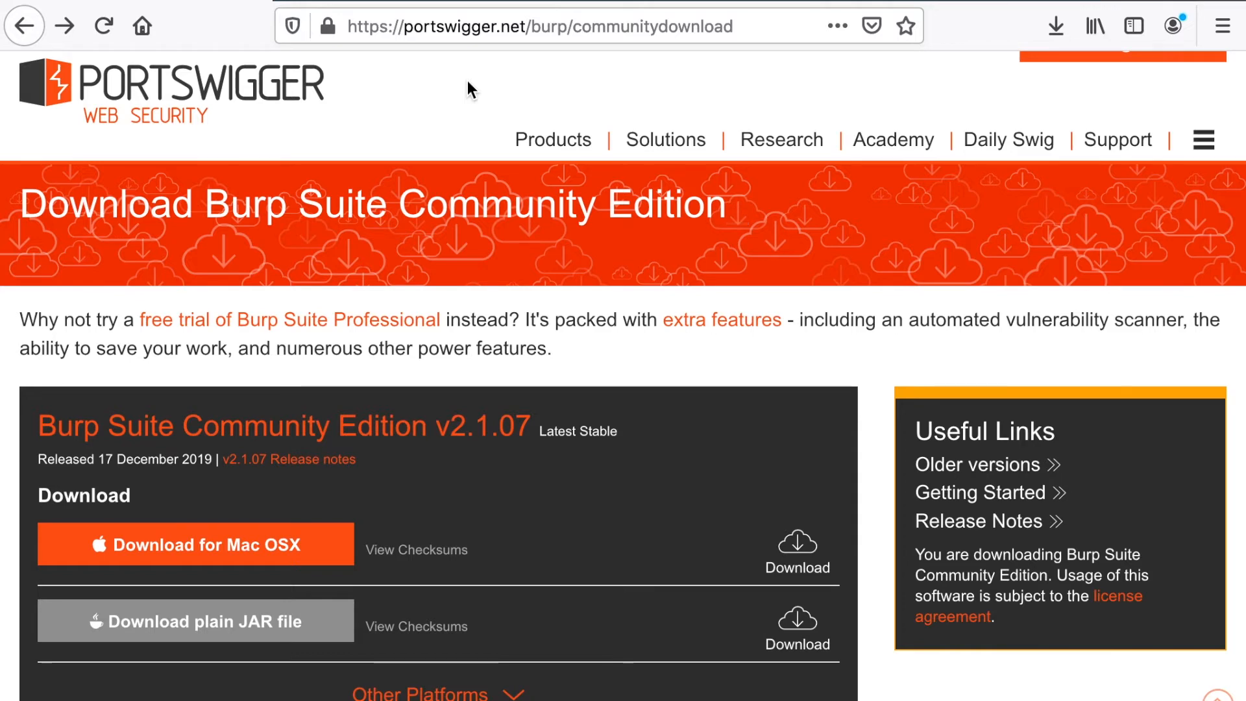
left_click(1223, 26)
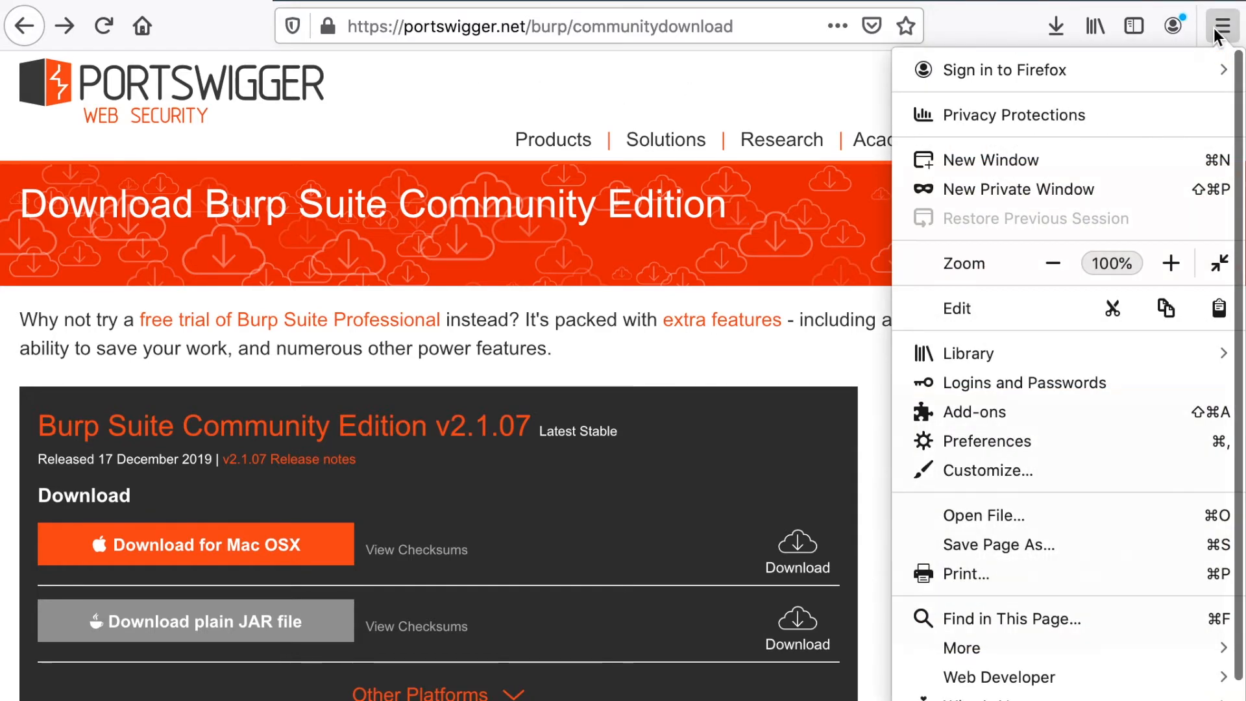
mouse_move(1060, 452)
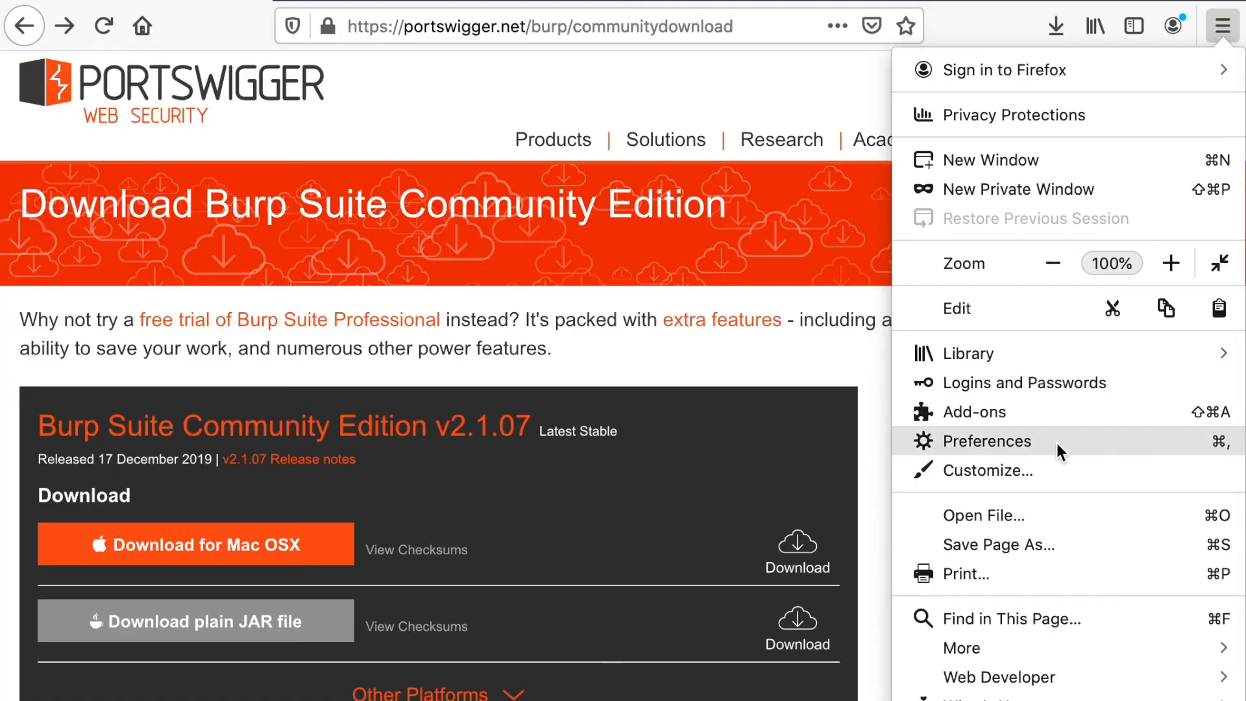
In Firefox preferences' Network Settings, choose Manual proxy configuration, then close the dialog.
left_click(985, 442)
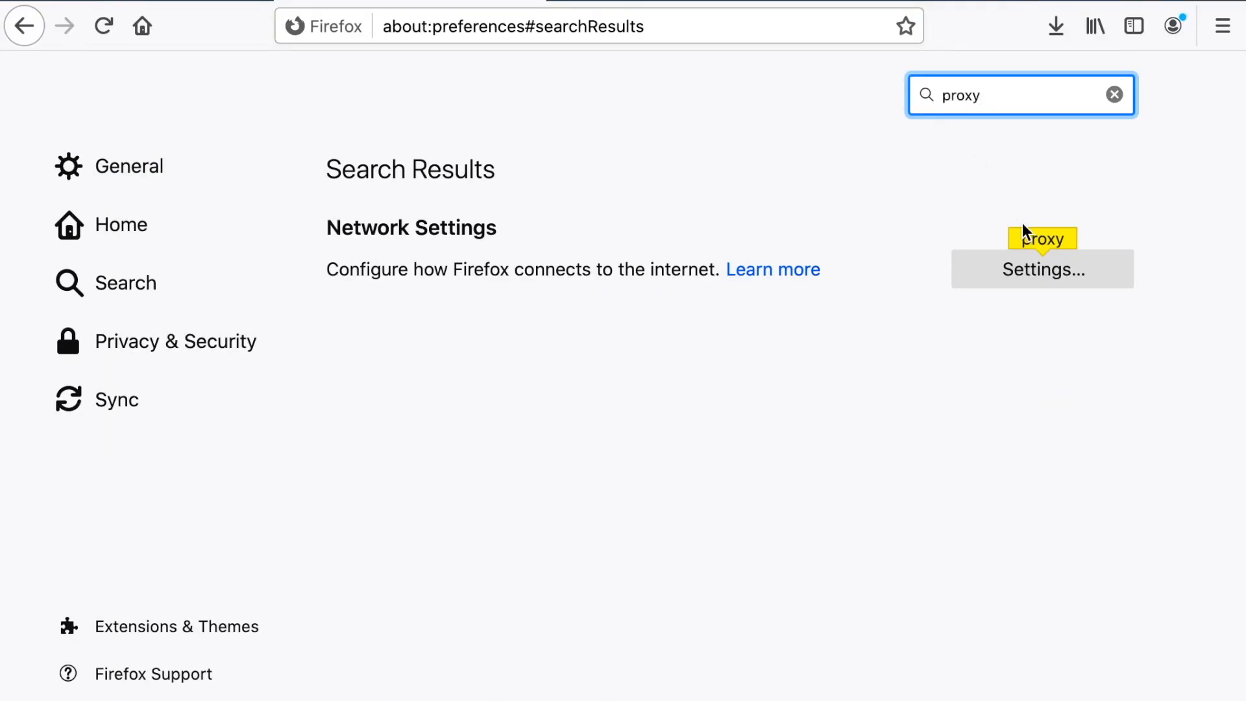
left_click(1041, 269)
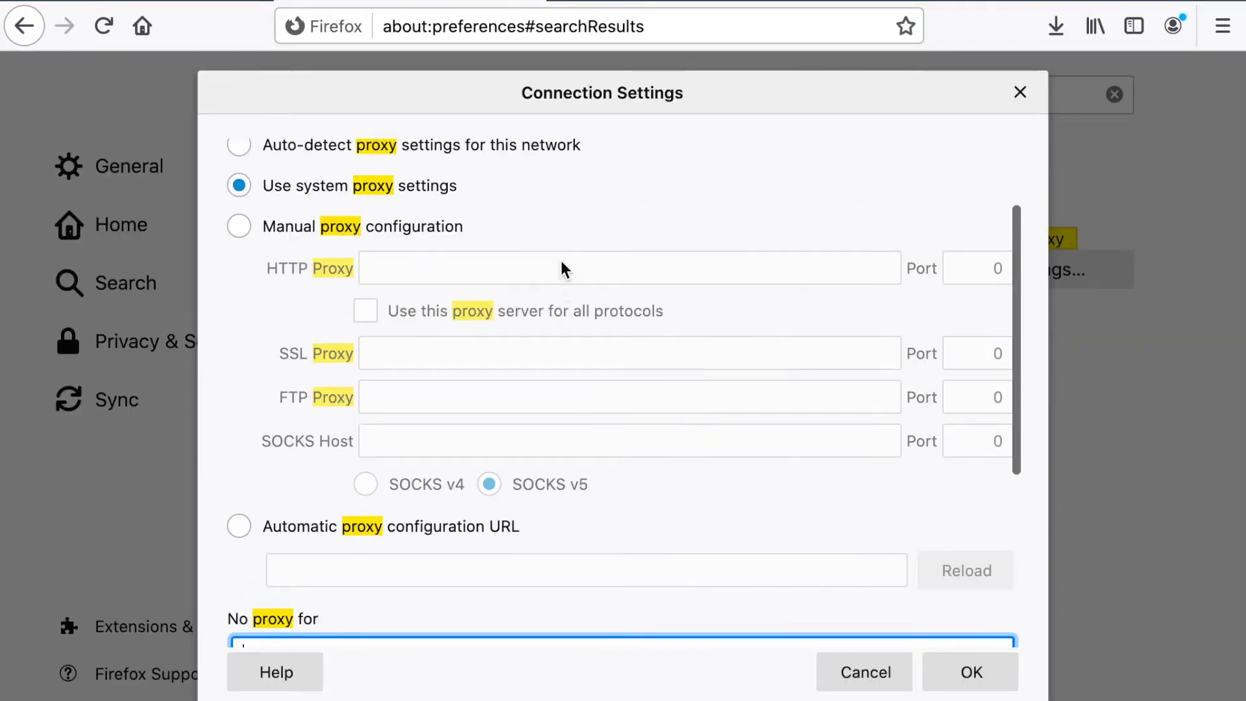
scroll("up", 3)
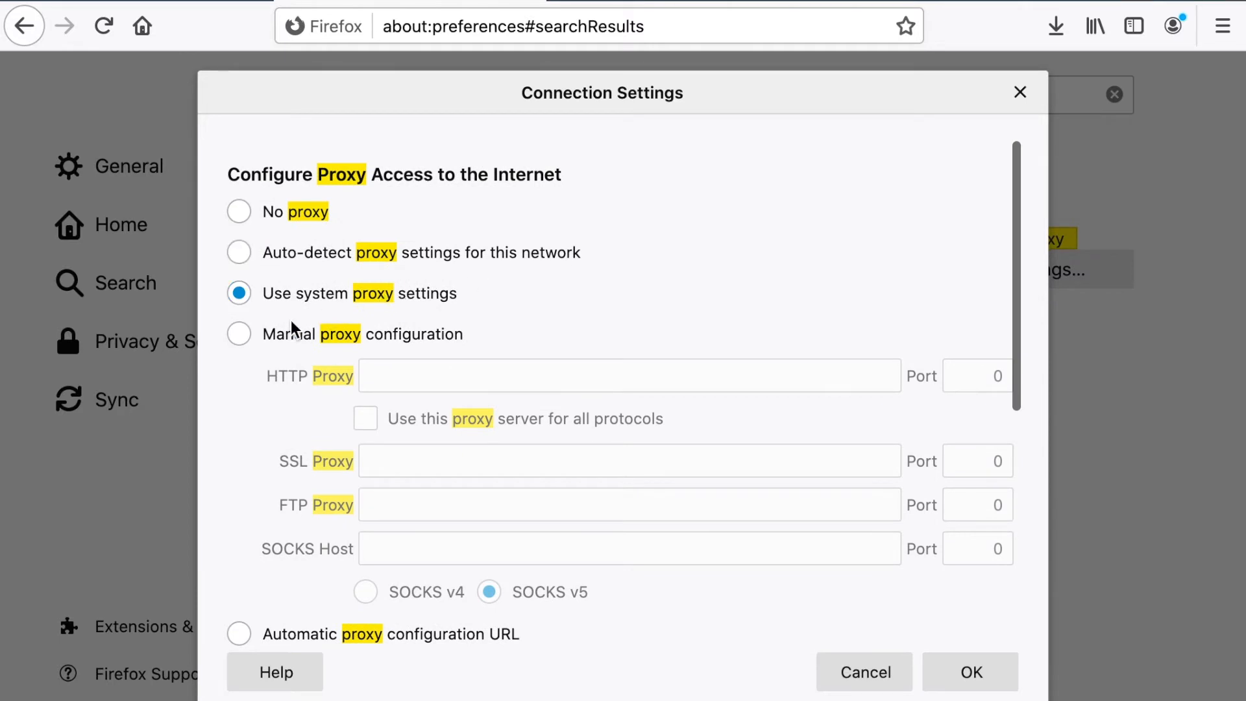
left_click(238, 334)
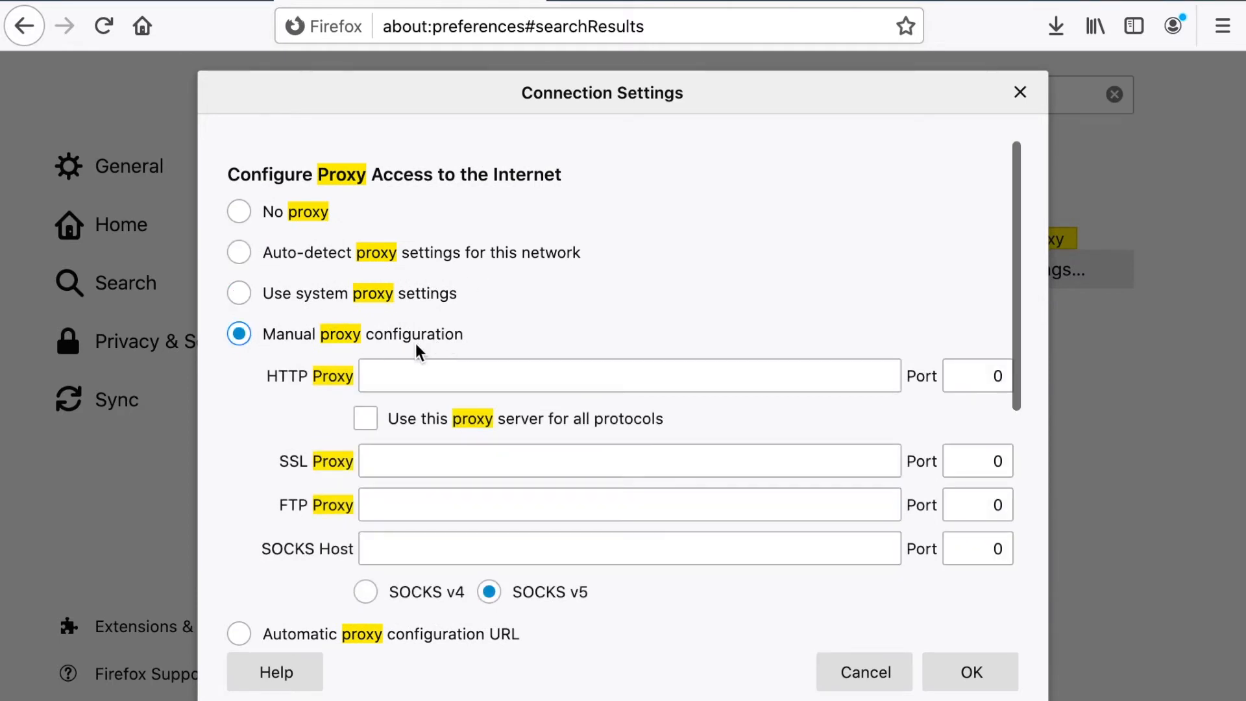
mouse_move(272, 237)
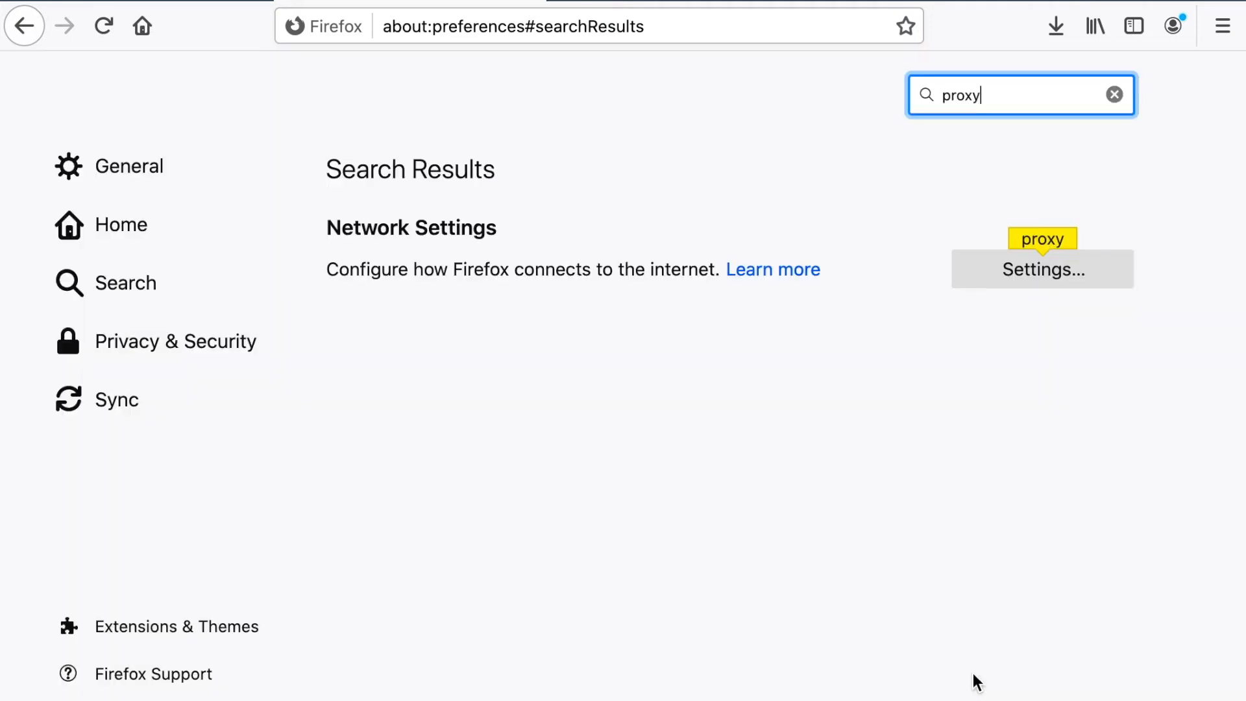
left_click(528, 26)
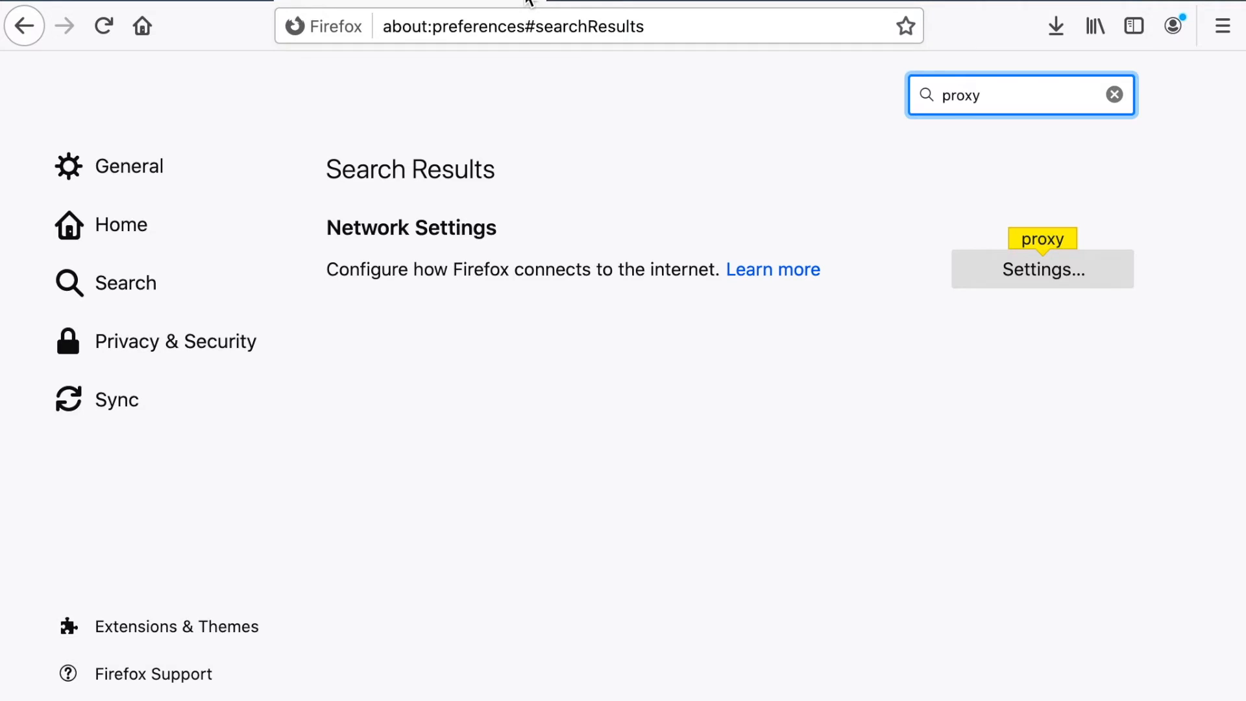
mouse_move(557, 8)
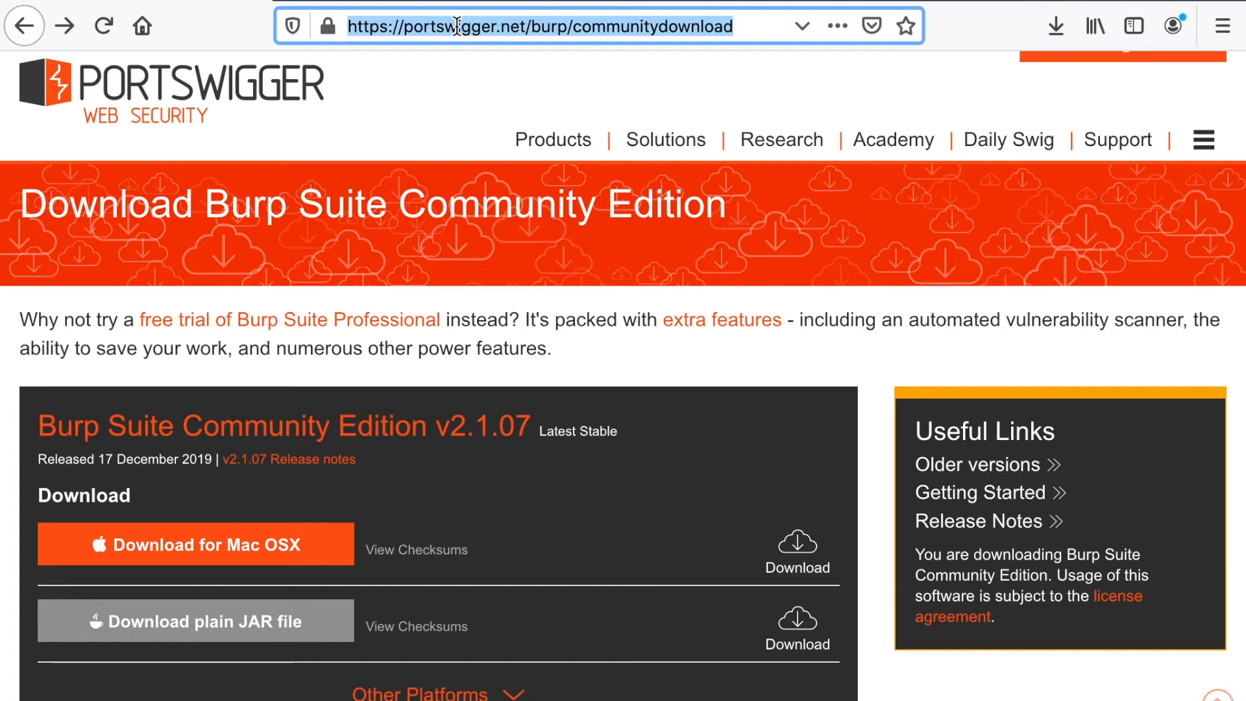
Search 'foxy proxy' from the address bar and bring up the FoxyProxy Standard add-on page.
type("f")
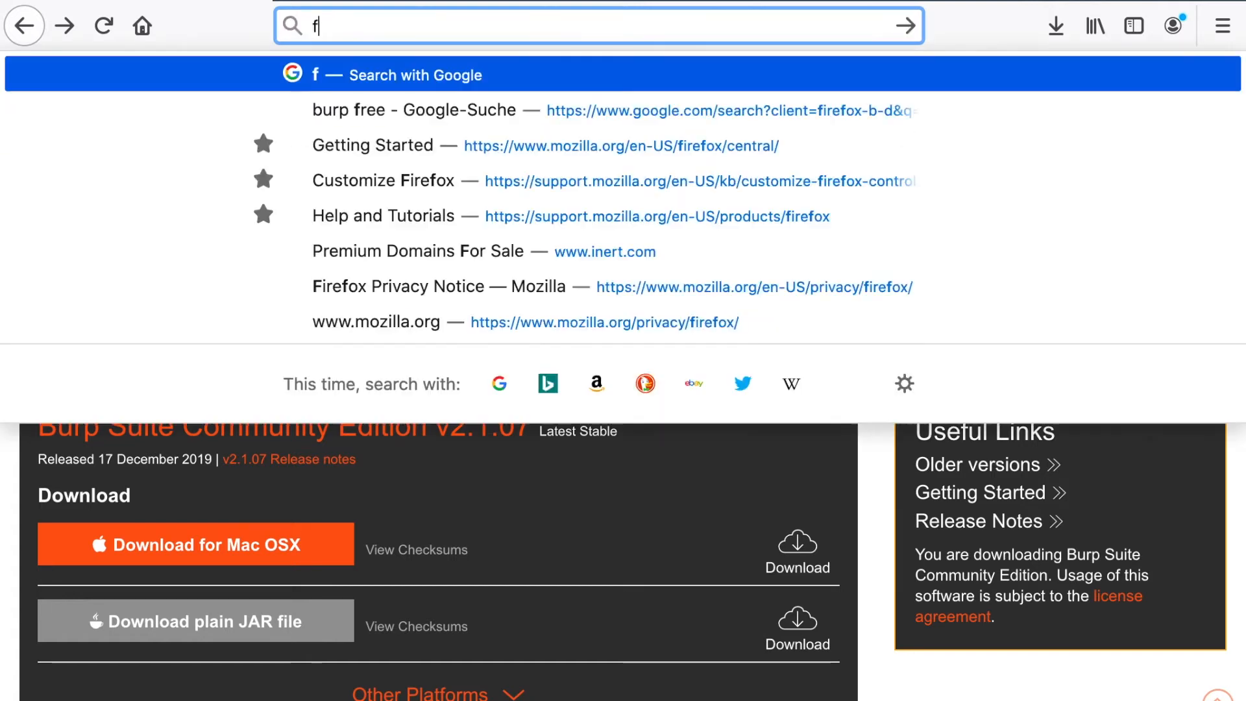
type("oxy pr")
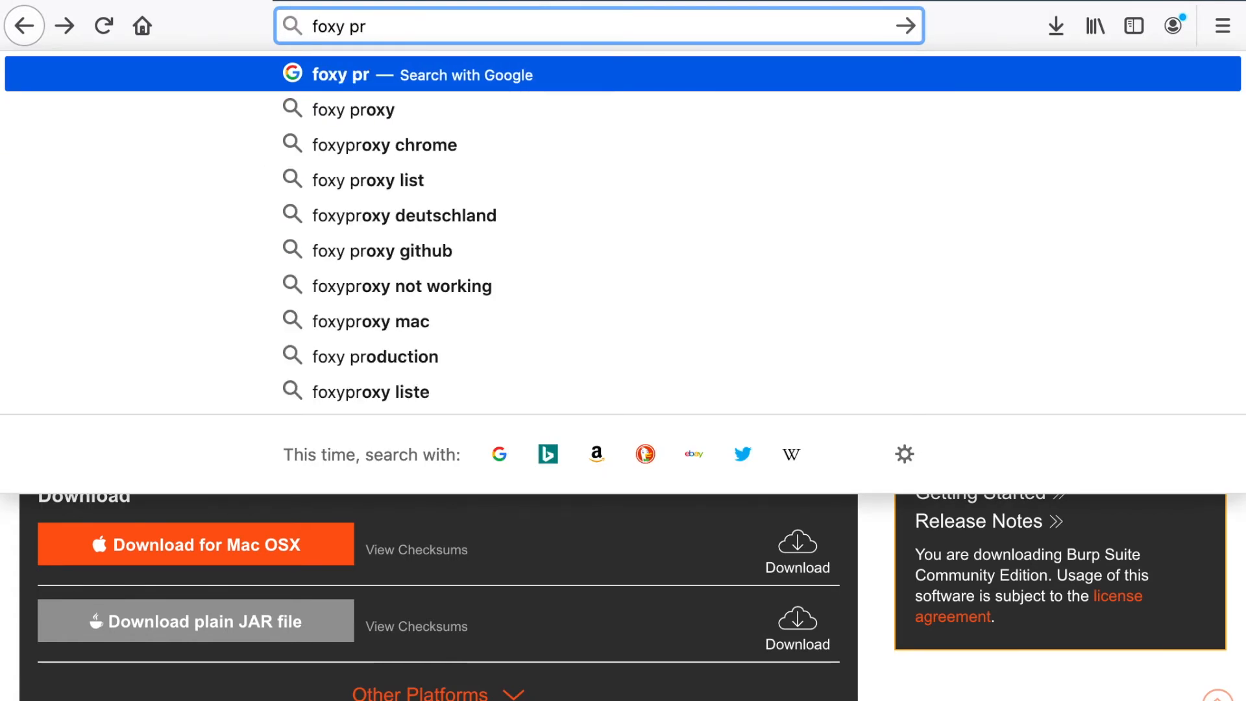
left_click(352, 109)
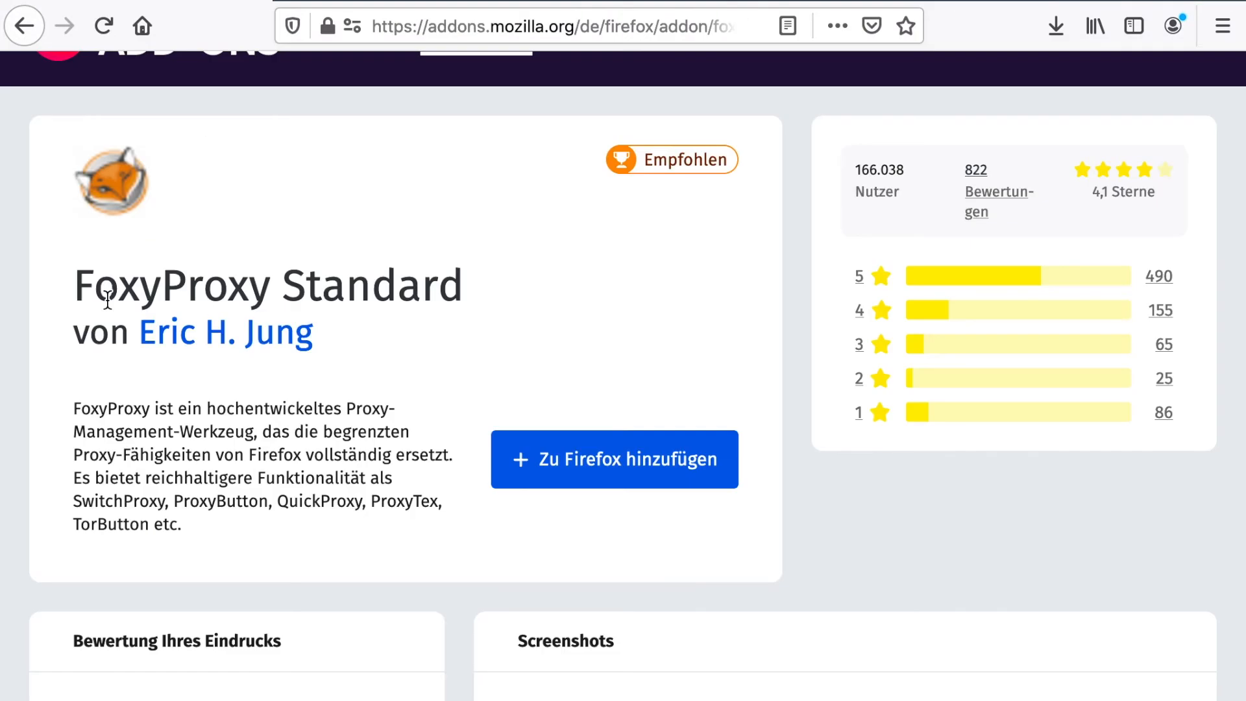
mouse_move(278, 231)
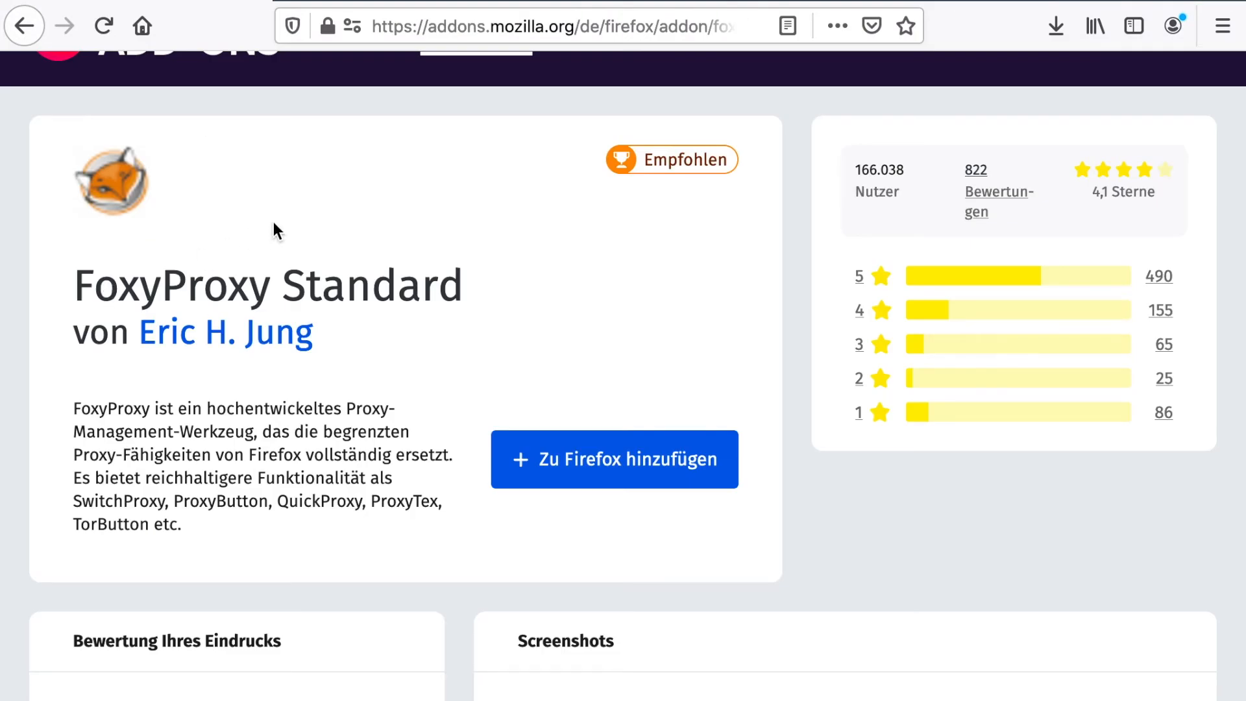
scroll("up", 3)
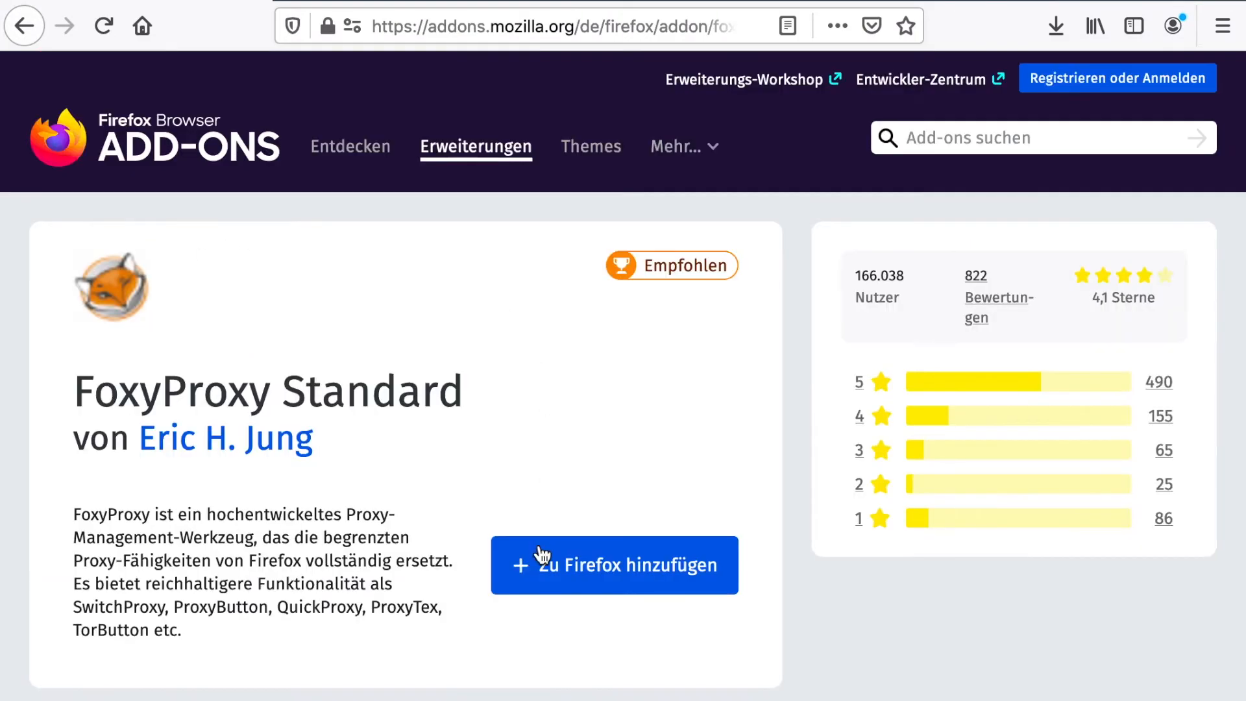
Add FoxyProxy Standard to Firefox, accepting its permissions and the installed notice.
left_click(614, 564)
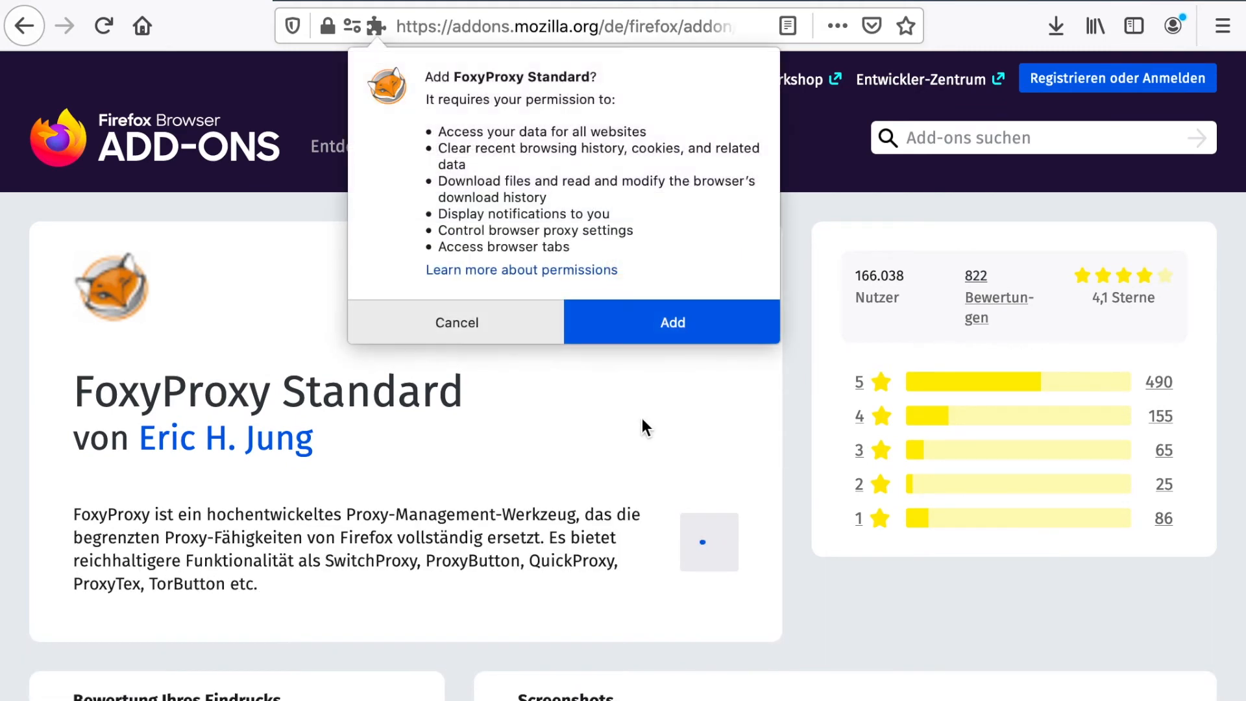
left_click(671, 322)
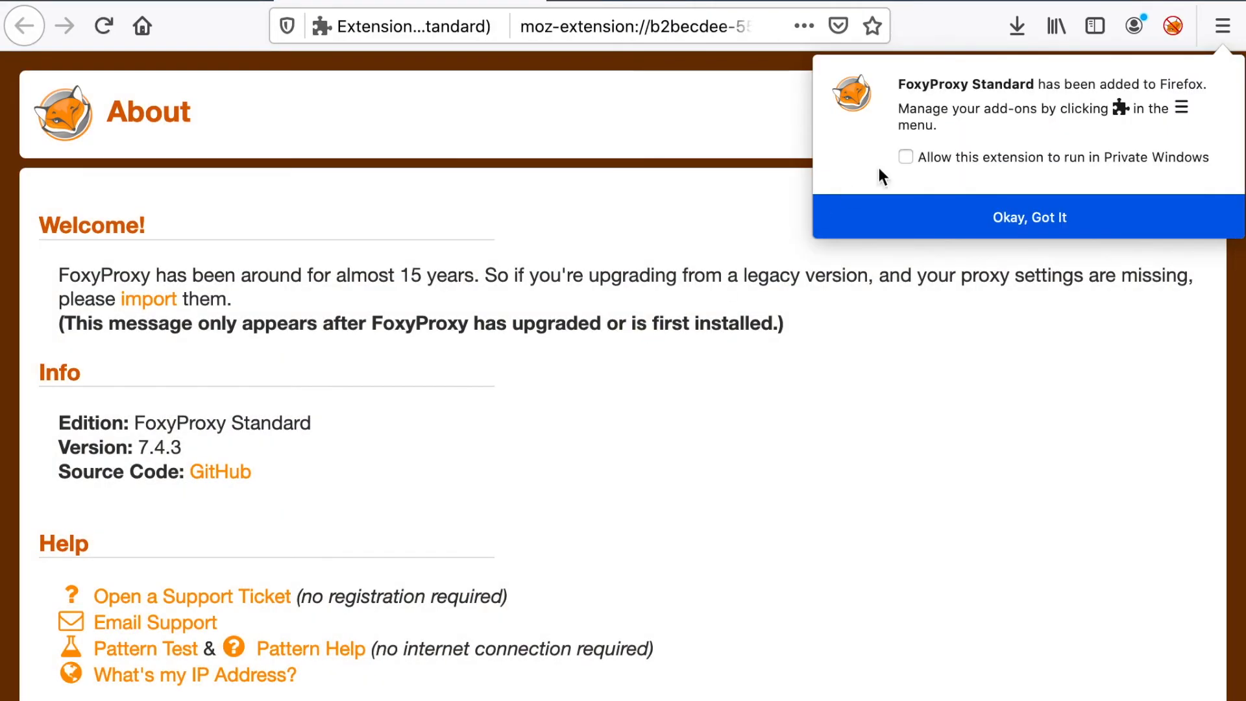
left_click(1029, 217)
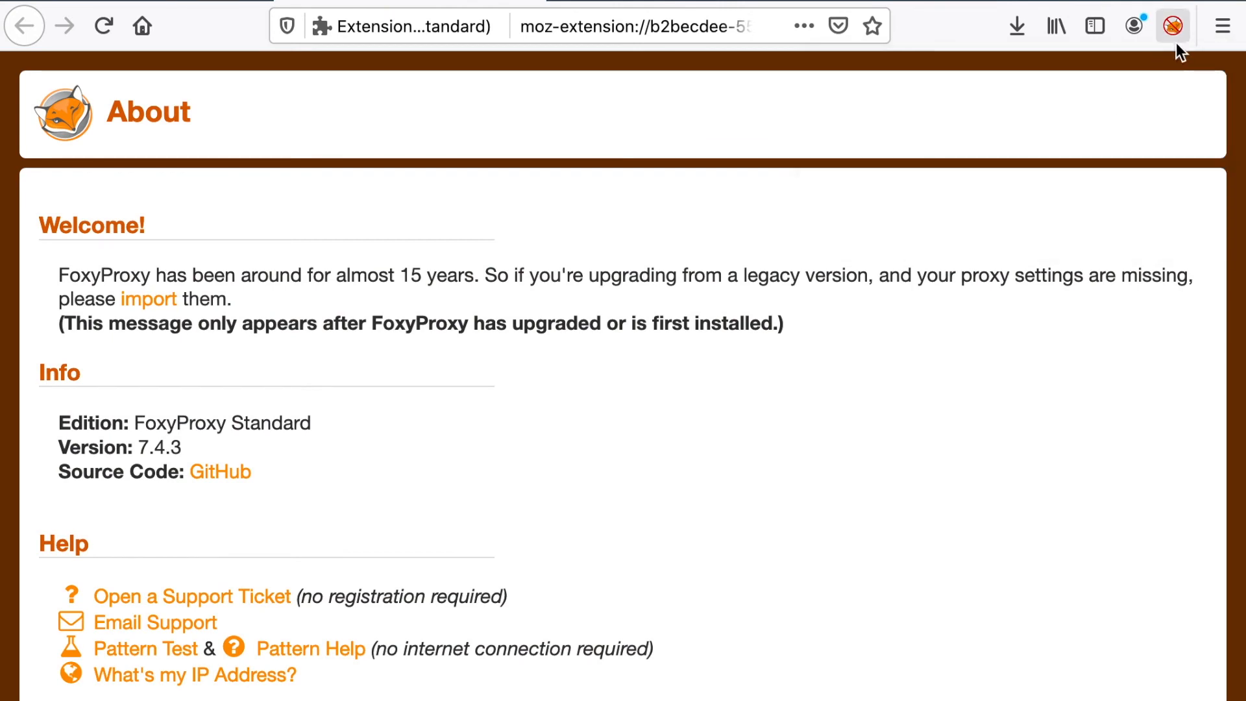
mouse_move(1171, 26)
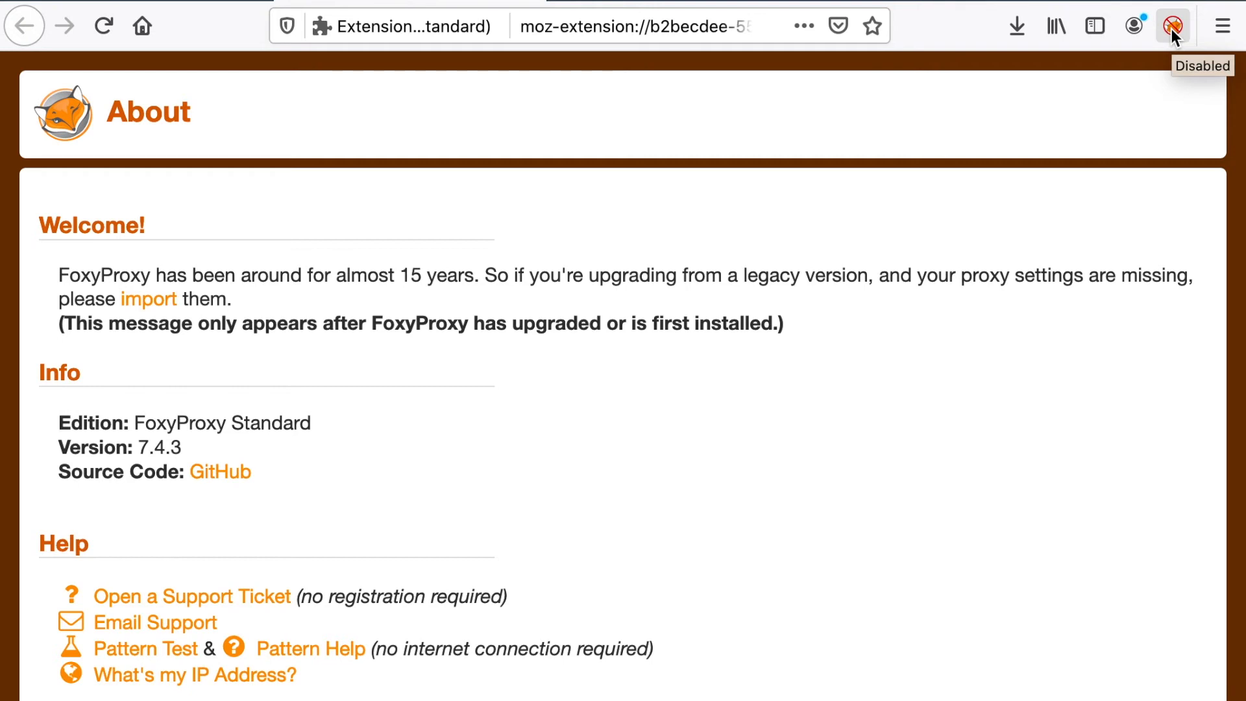
mouse_move(865, 220)
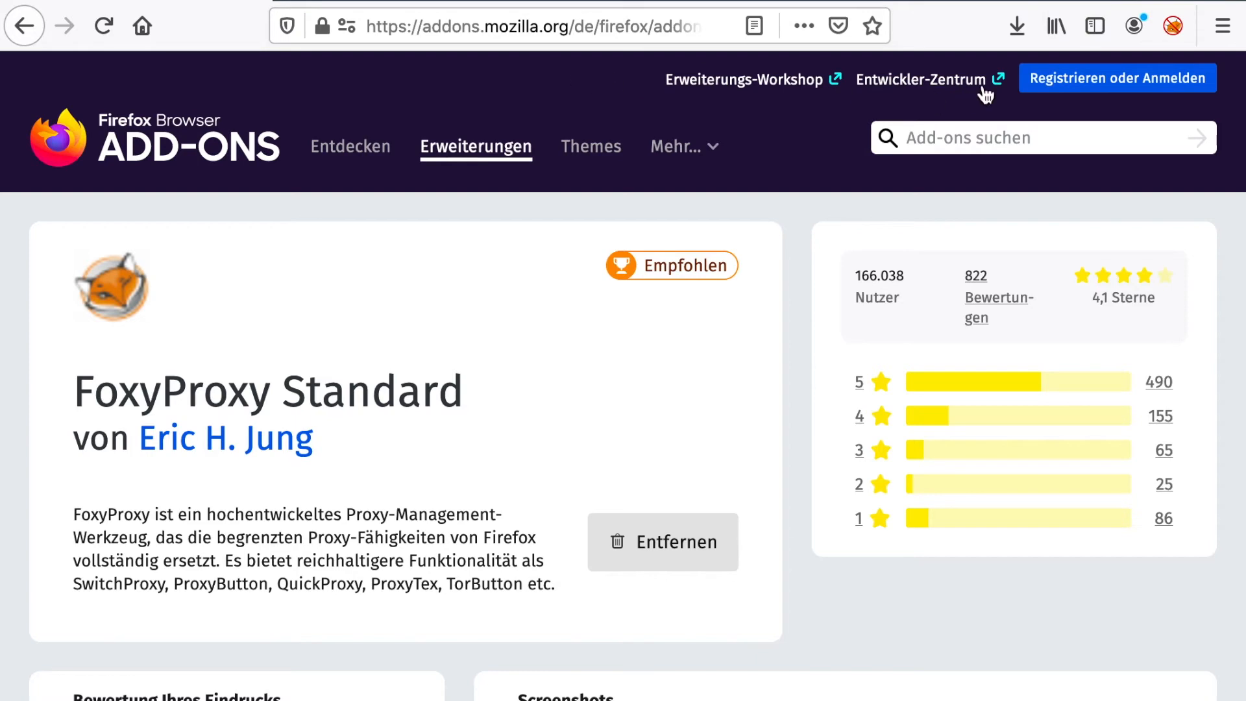
Start a new proxy entry from FoxyProxy's Options page.
left_click(1170, 26)
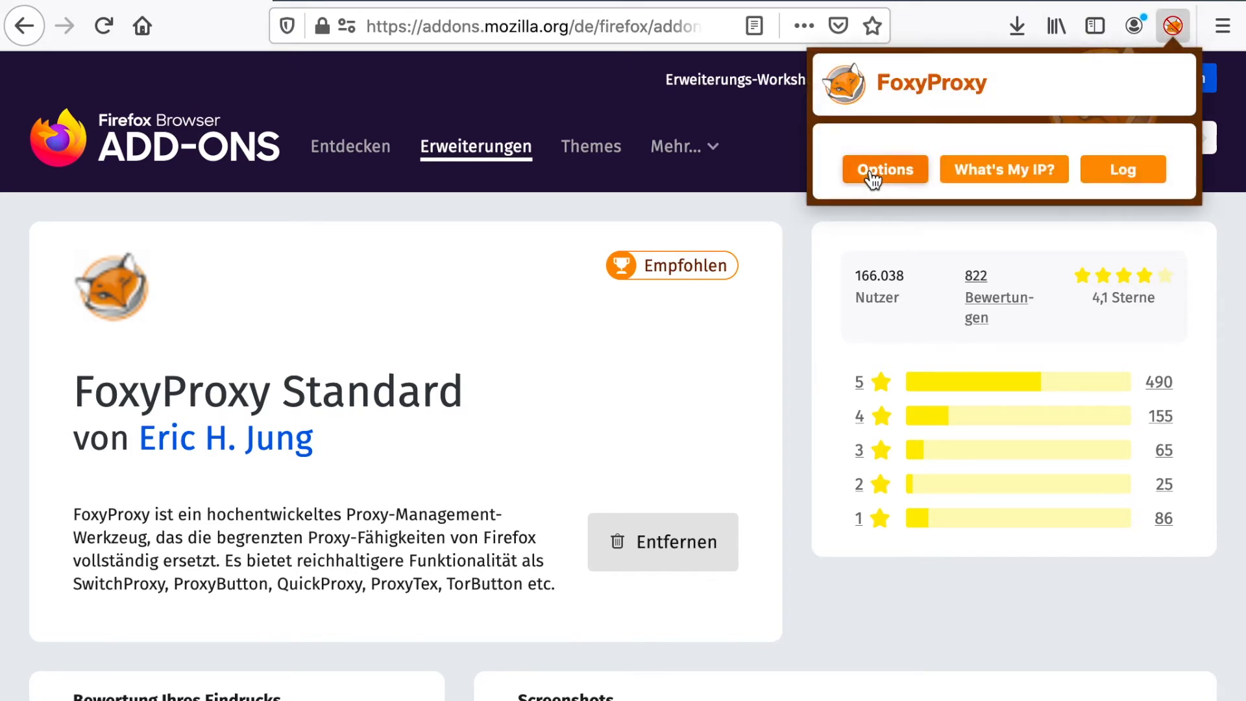
left_click(884, 168)
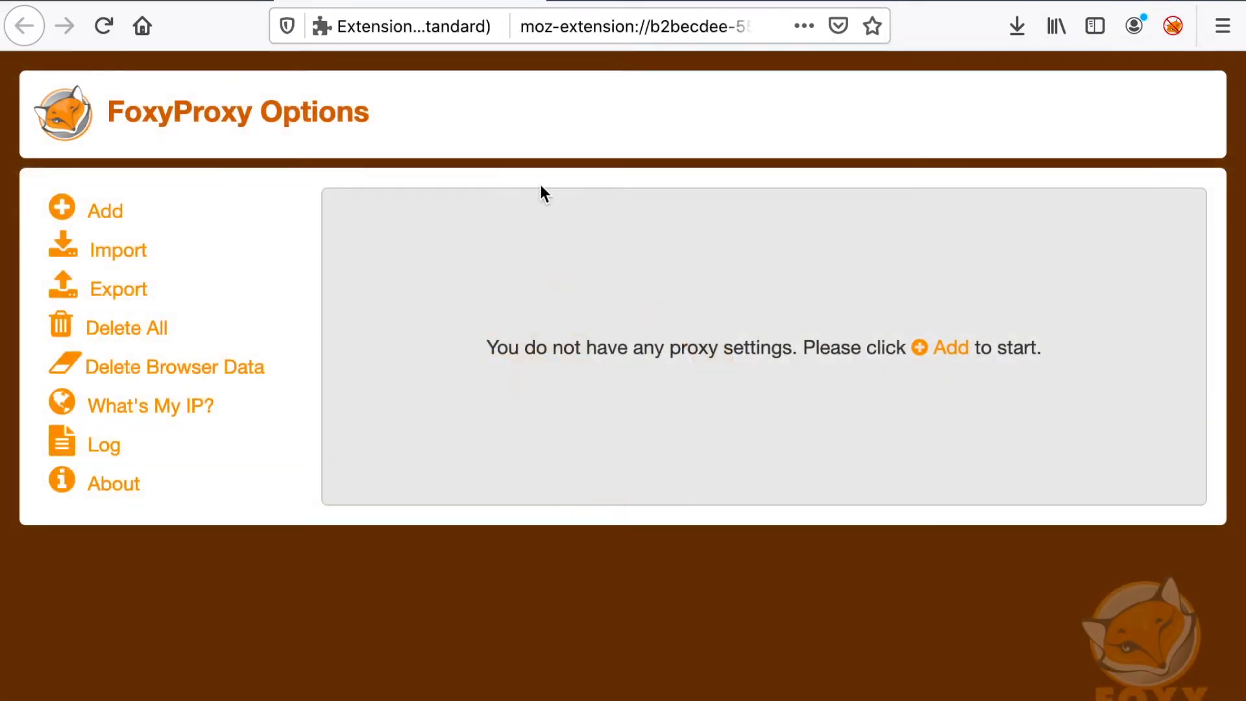
left_click(101, 210)
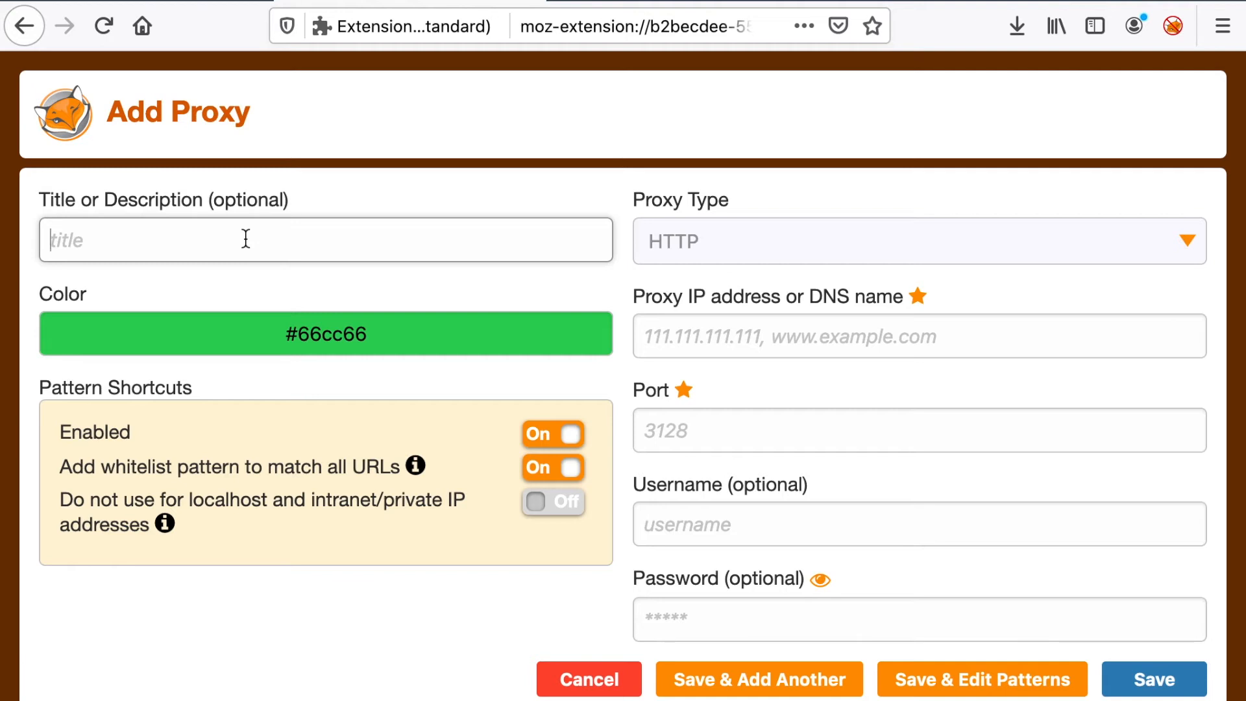
Give the new BurpSuite proxy a light orange colour.
left_click(324, 333)
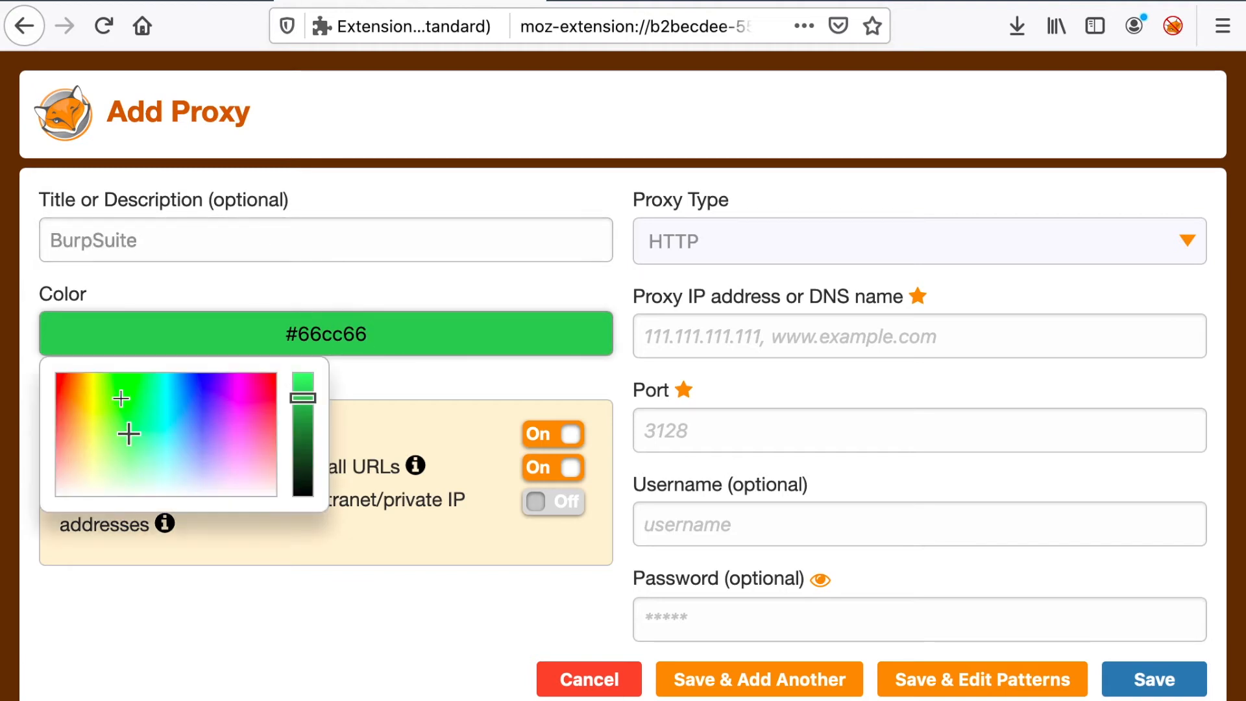
left_click(70, 390)
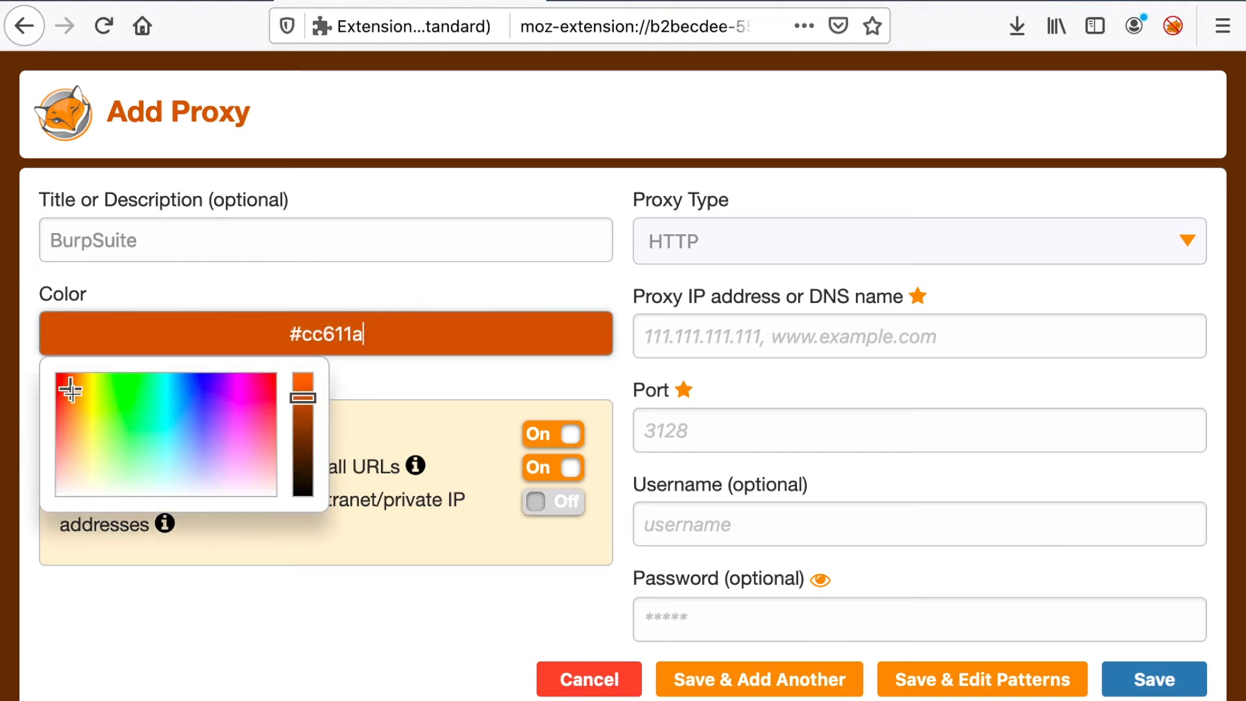
left_click(197, 417)
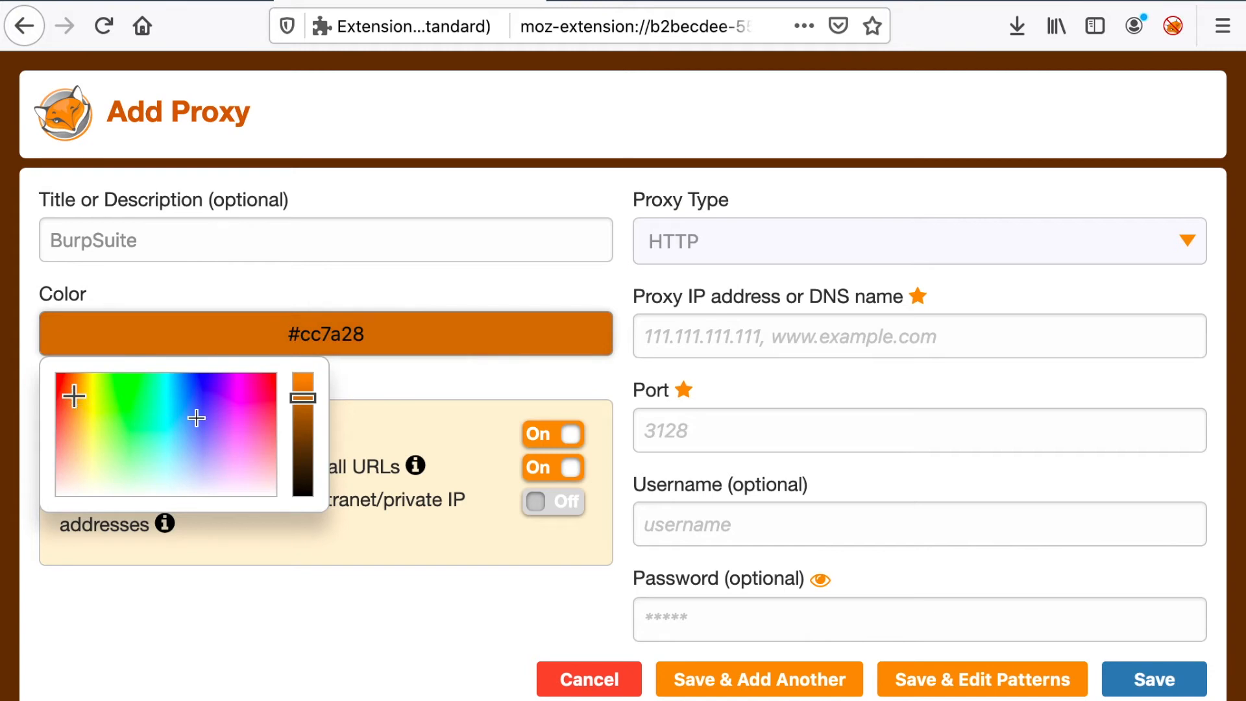
left_click(707, 242)
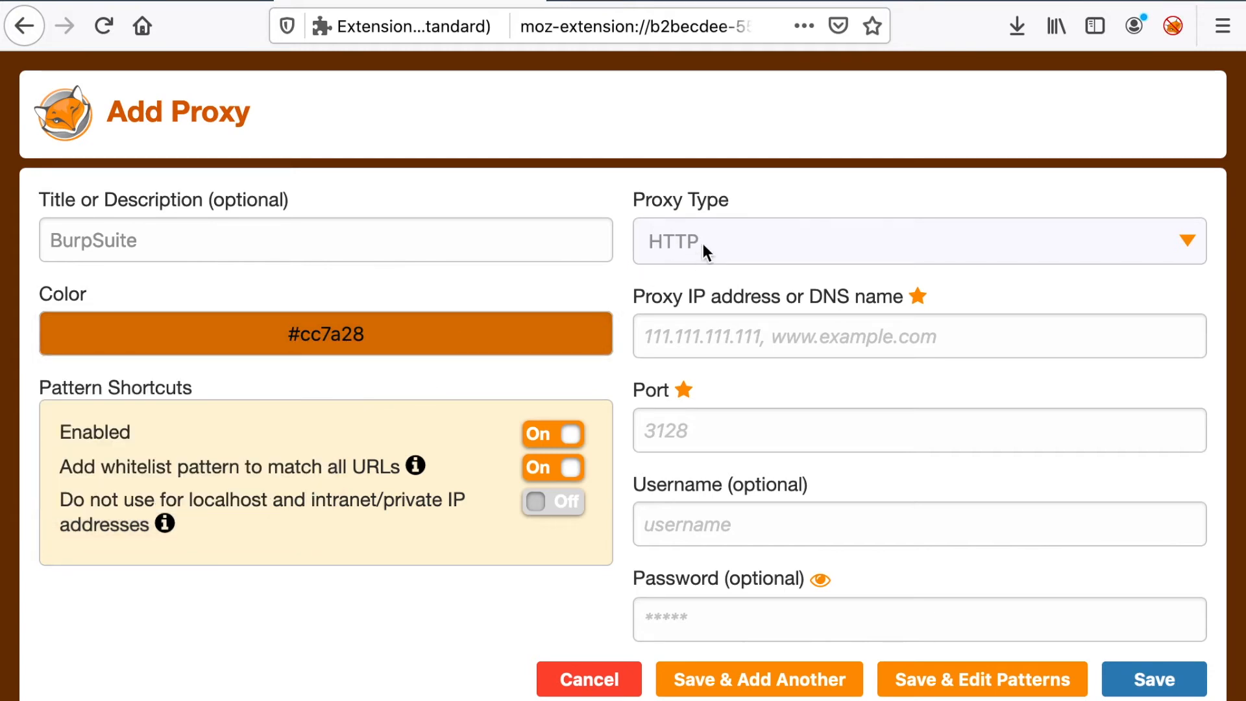
mouse_move(714, 309)
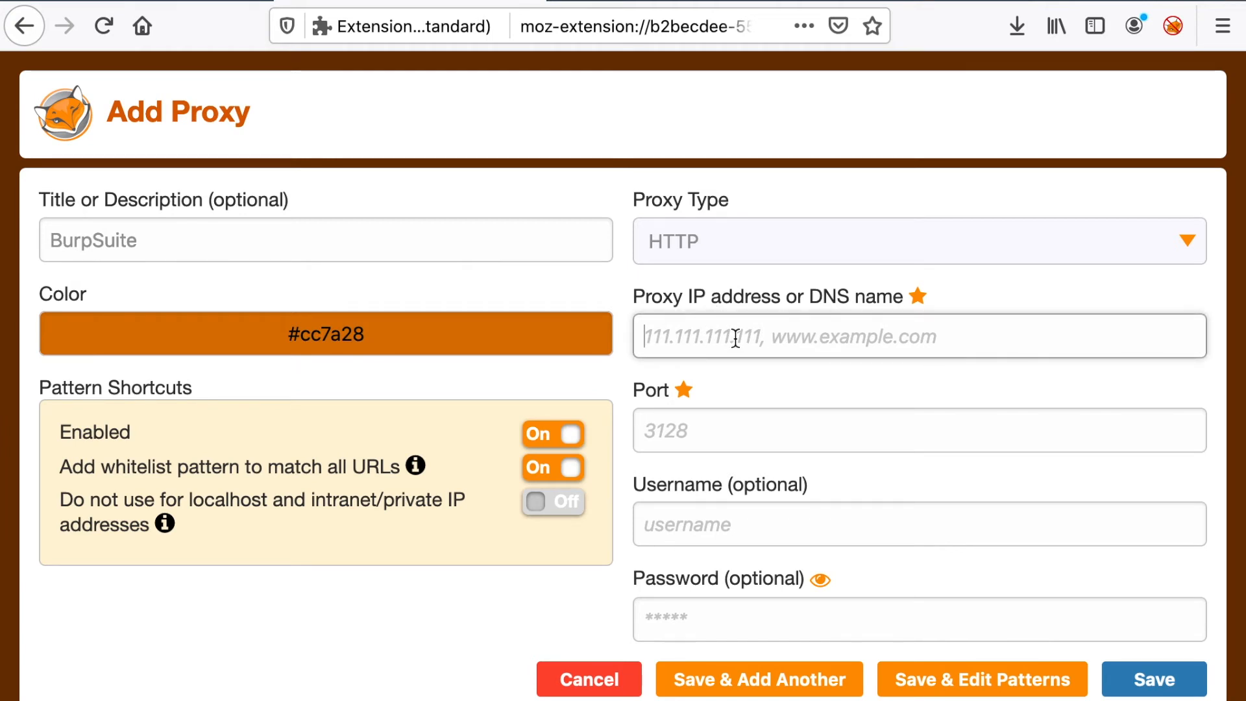
Point the proxy at localhost on port 8087.
type("loca")
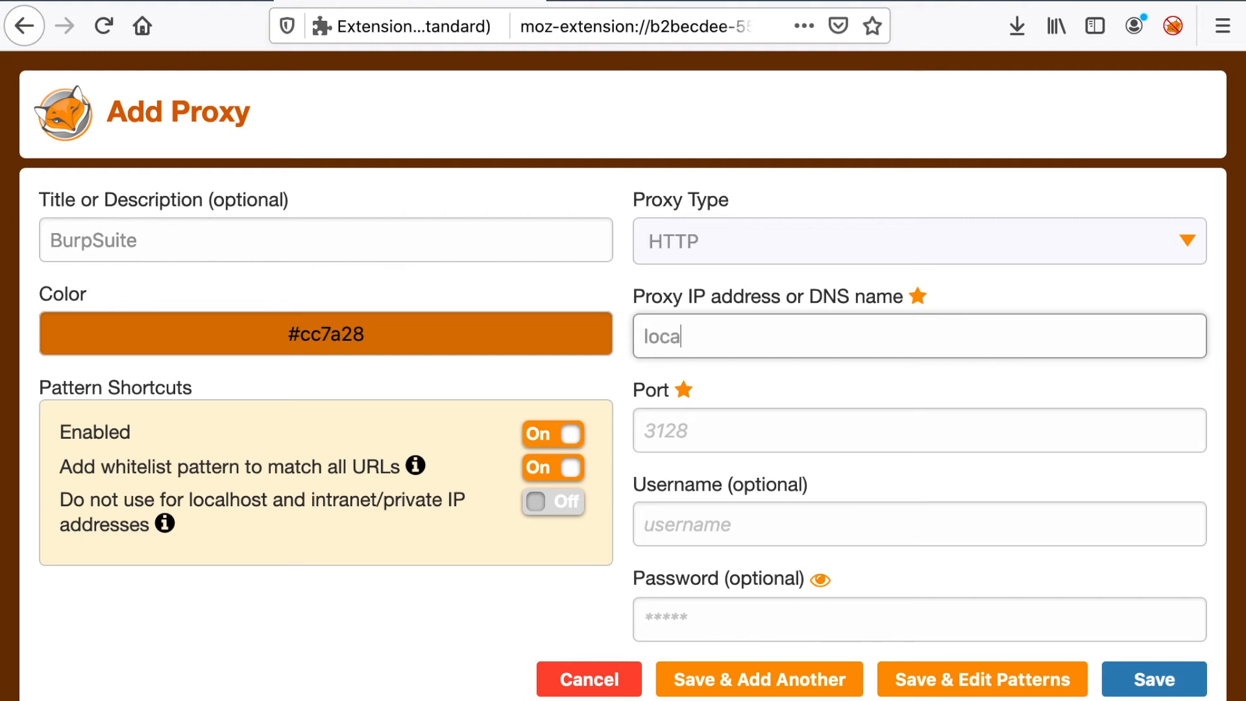
type("lhost")
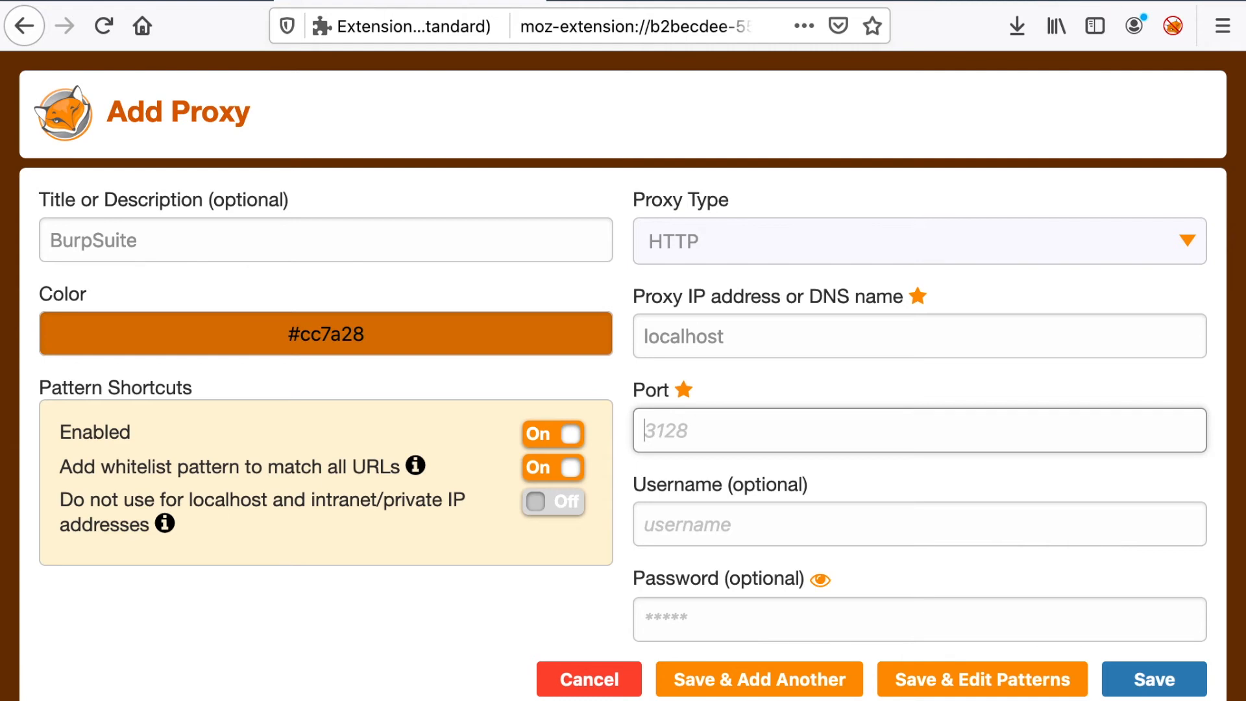
type("80")
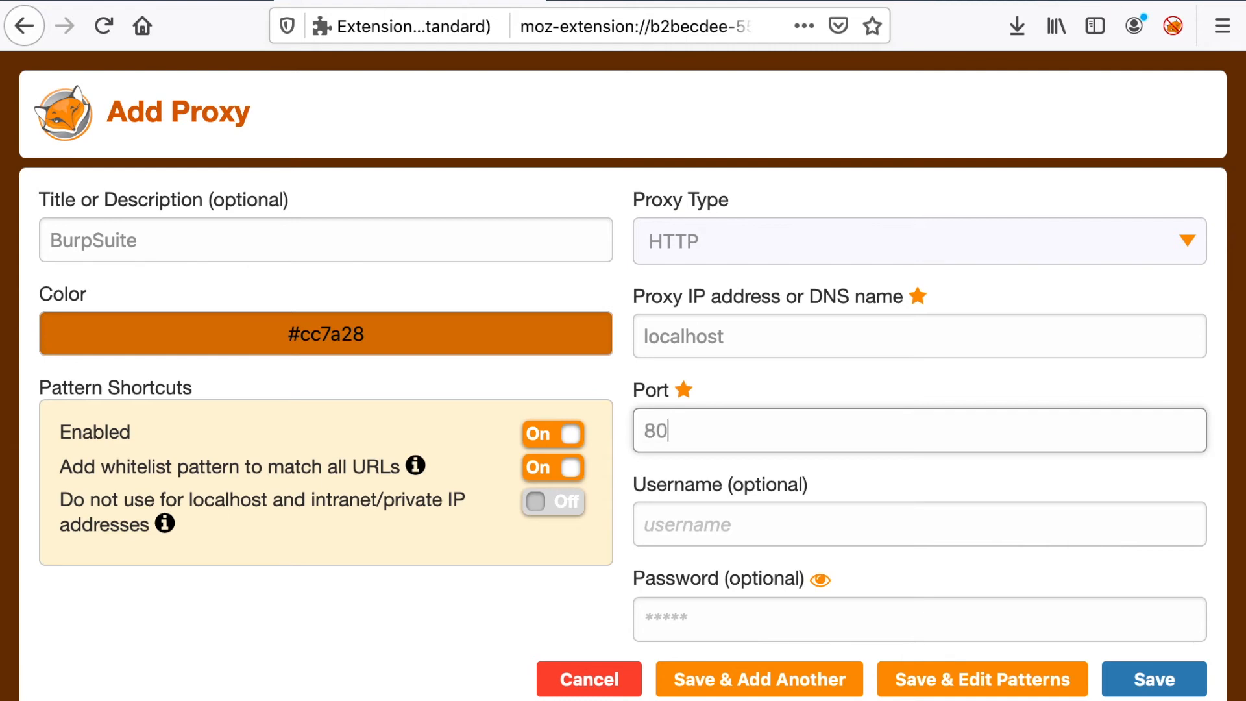
type("87")
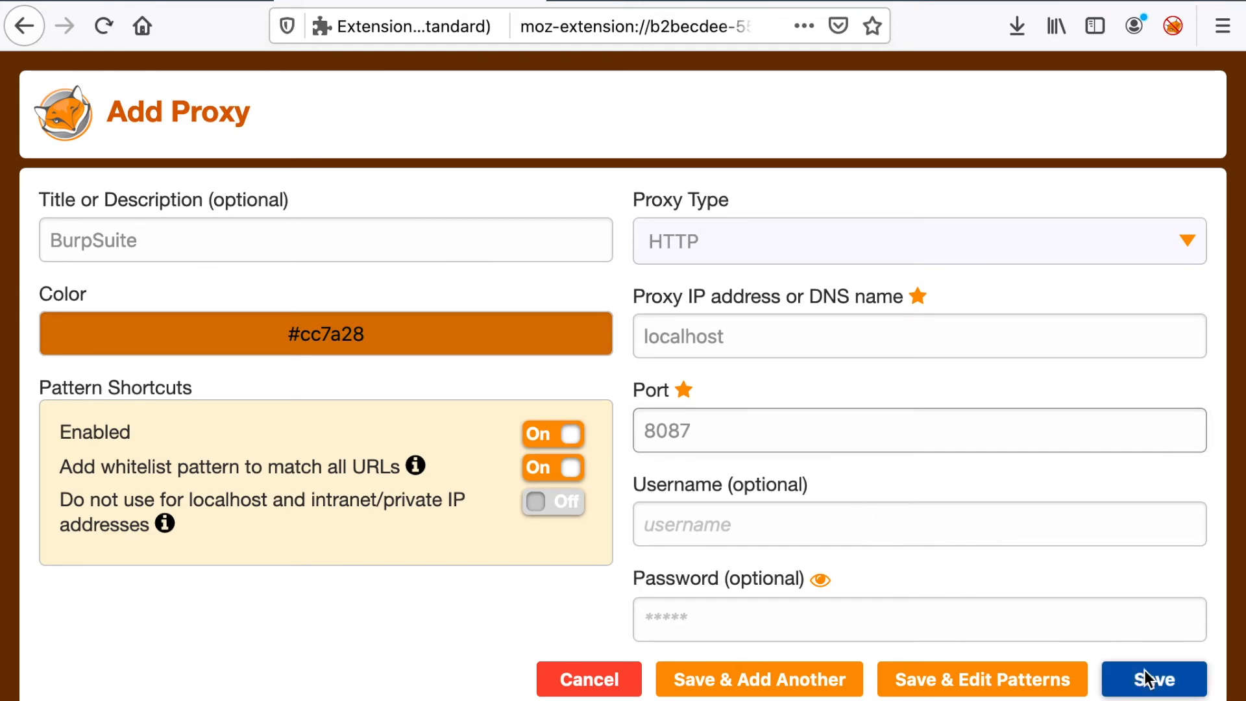
Save the BurpSuite proxy and select it in FoxyProxy for all URLs.
left_click(1153, 679)
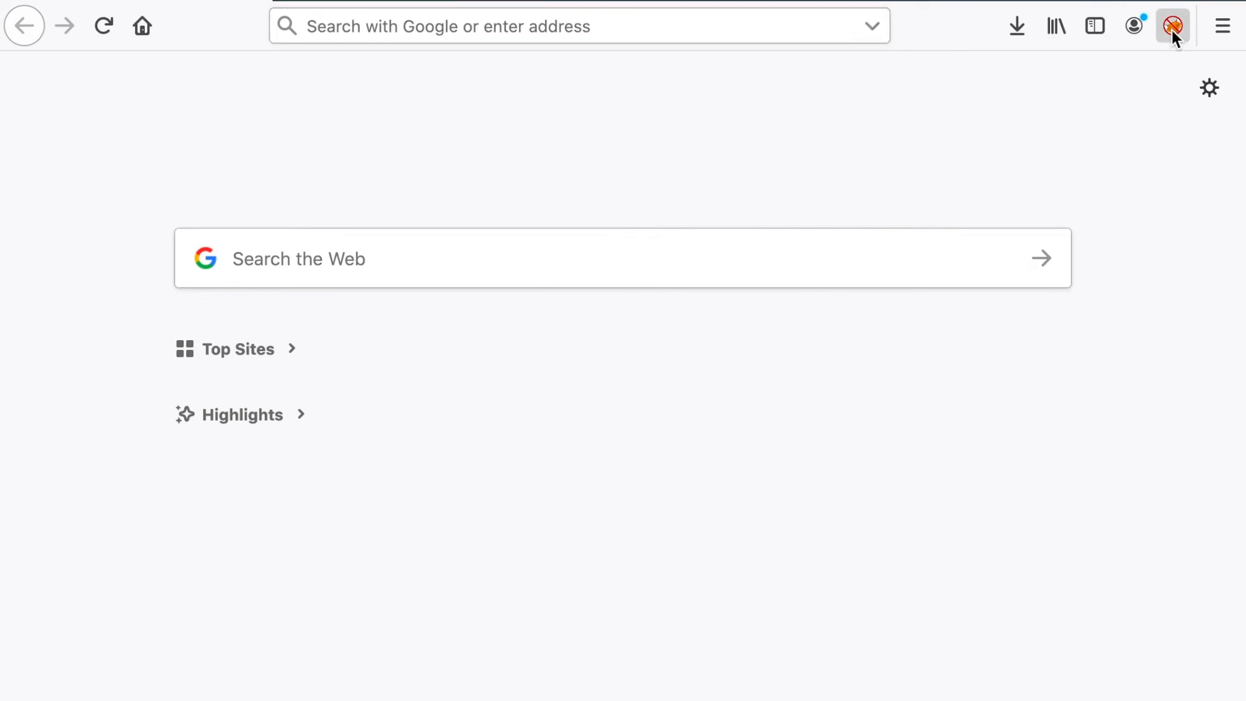
left_click(1172, 26)
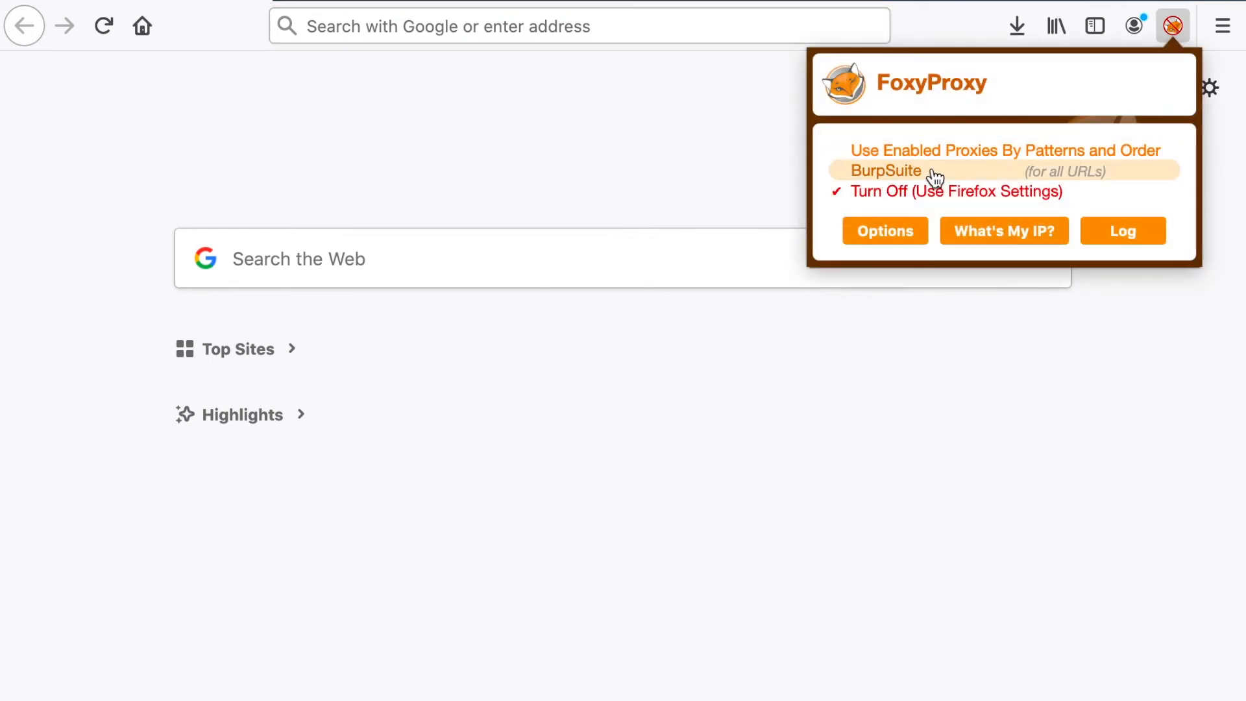
left_click(885, 170)
type("http://burp")
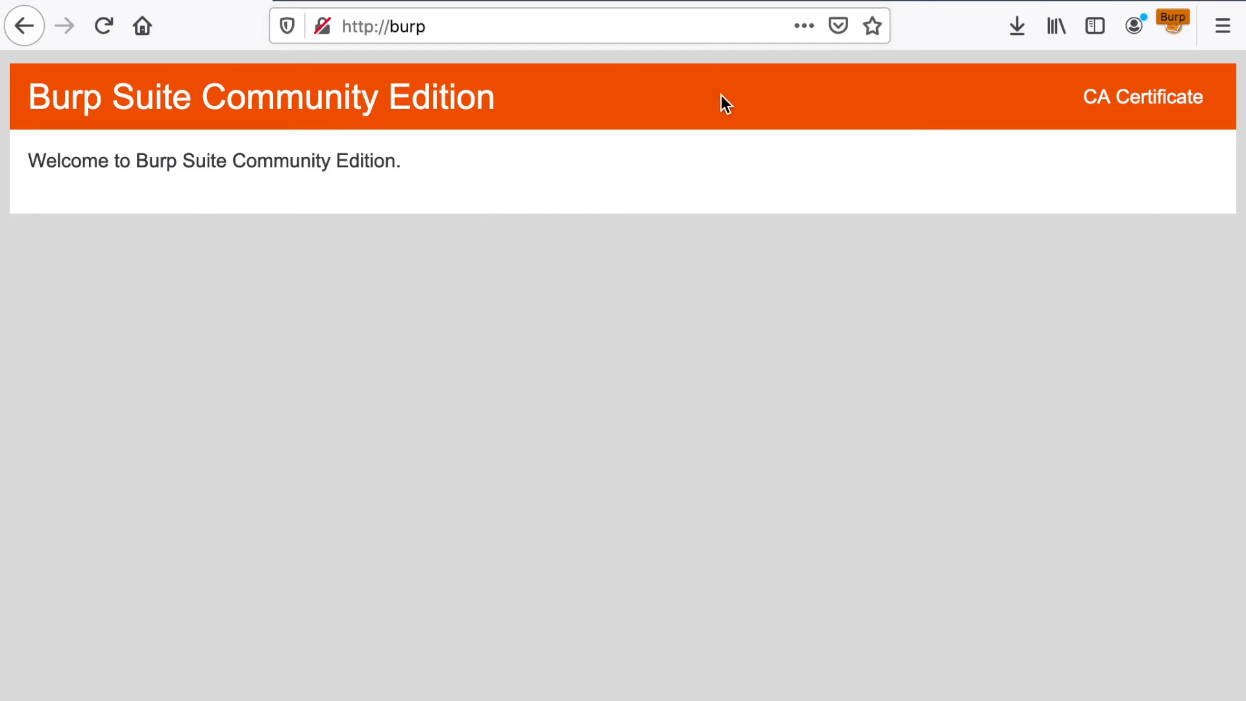
mouse_move(780, 109)
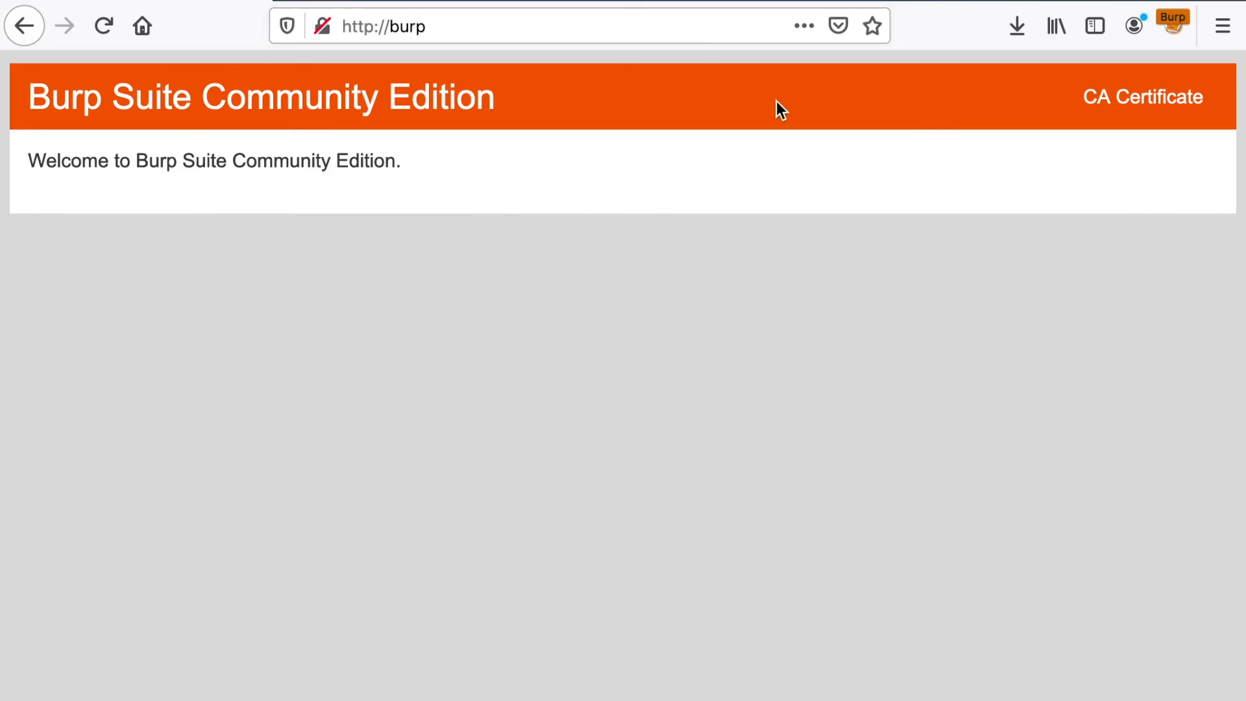
mouse_move(1143, 96)
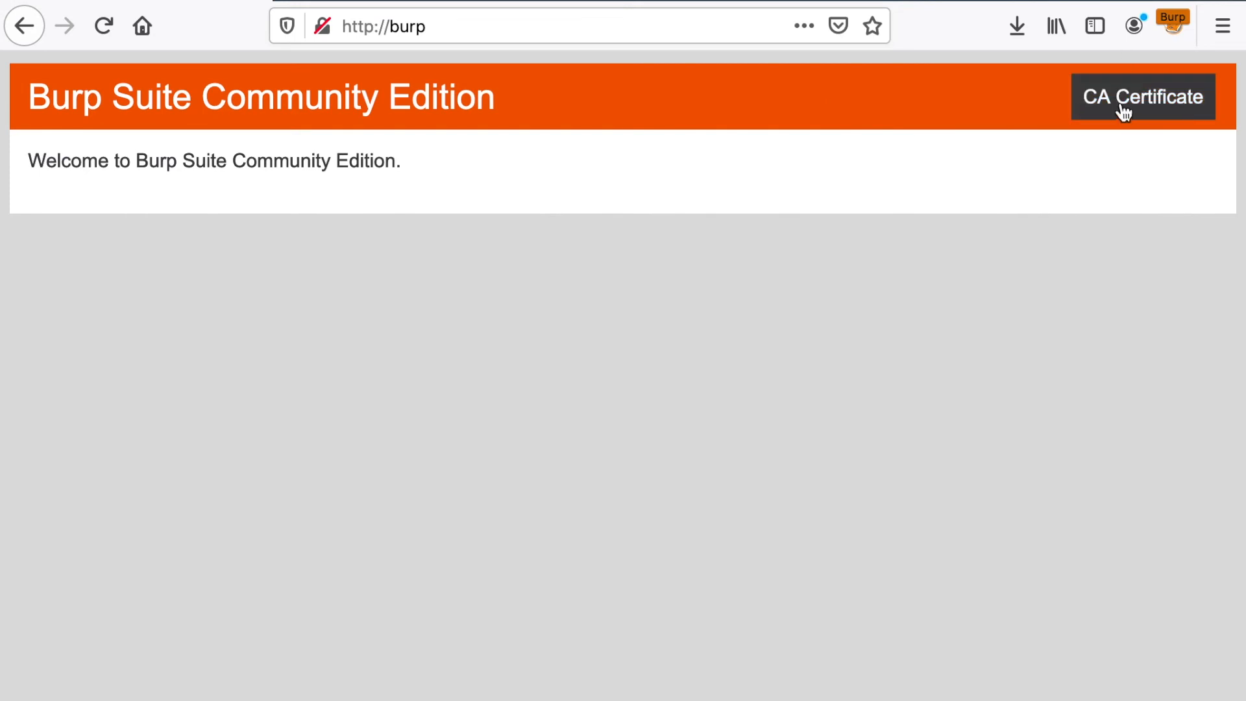
left_click(1143, 96)
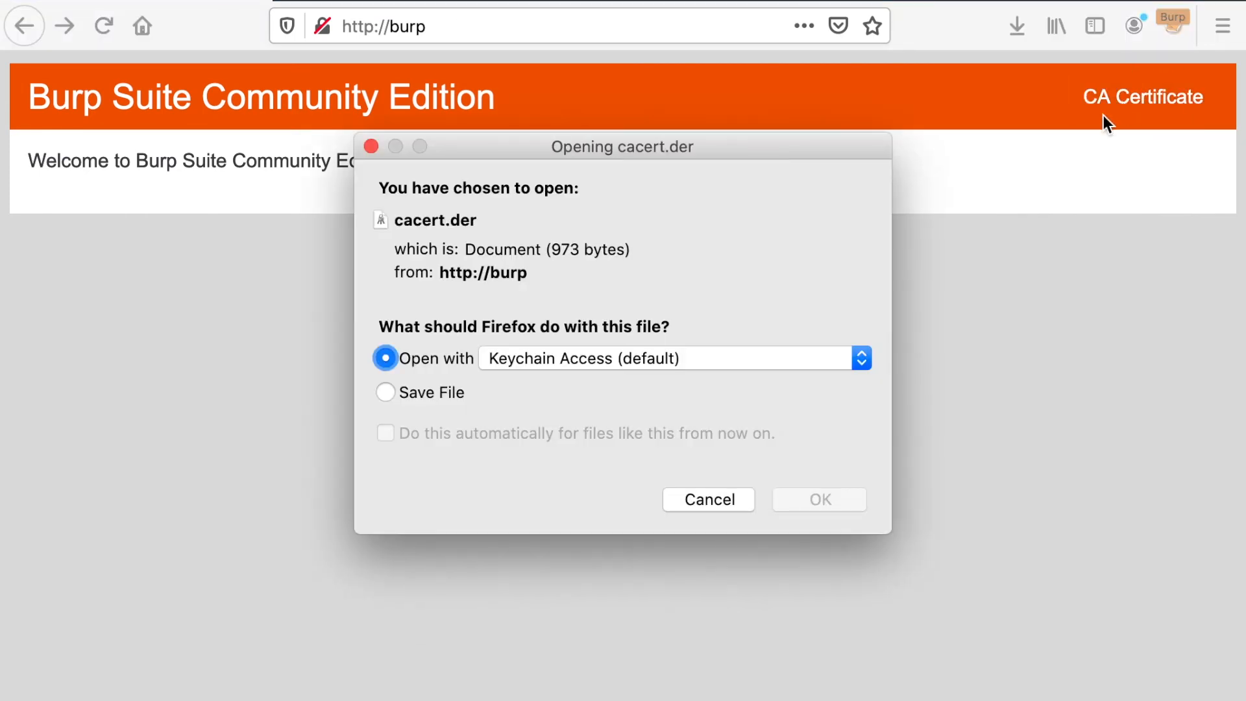
left_click(386, 392)
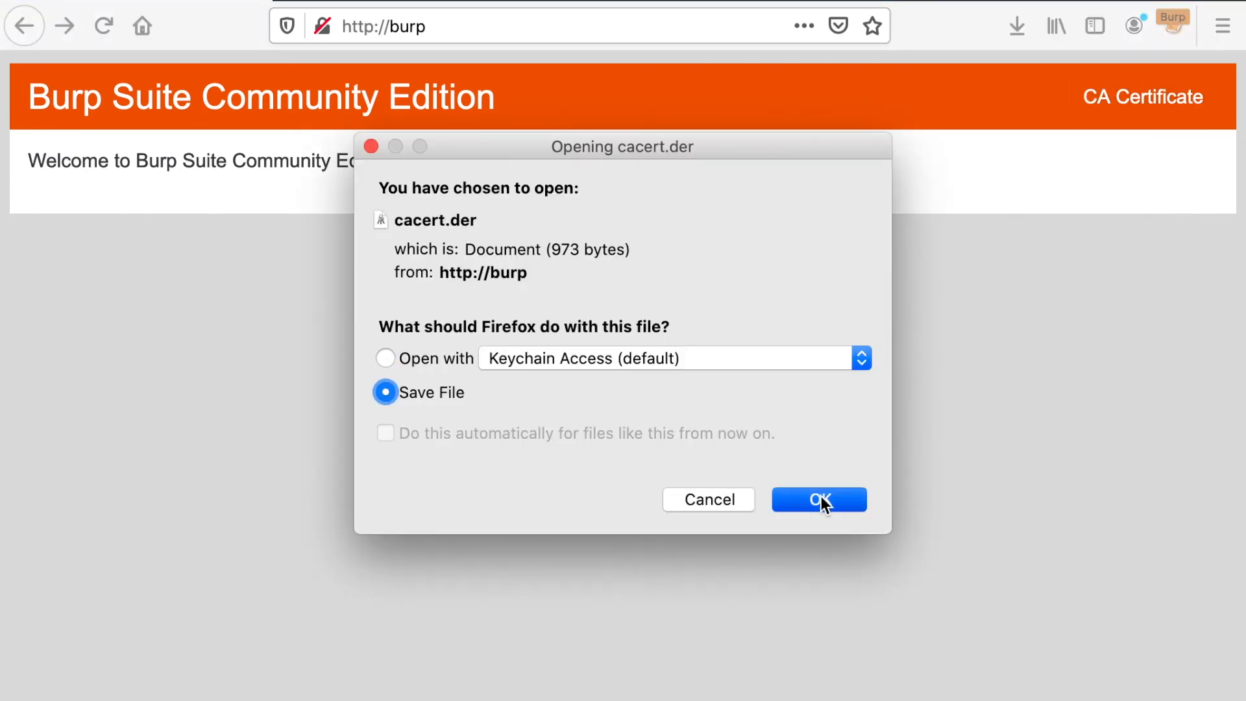
left_click(1226, 26)
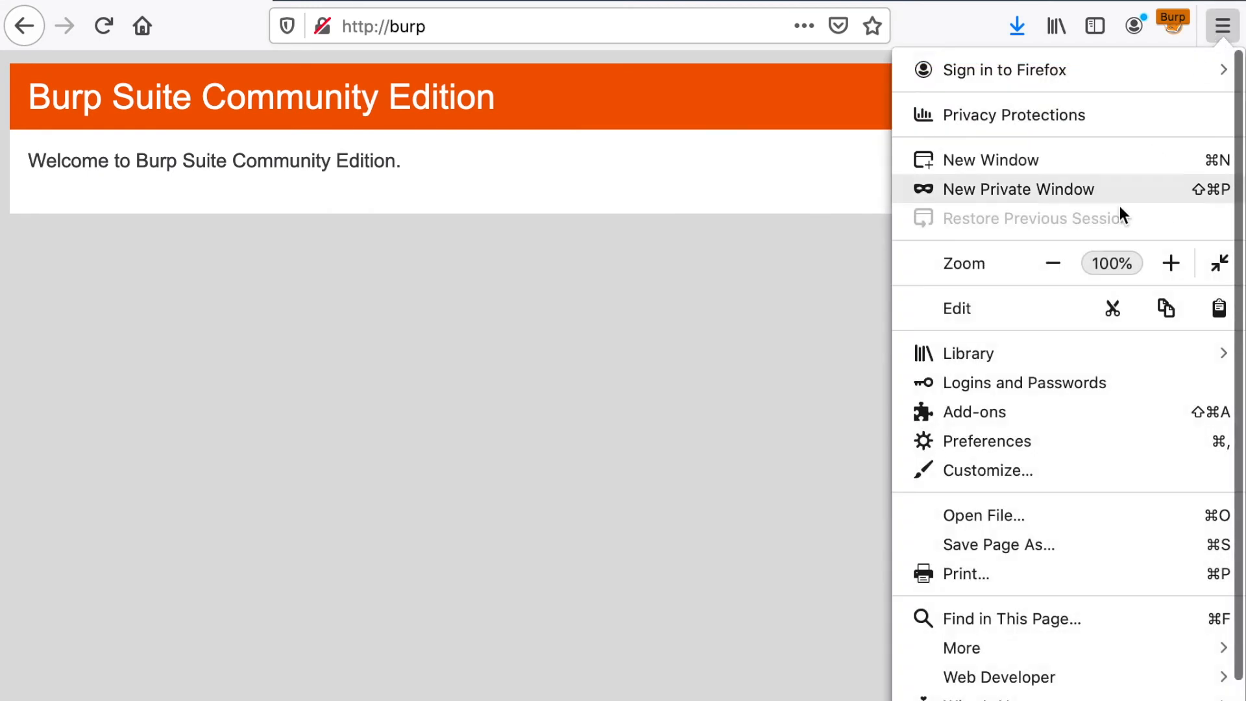
Find the certificates setting in Firefox preferences and bring up the Certificate Manager.
left_click(990, 440)
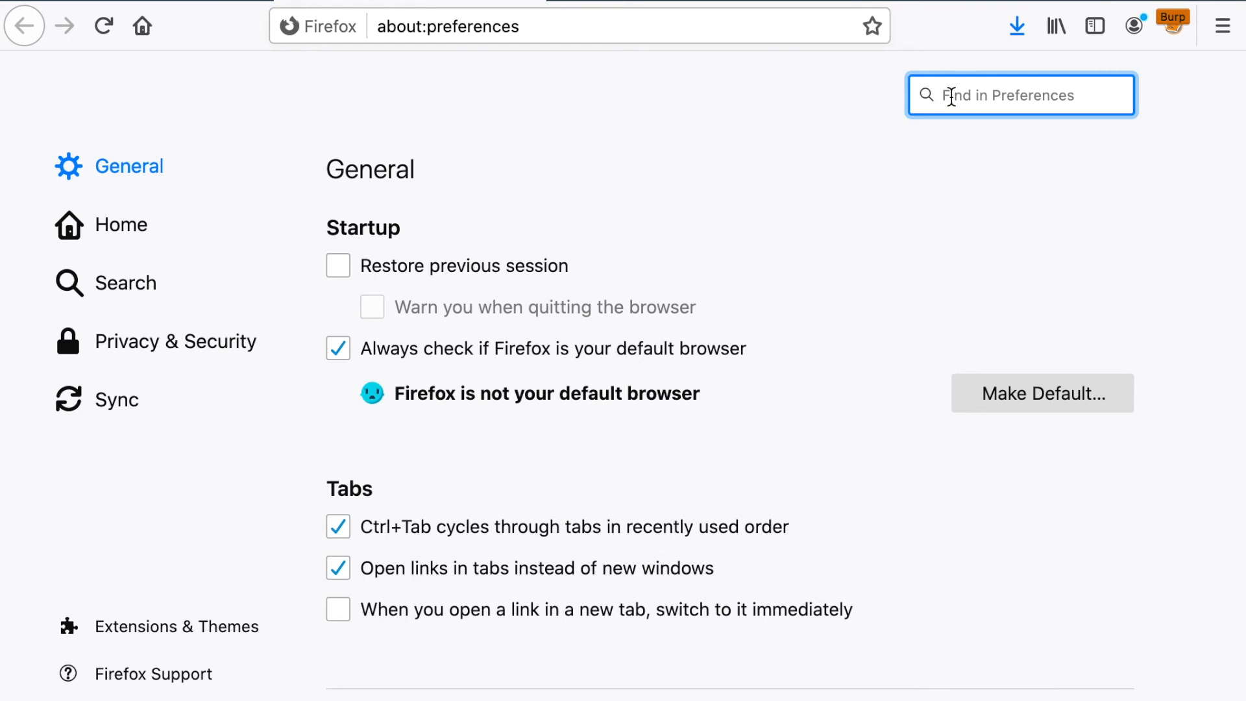
type("cert")
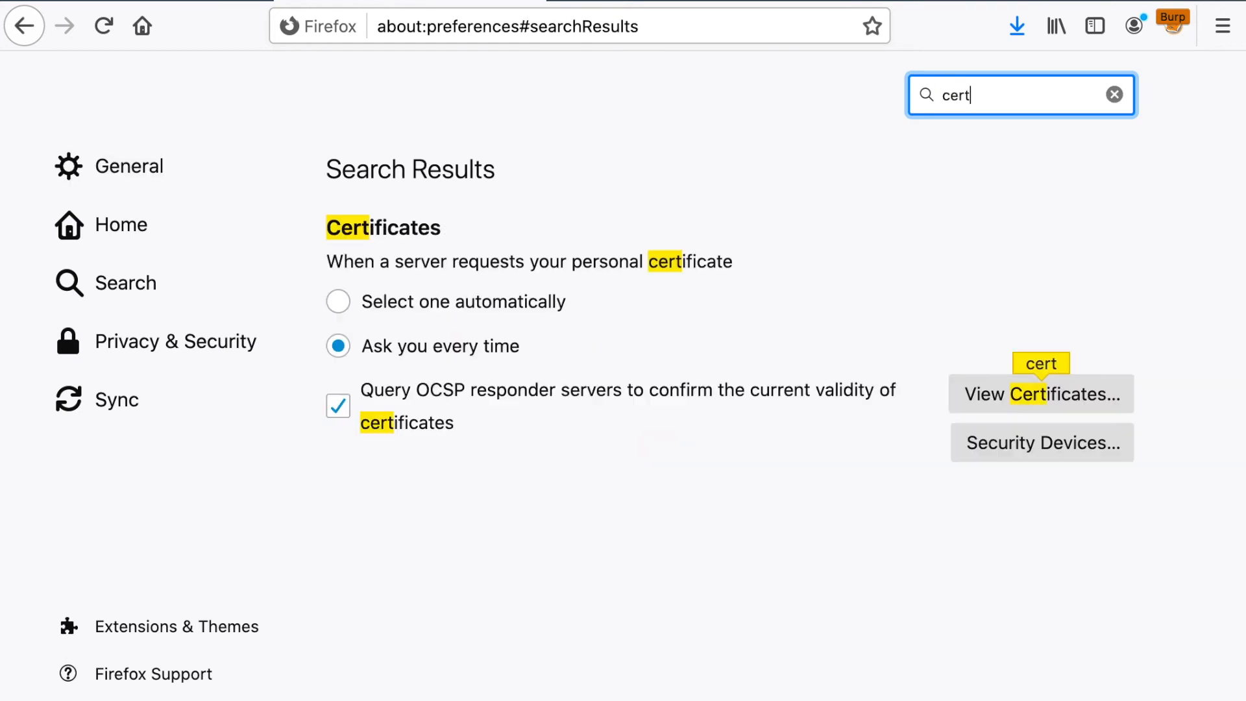
type("ifi")
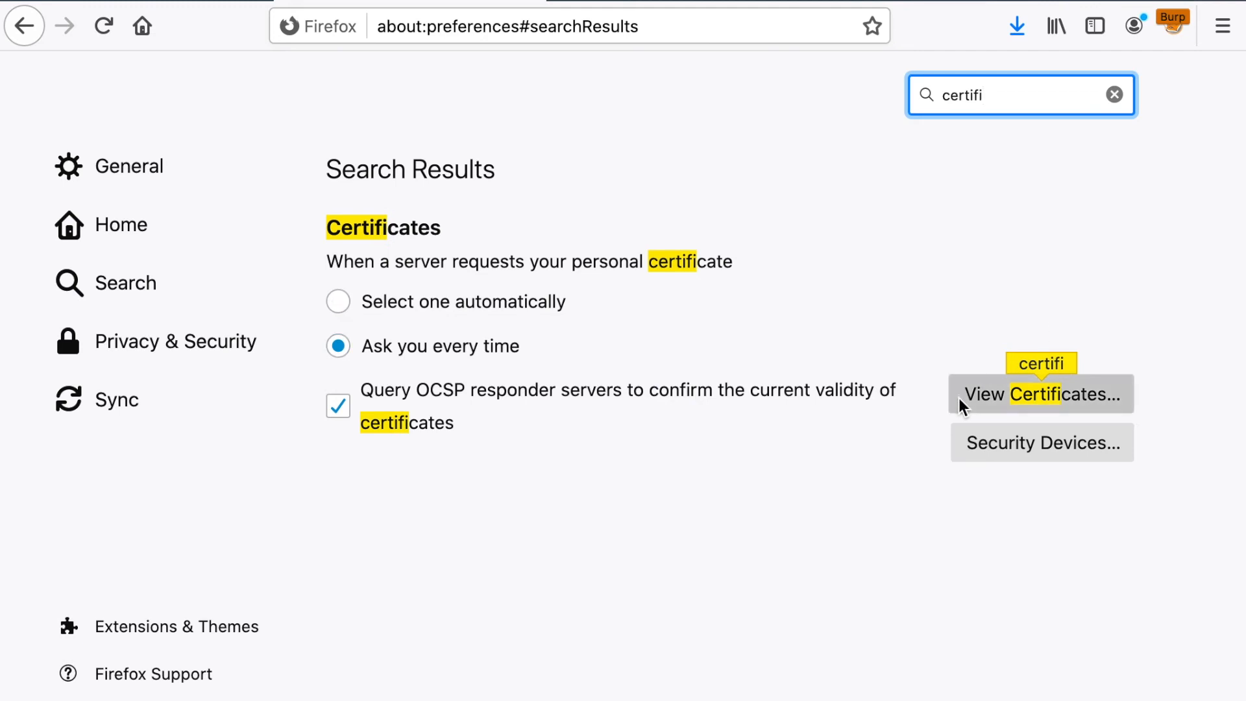
left_click(1042, 394)
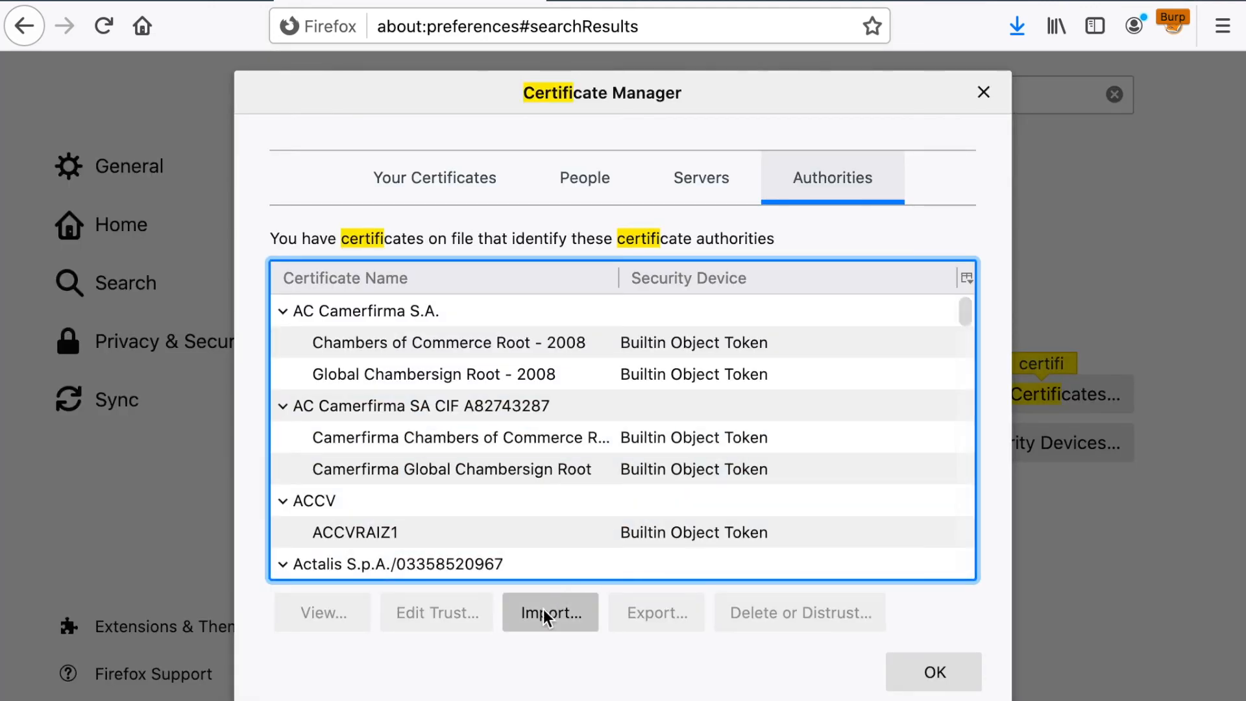
Import cacert.der under Authorities, trusting PortSwigger CA to identify websites and email users.
left_click(551, 611)
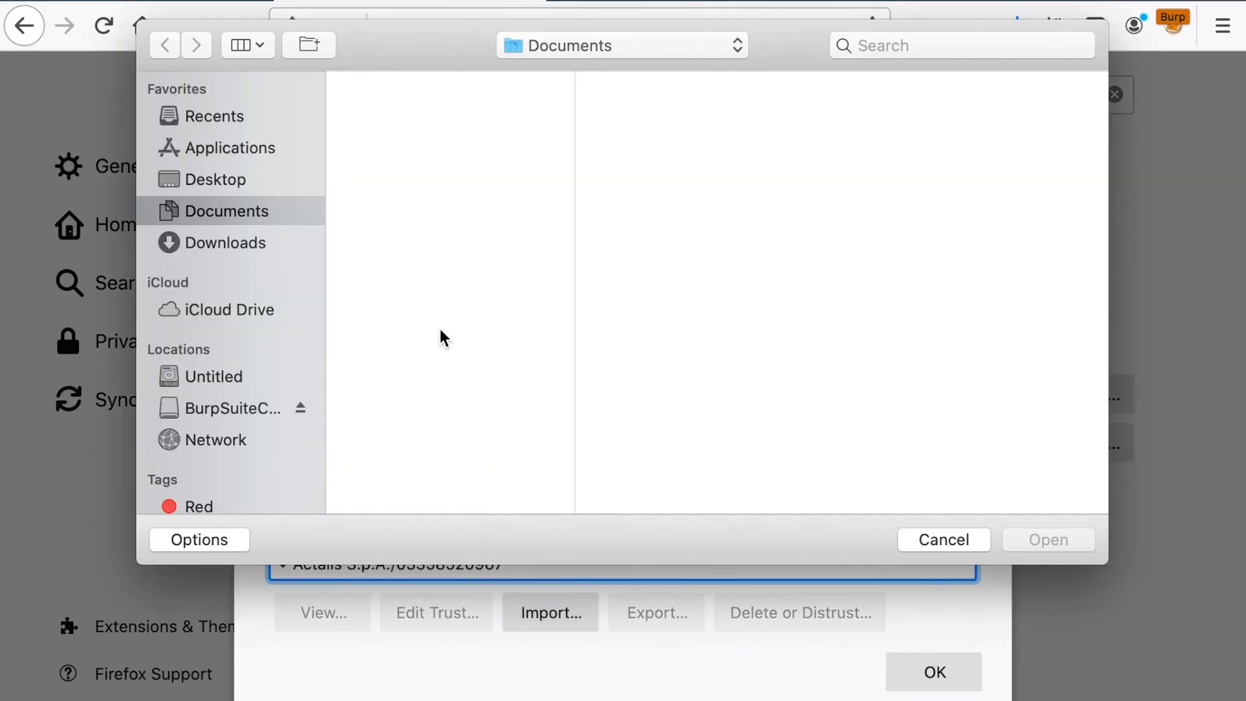
left_click(226, 243)
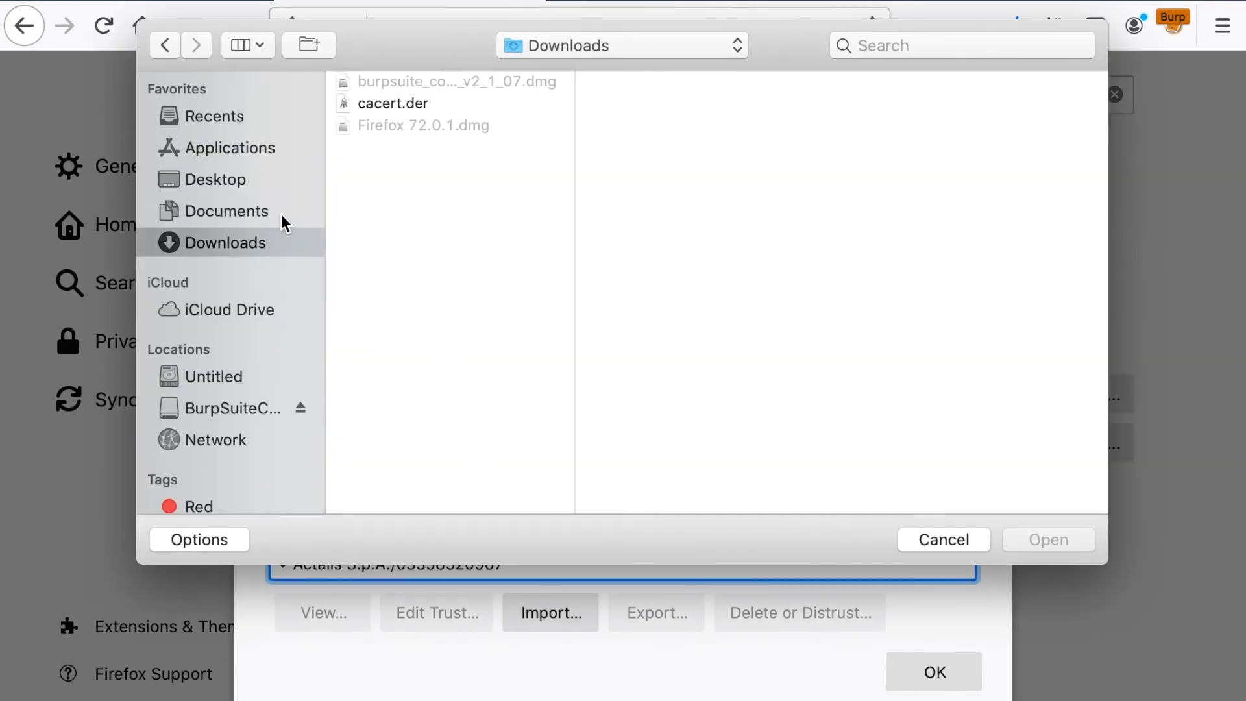
left_click(392, 104)
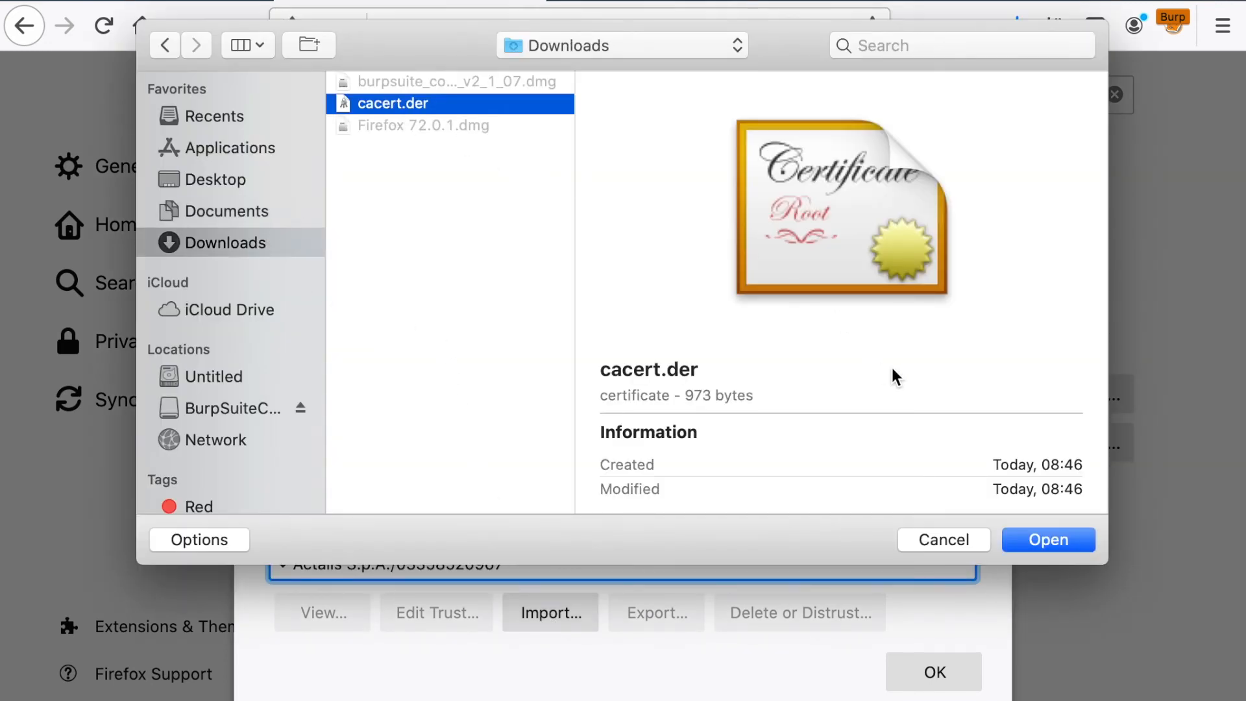
left_click(1048, 540)
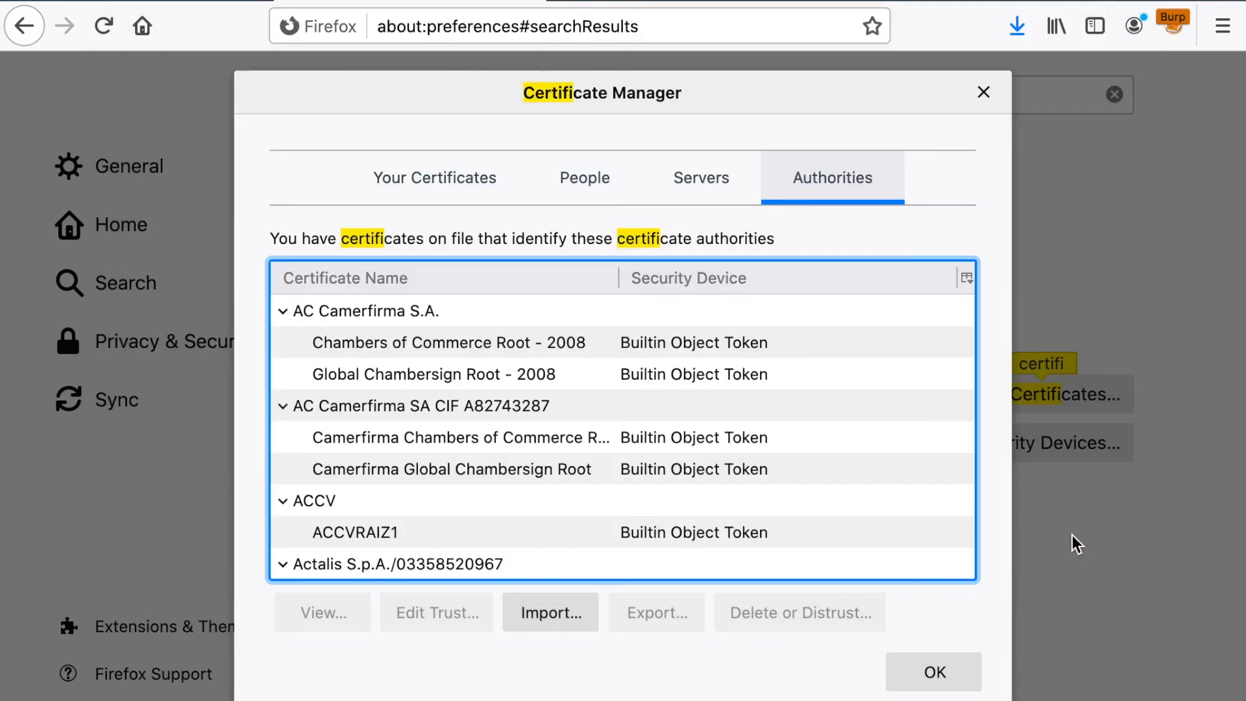
left_click(550, 612)
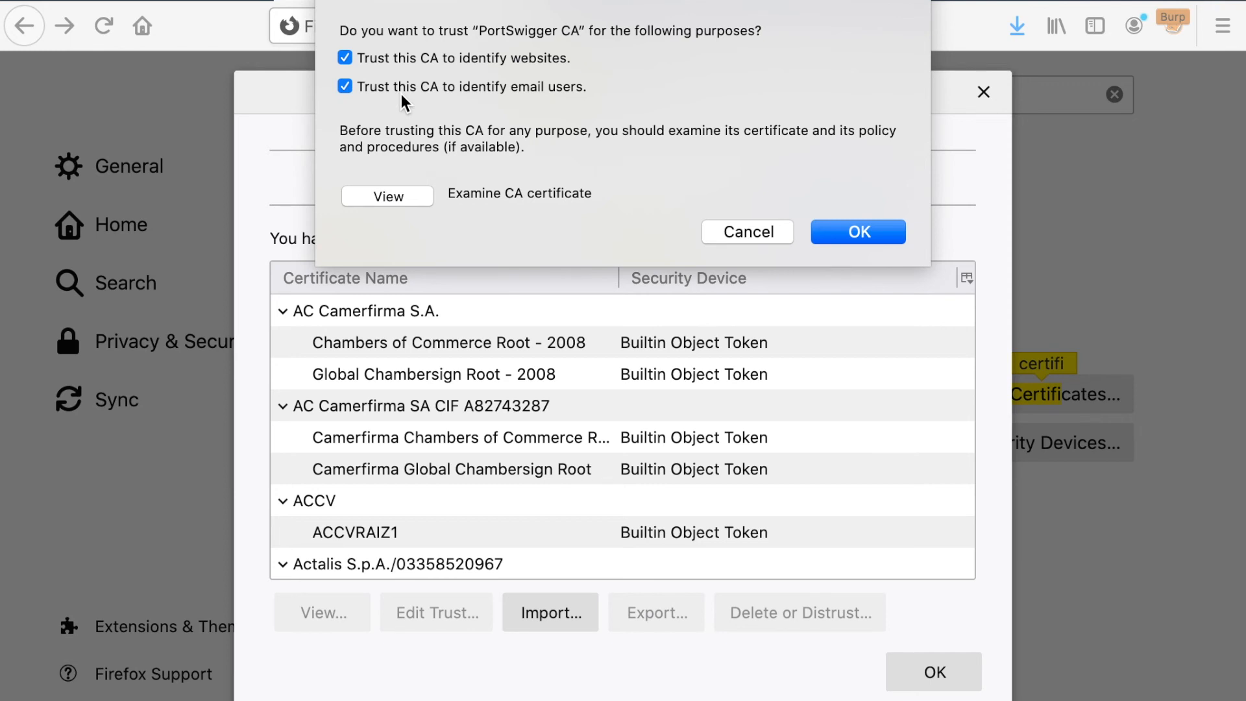
mouse_move(597, 101)
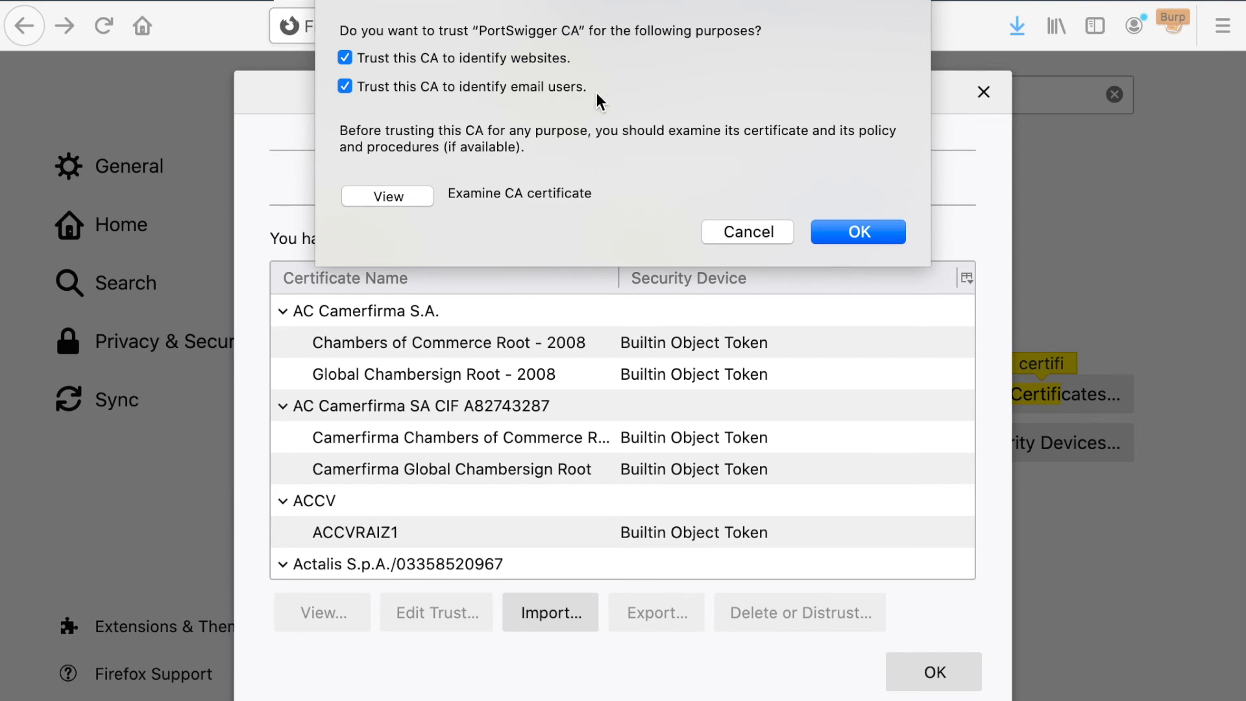
mouse_move(781, 181)
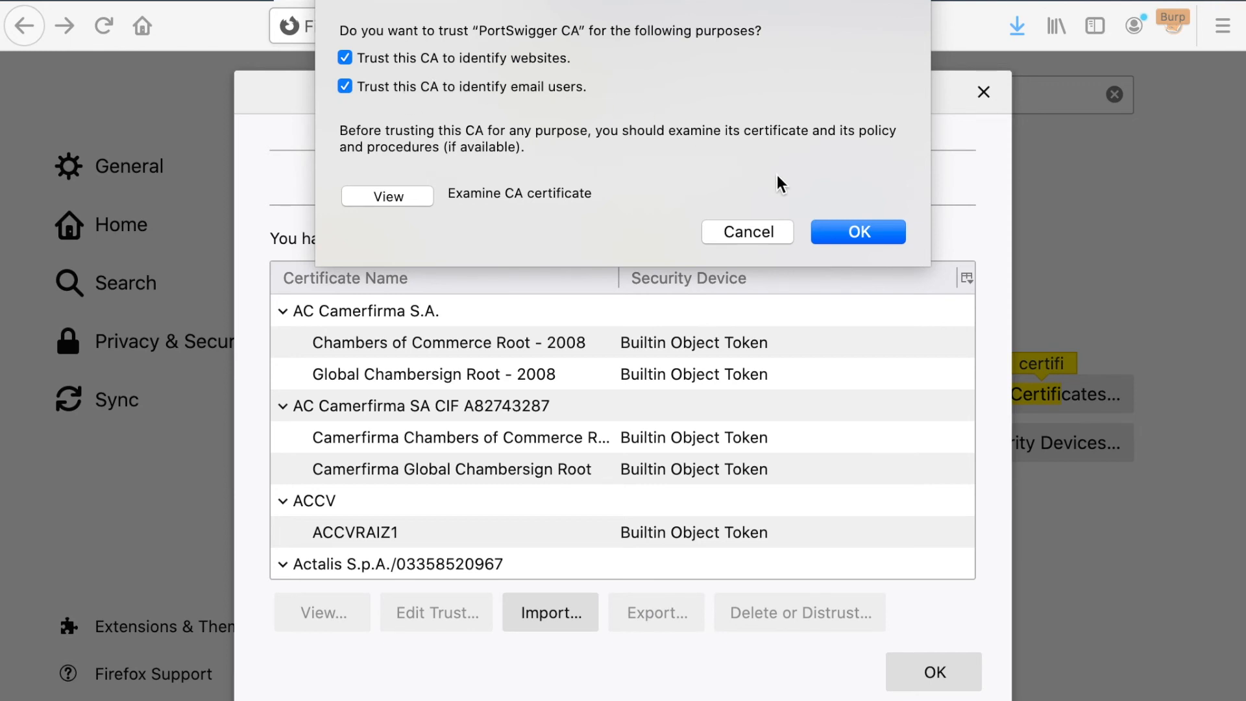
left_click(857, 231)
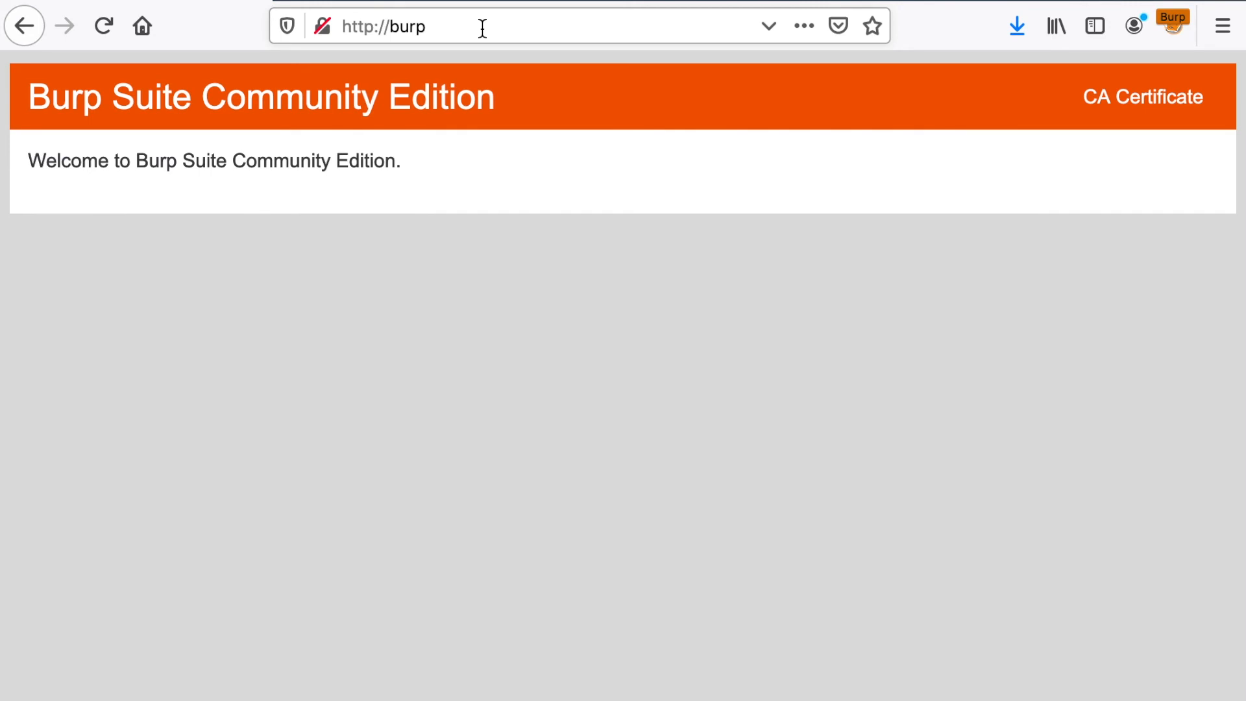
type("https://thehackeri")
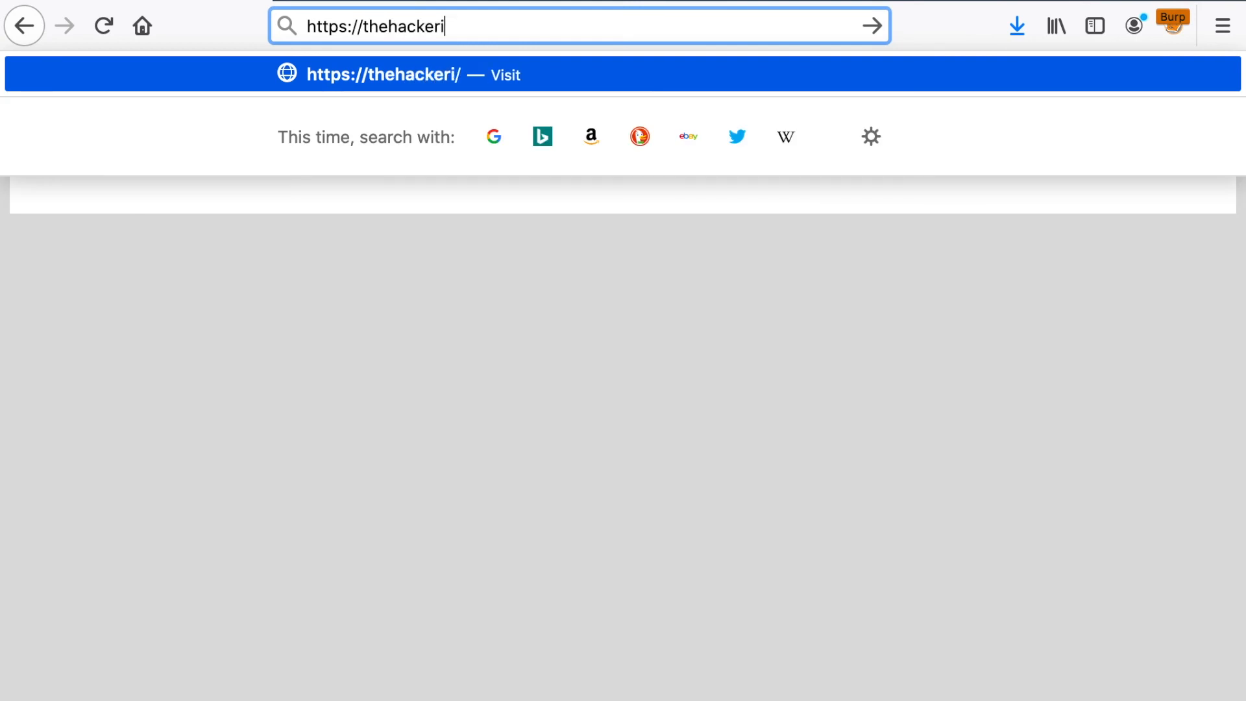
key("Return")
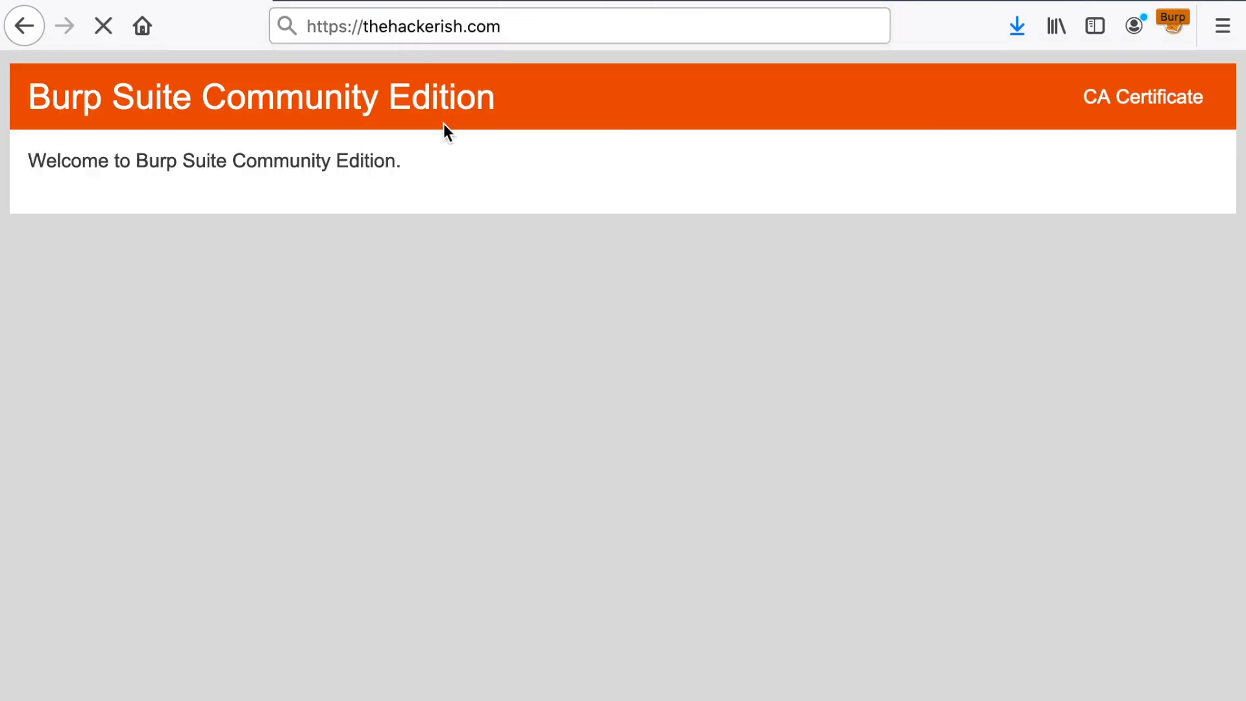
mouse_move(422, 75)
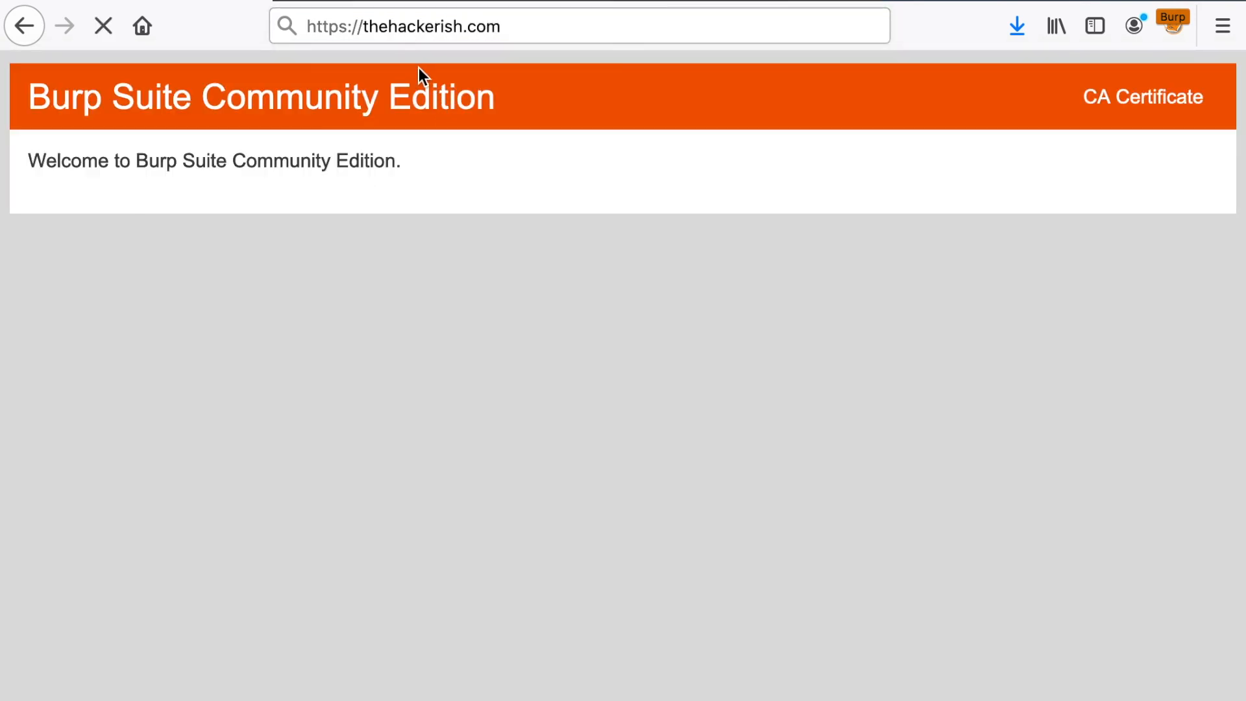
mouse_move(494, 221)
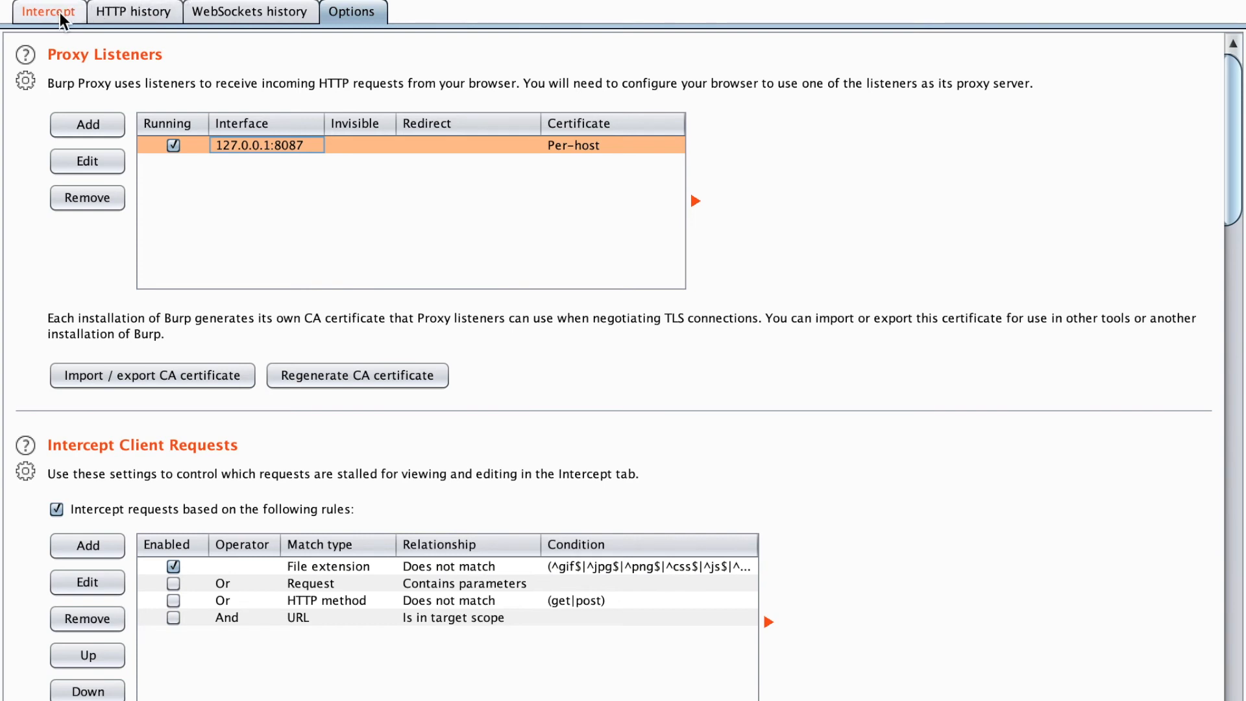
mouse_move(56, 22)
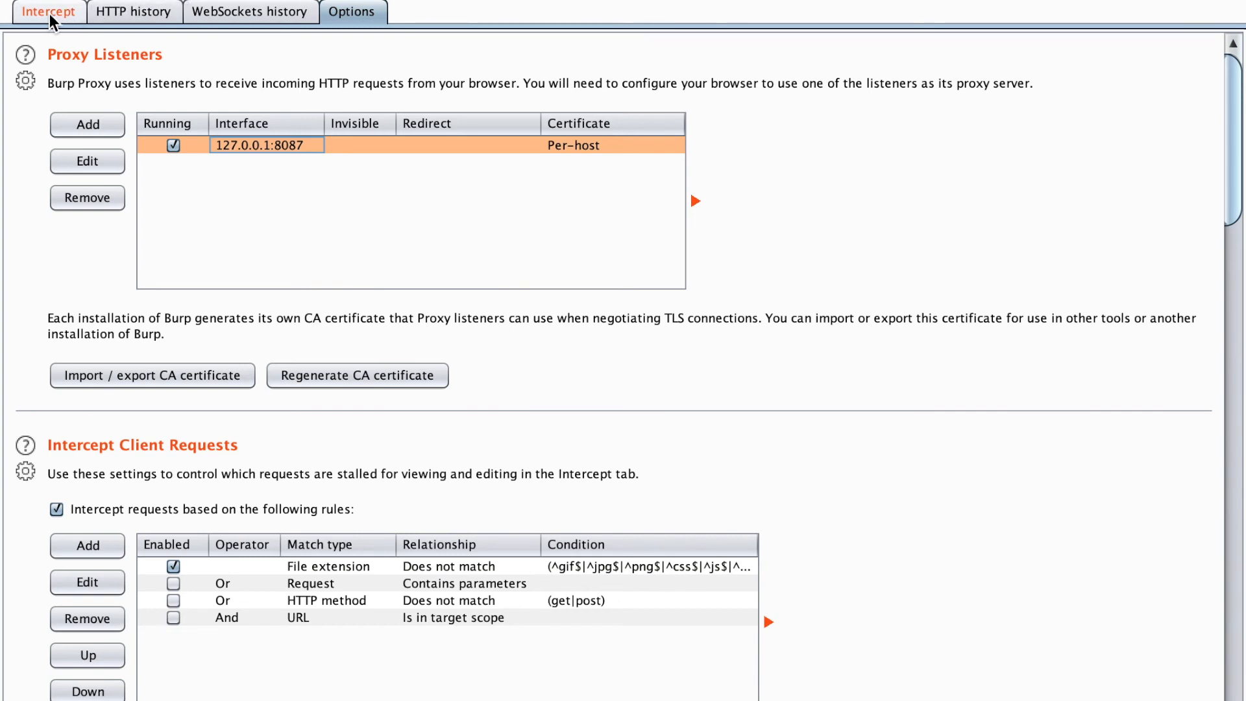
Show the intercepted GET request to detectportal.firefox.com and select its Host value.
left_click(48, 12)
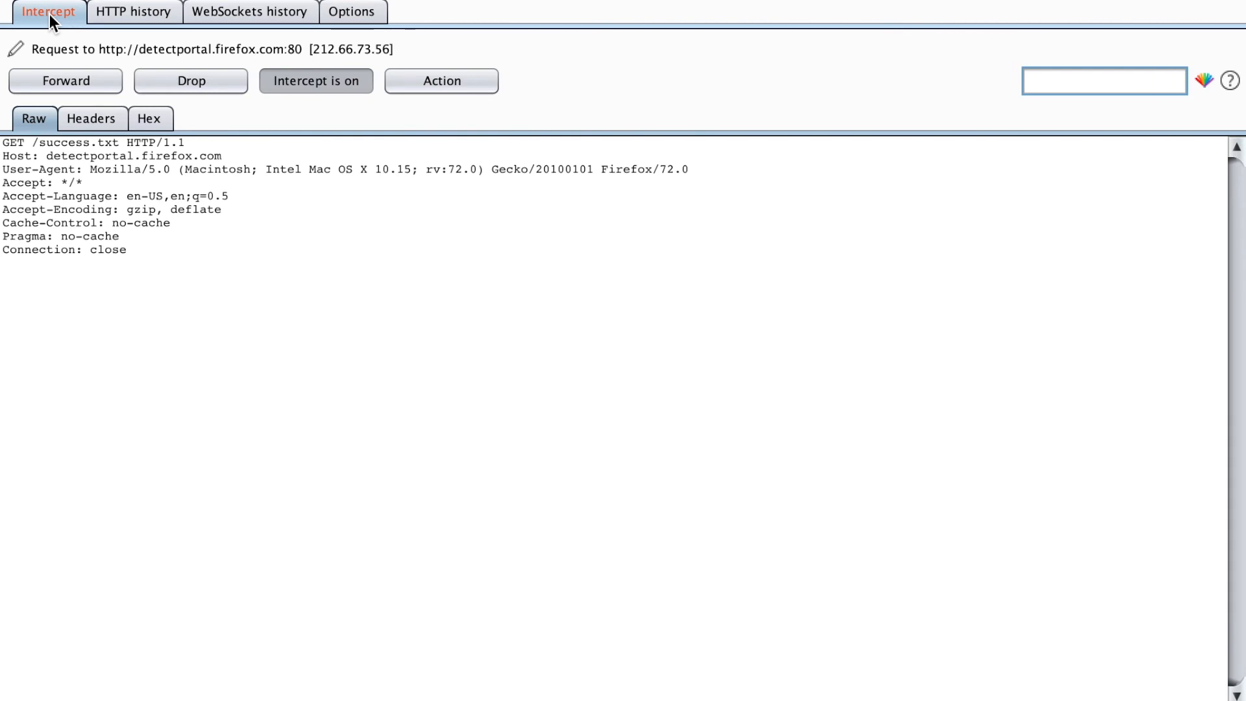
mouse_move(124, 142)
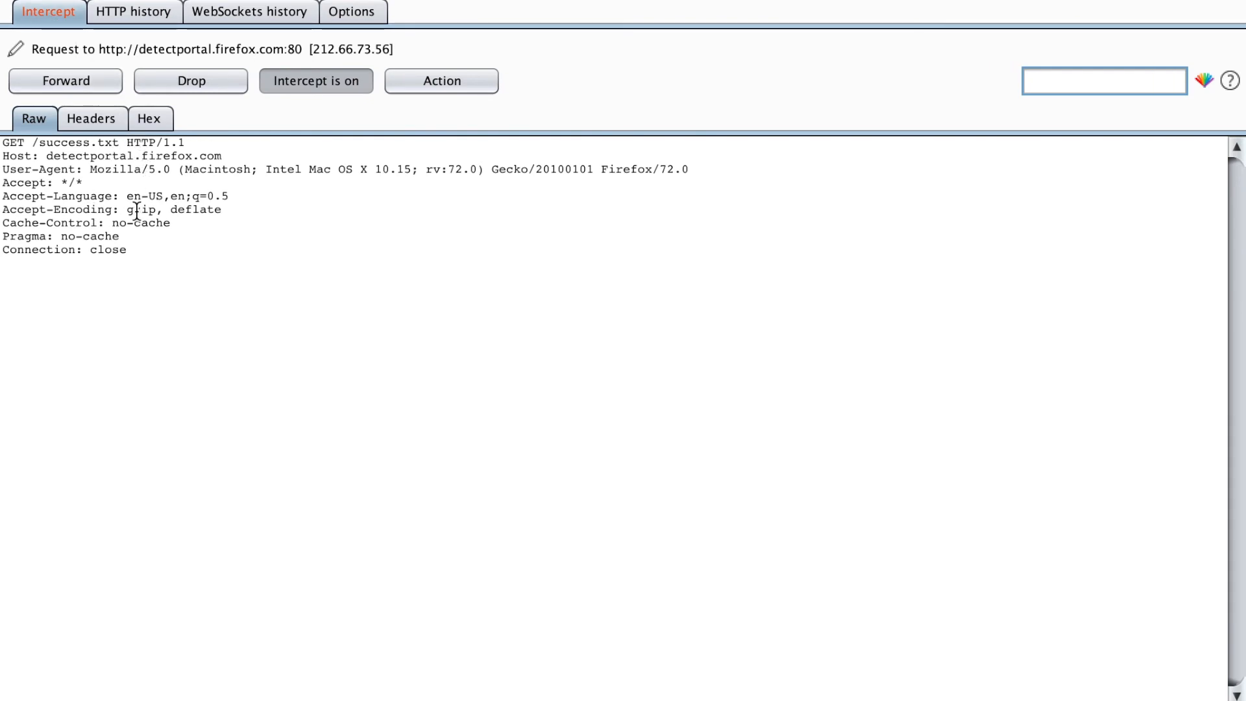
left_click(1103, 80)
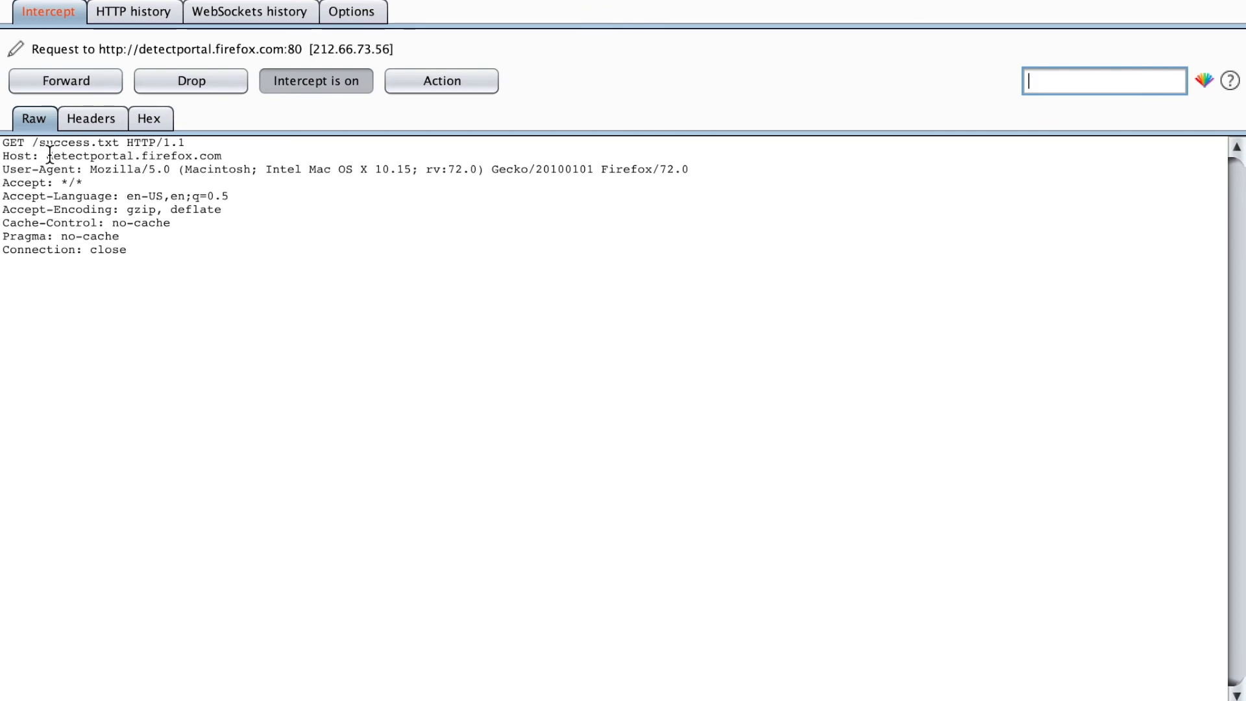
double_click(133, 156)
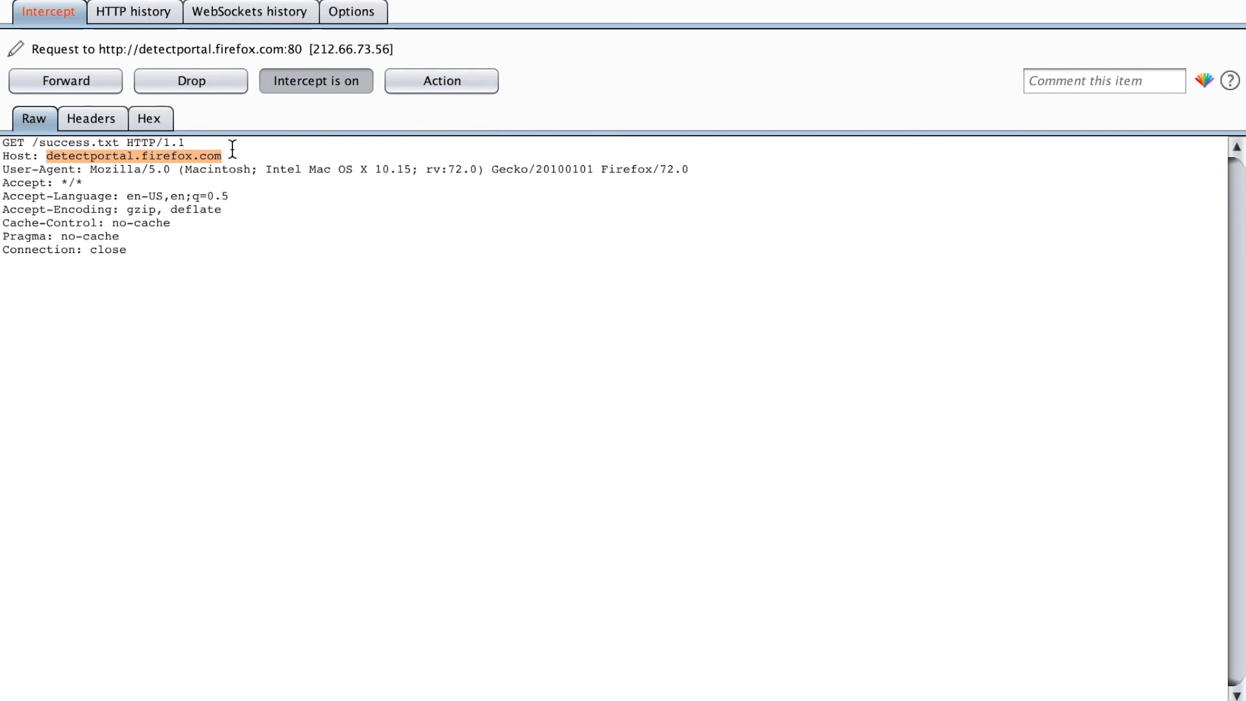
mouse_move(315, 80)
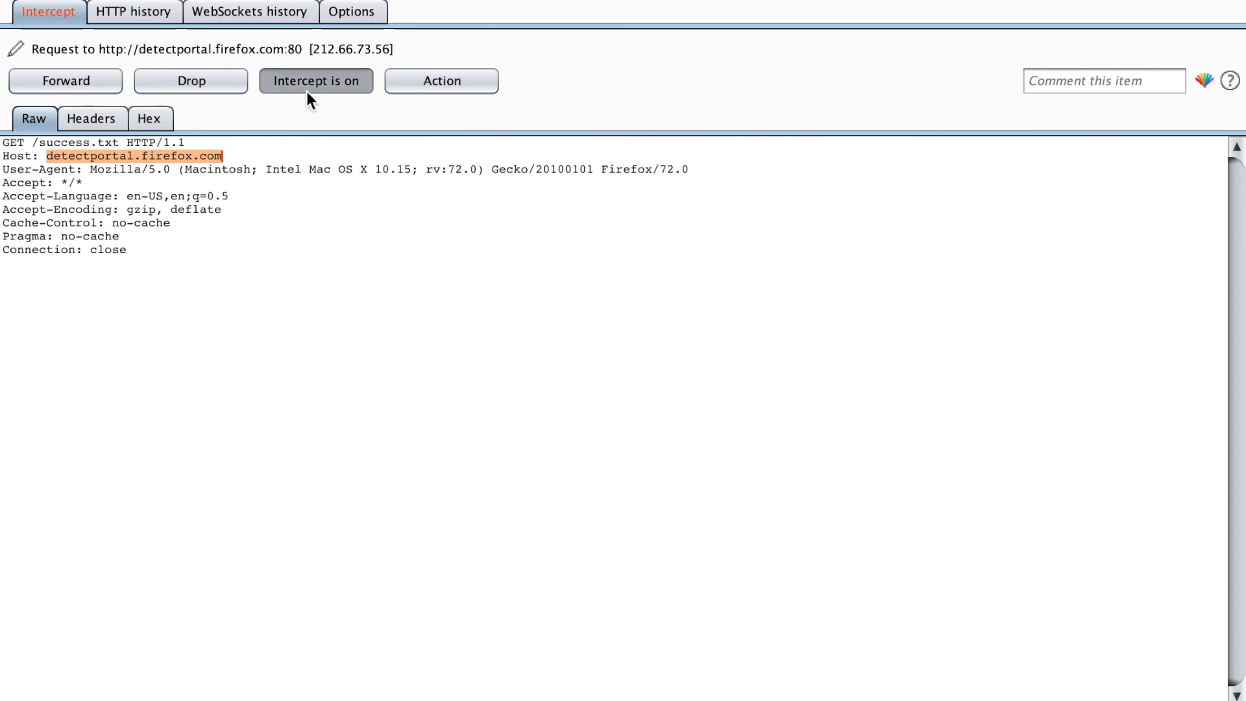
mouse_move(315, 81)
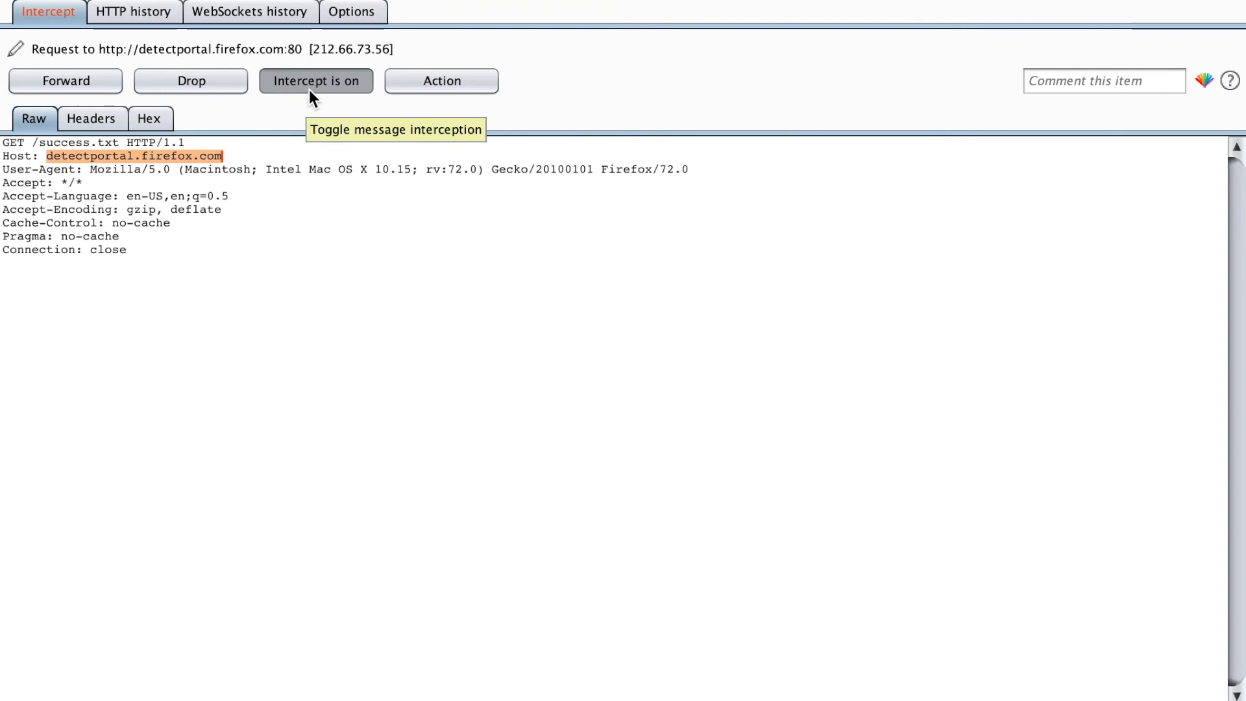
Turn interception off so the held detectportal.firefox.com request is forwarded.
left_click(315, 80)
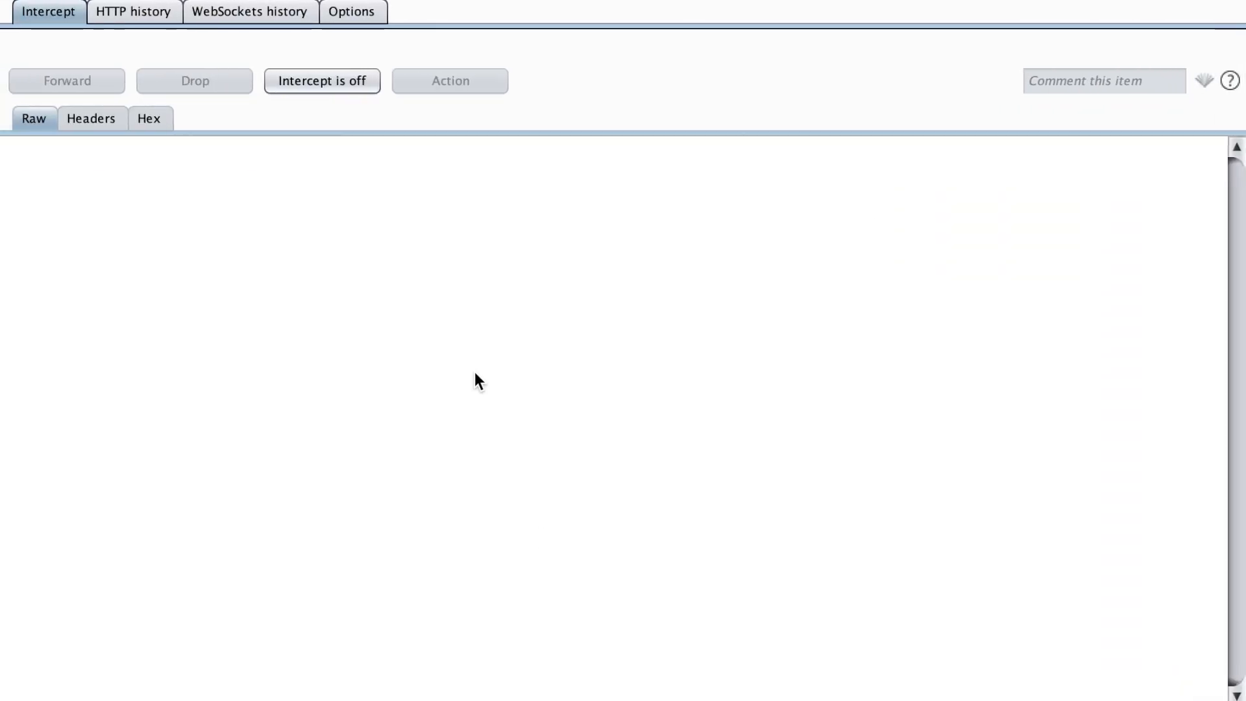
mouse_move(252, 255)
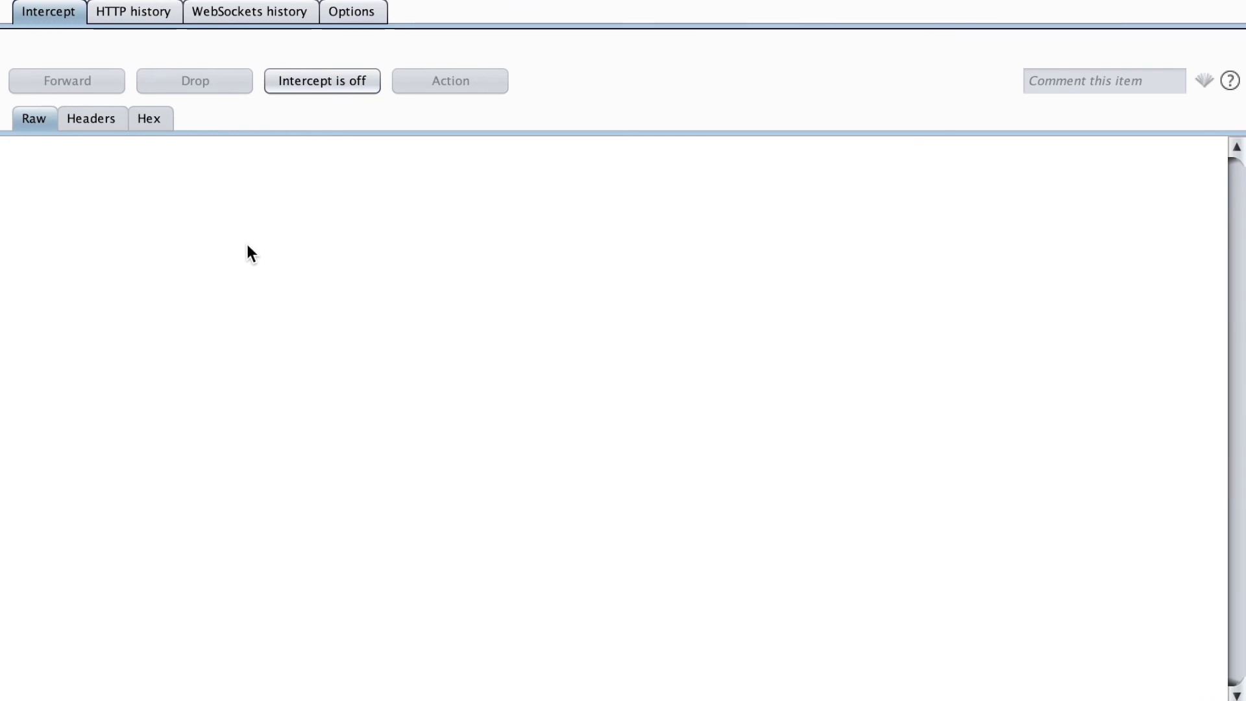
mouse_move(216, 120)
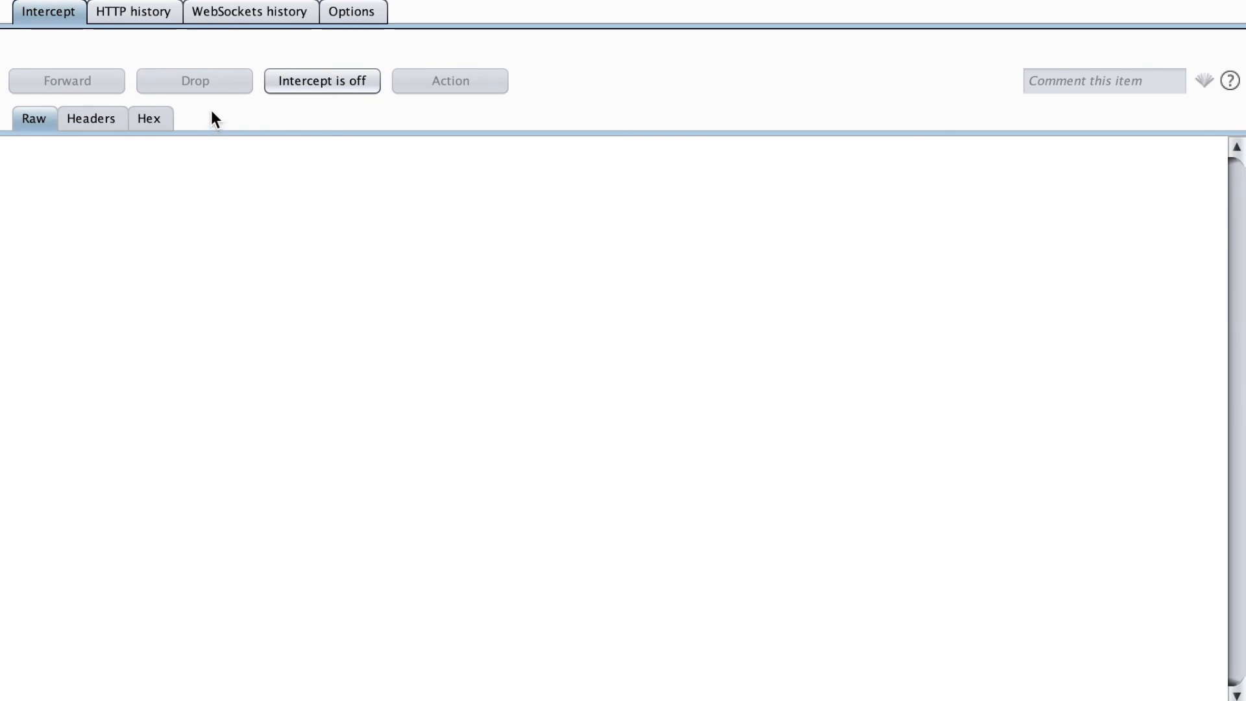
mouse_move(162, 47)
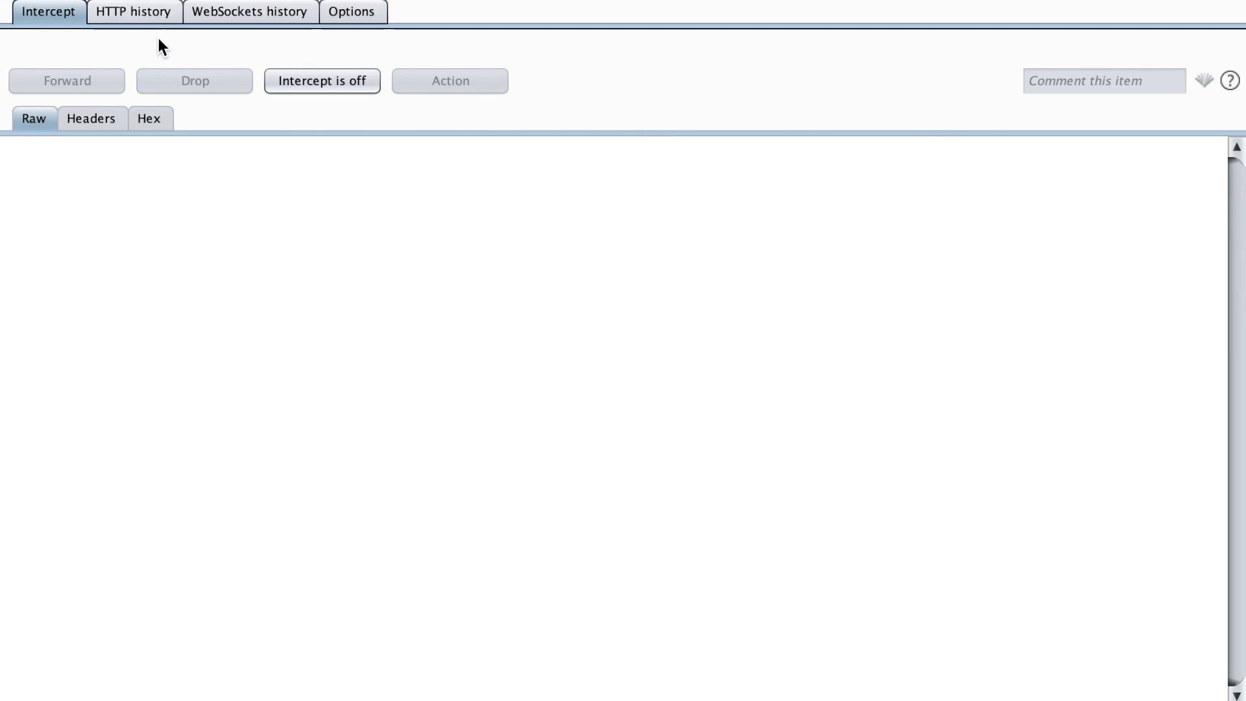
left_click(133, 11)
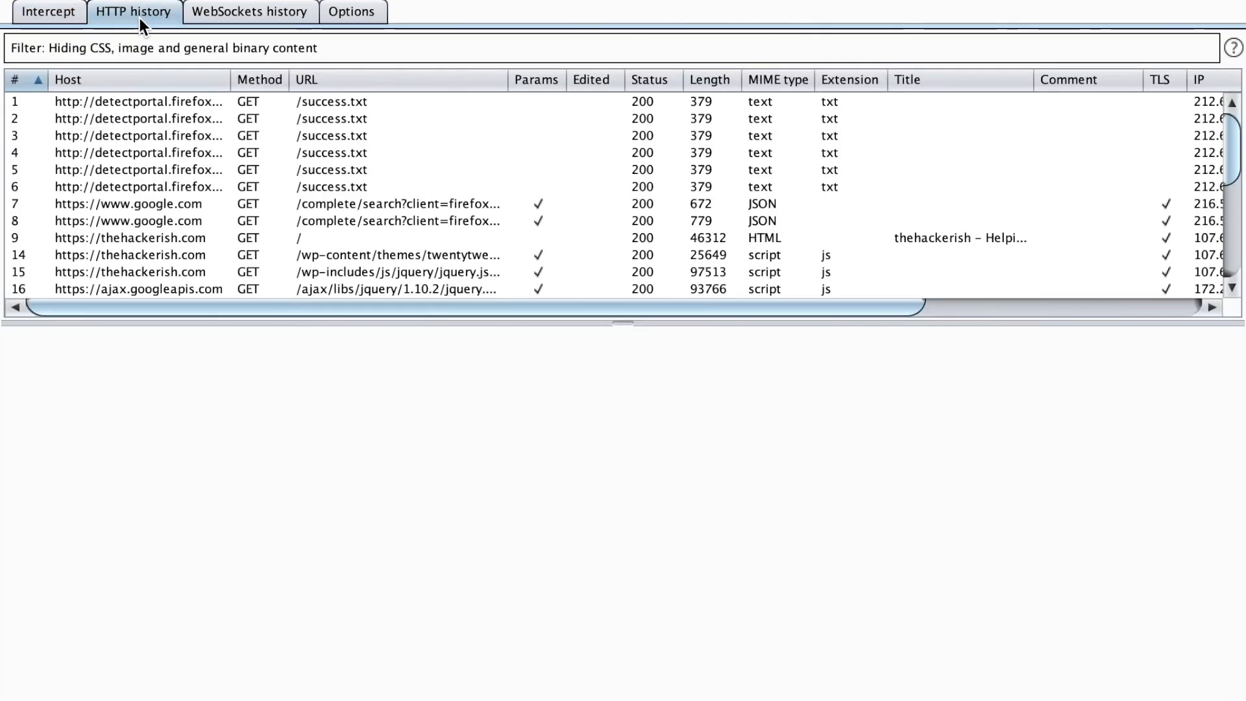
left_click_drag(232, 79, 286, 79)
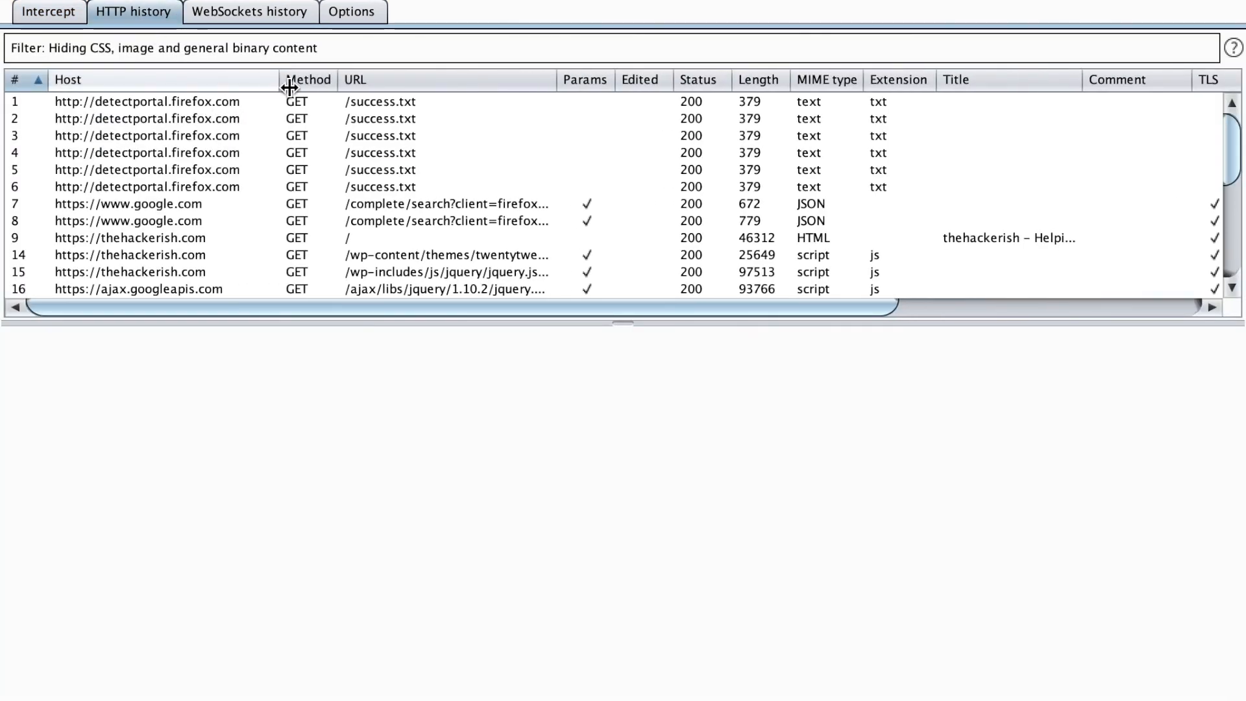
scroll("down", 3)
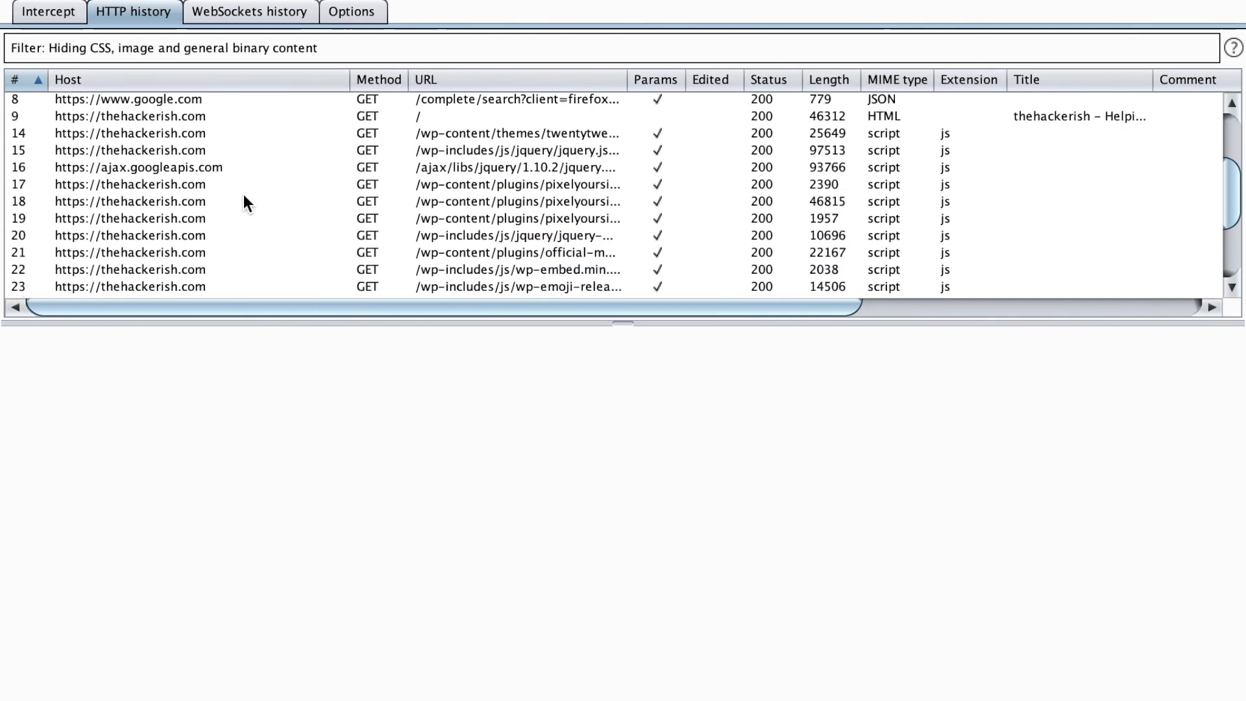
scroll("down", 3)
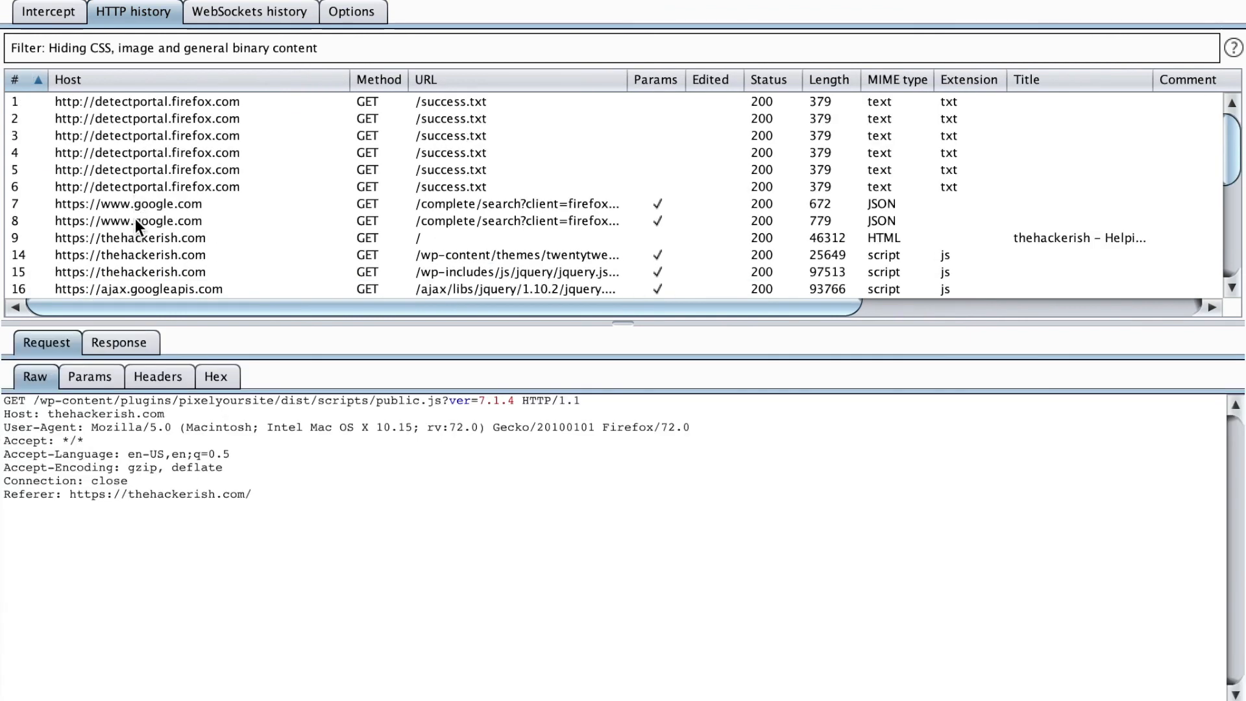
left_click(158, 237)
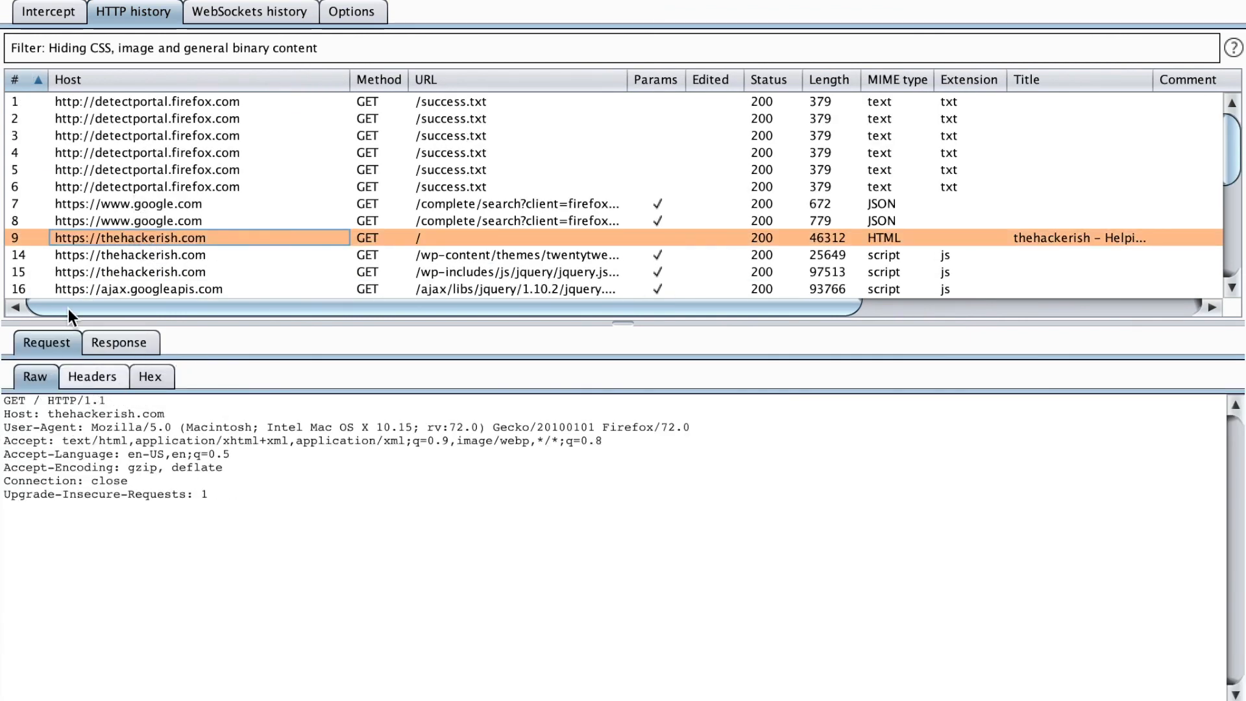
mouse_move(159, 304)
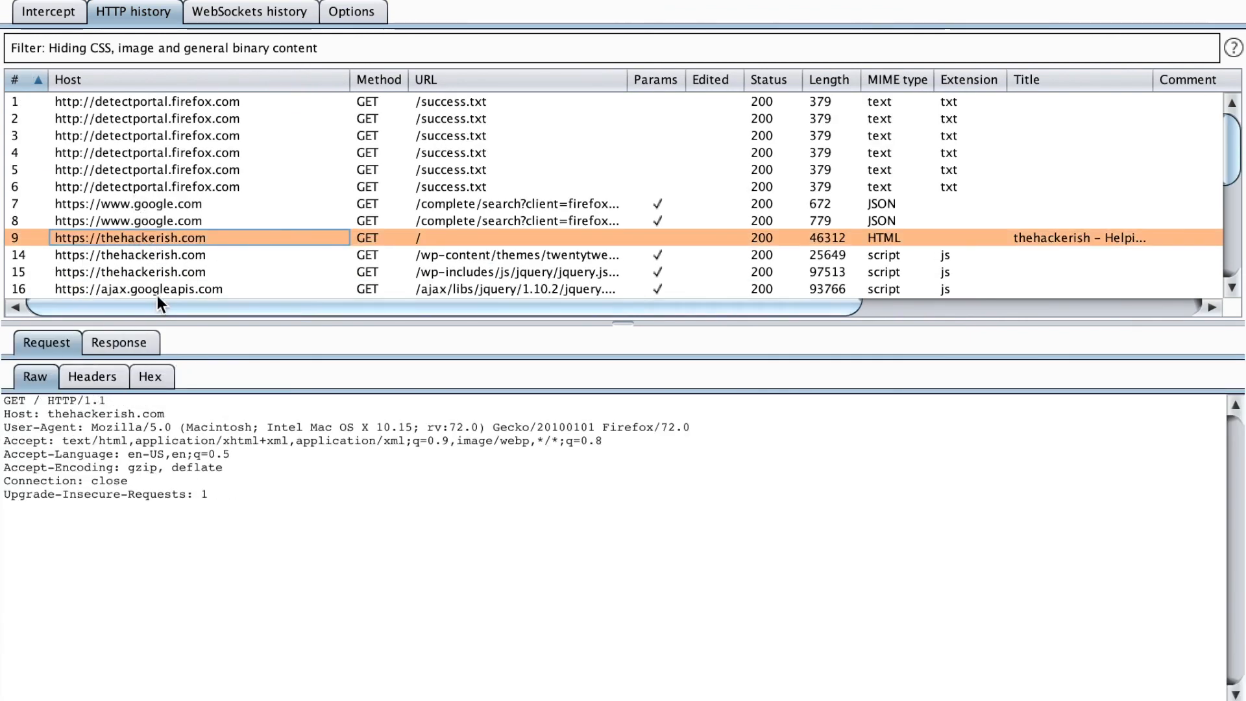
mouse_move(215, 257)
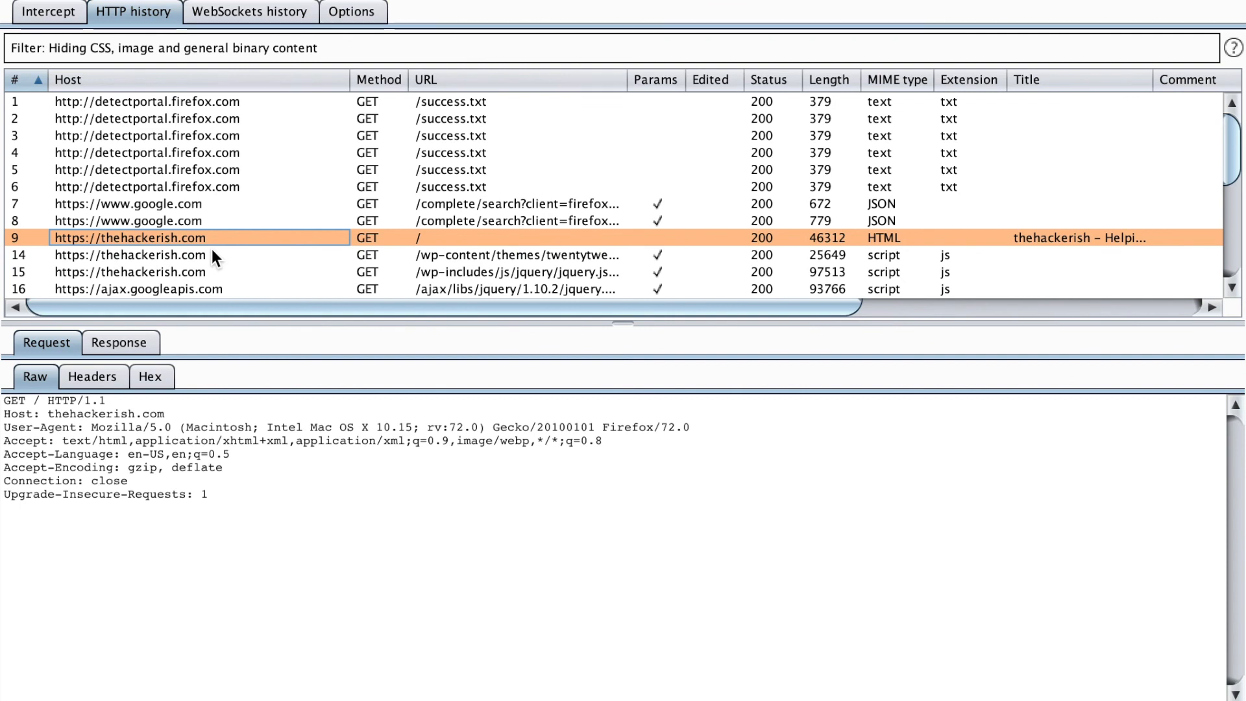